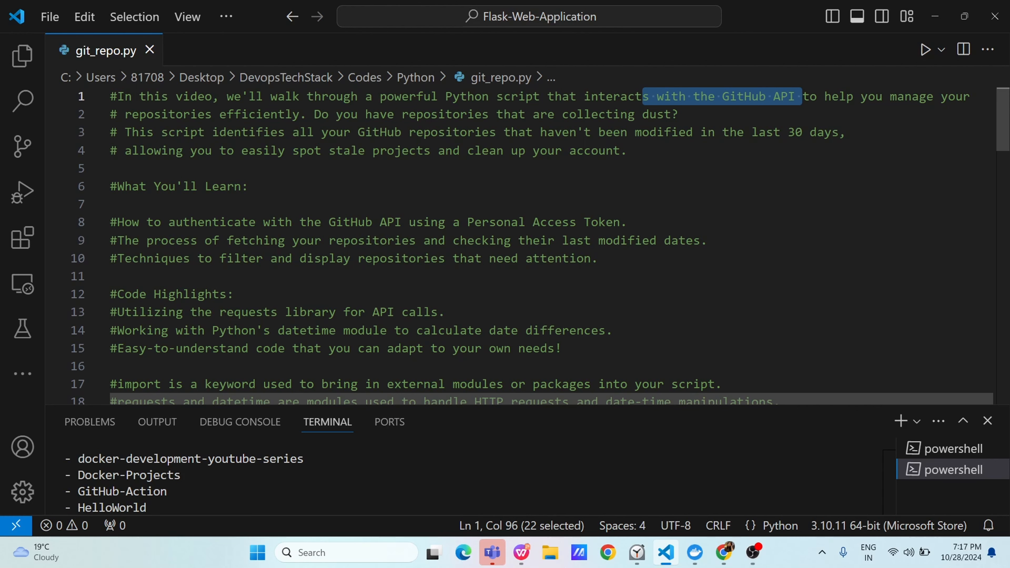
Step: Point out the 'import requests' line in git_repo.py, highlighting import and requests
scroll(down, 3)
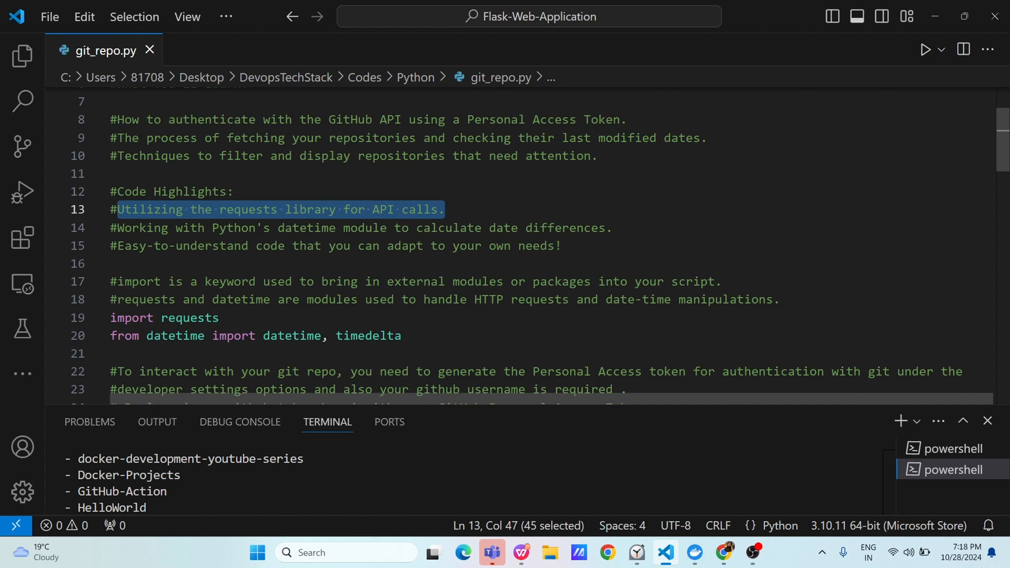
scroll(down, 3)
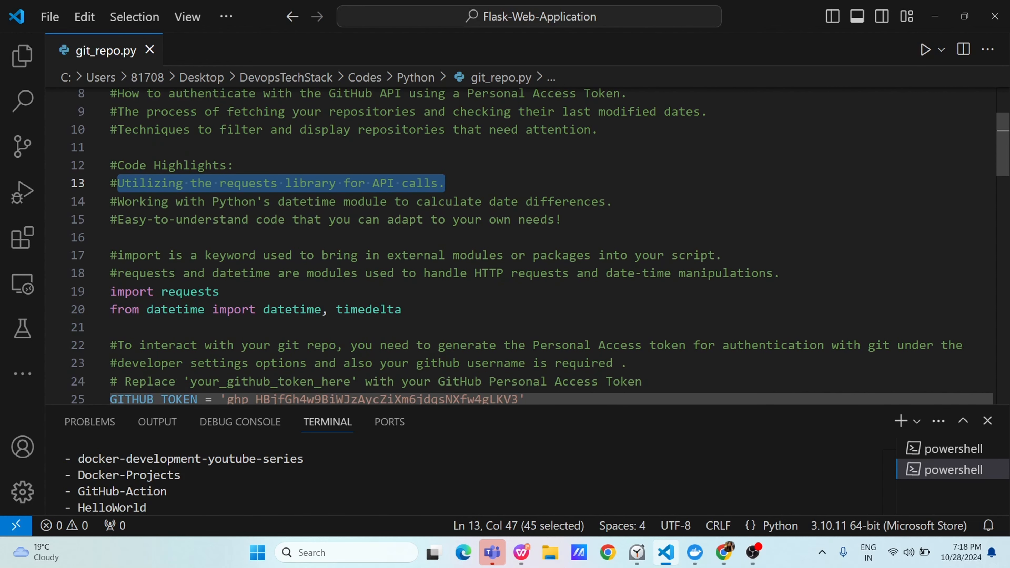
click(111, 291)
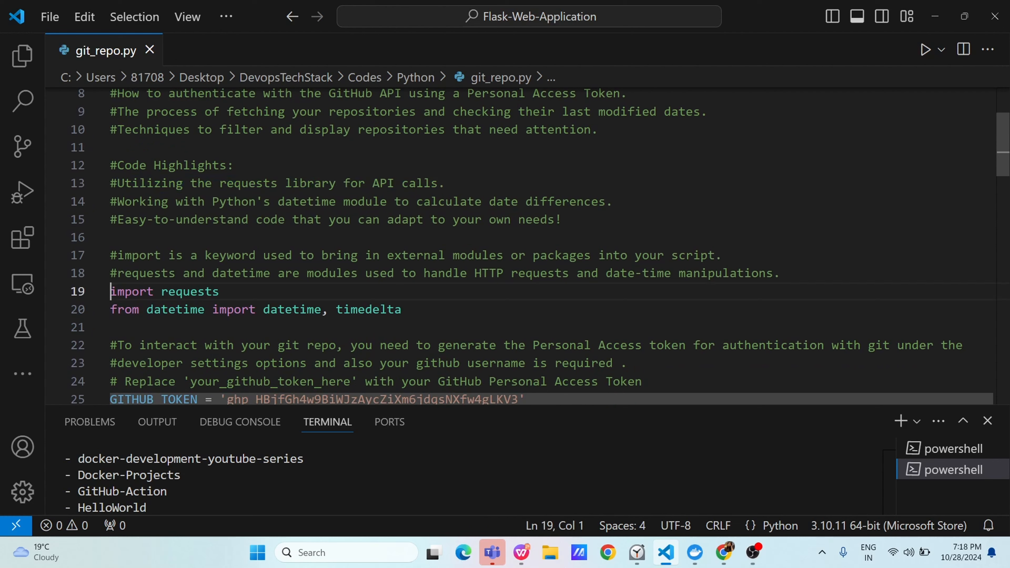
double_click(131, 291)
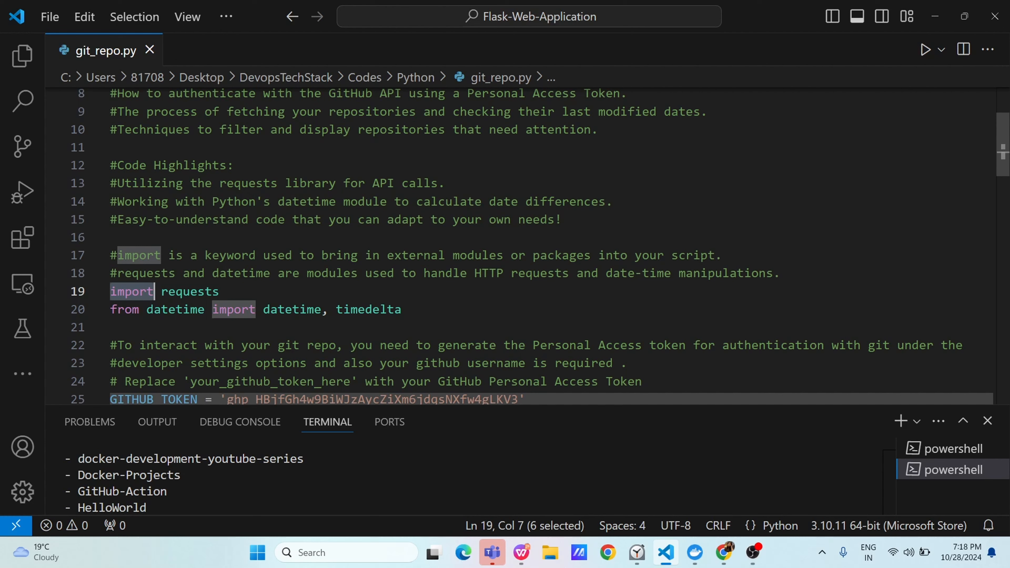
double_click(190, 291)
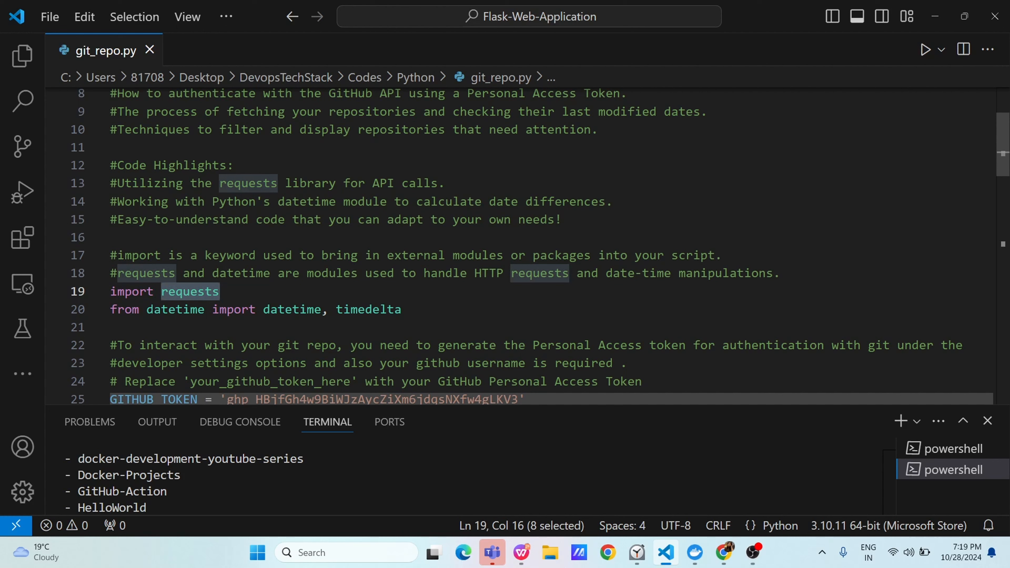
Step: Highlight requests and datetime in the modules comment on line 18
click(288, 273)
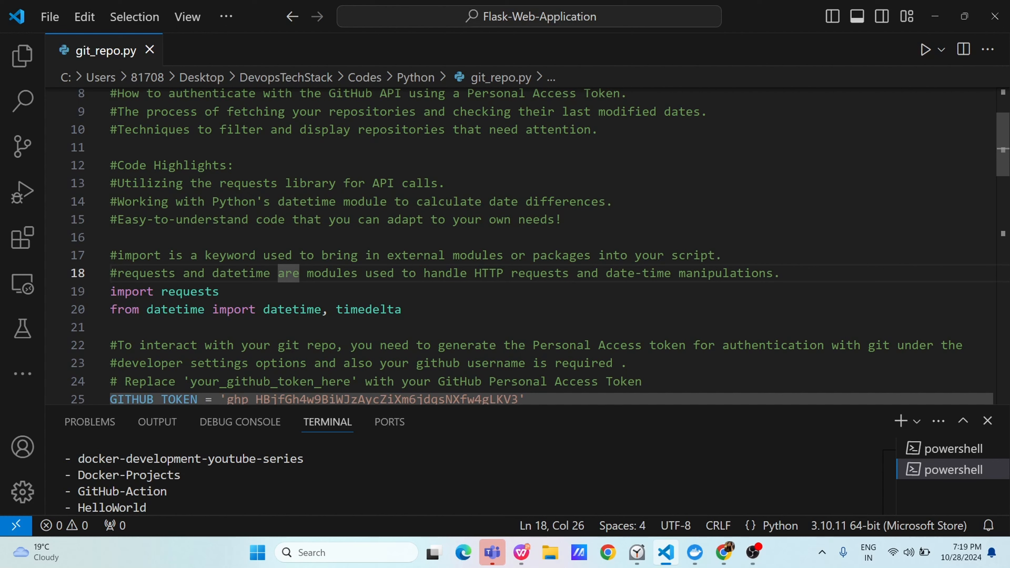
double_click(240, 273)
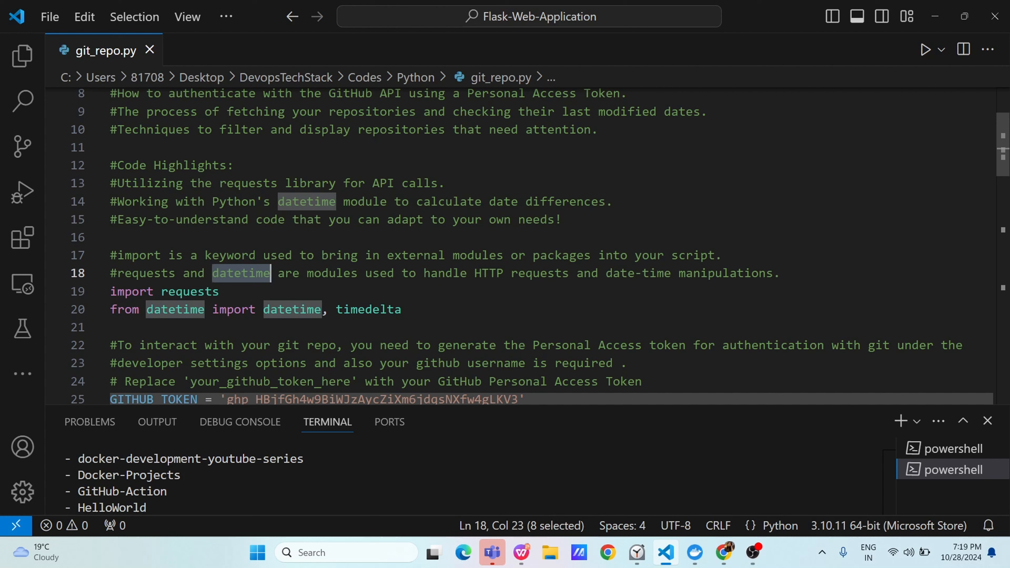
double_click(144, 273)
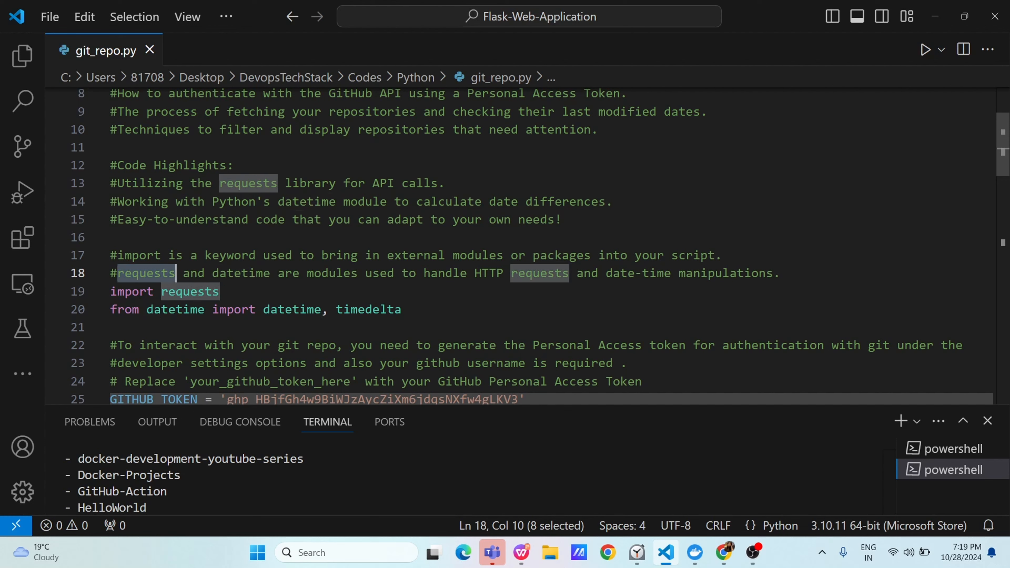
double_click(241, 273)
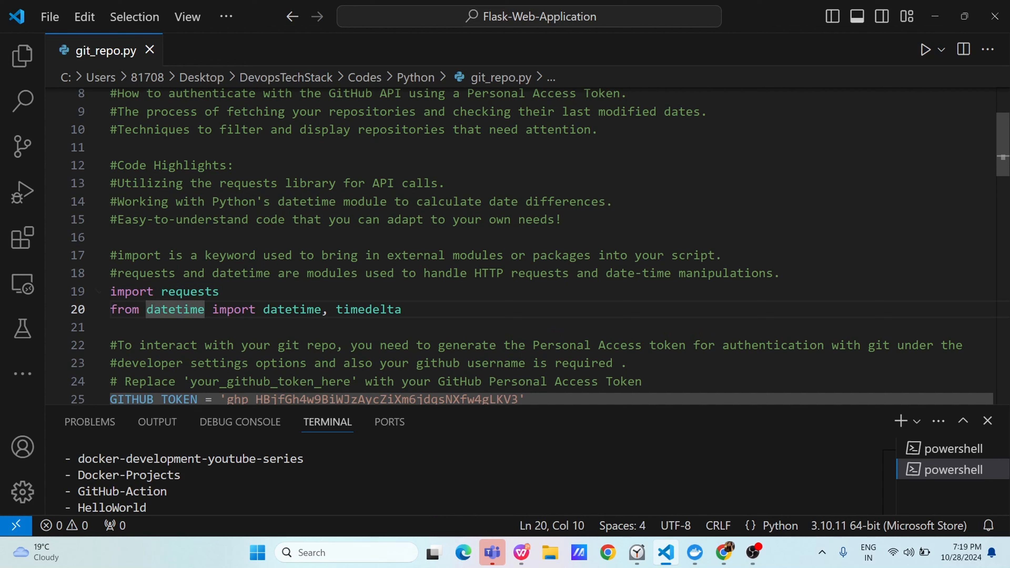
Step: Highlight the imported datetime and timedelta classes and the requests module again
double_click(292, 309)
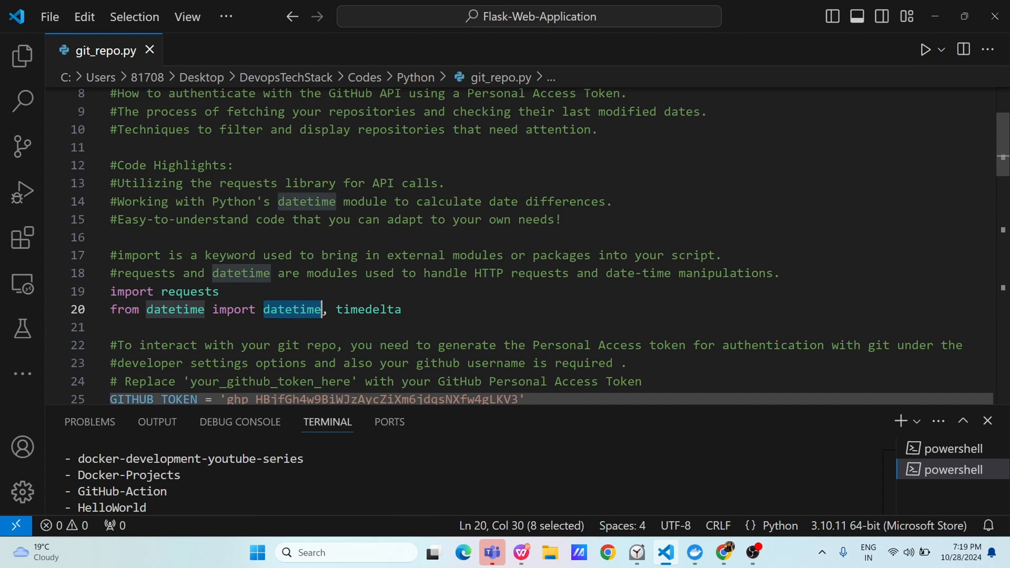
double_click(368, 310)
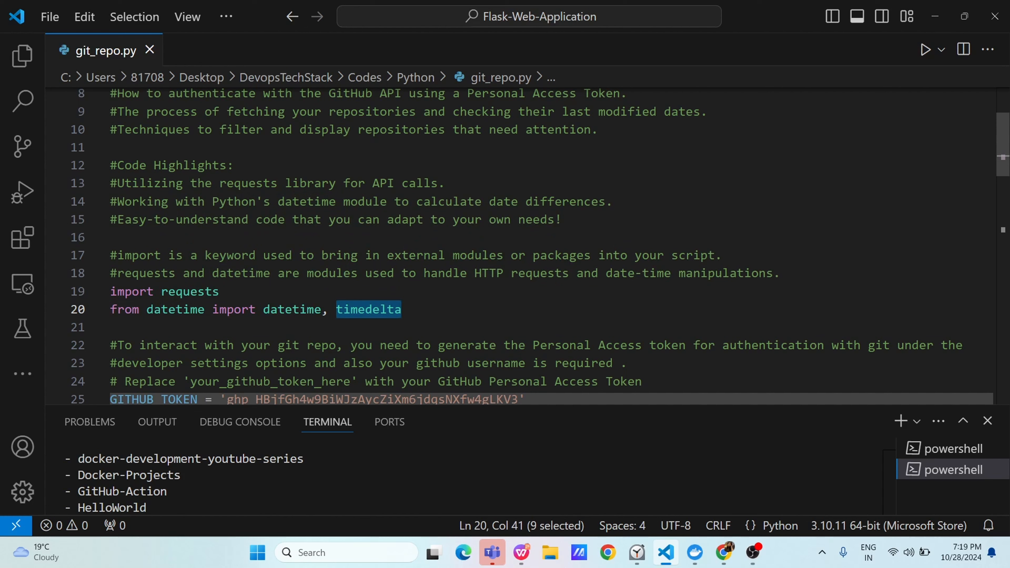
click(400, 309)
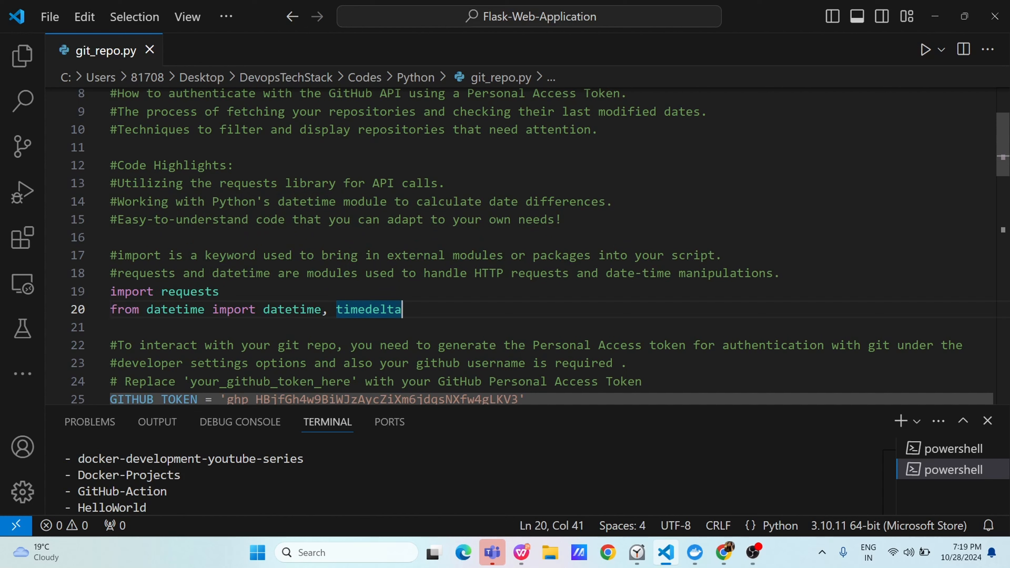
double_click(190, 291)
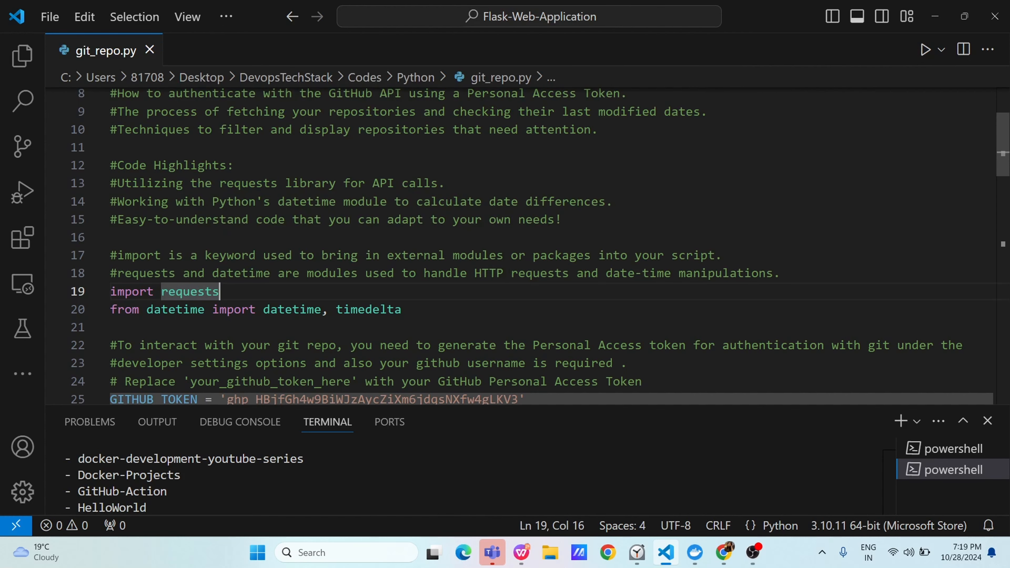
mouse_move(99, 291)
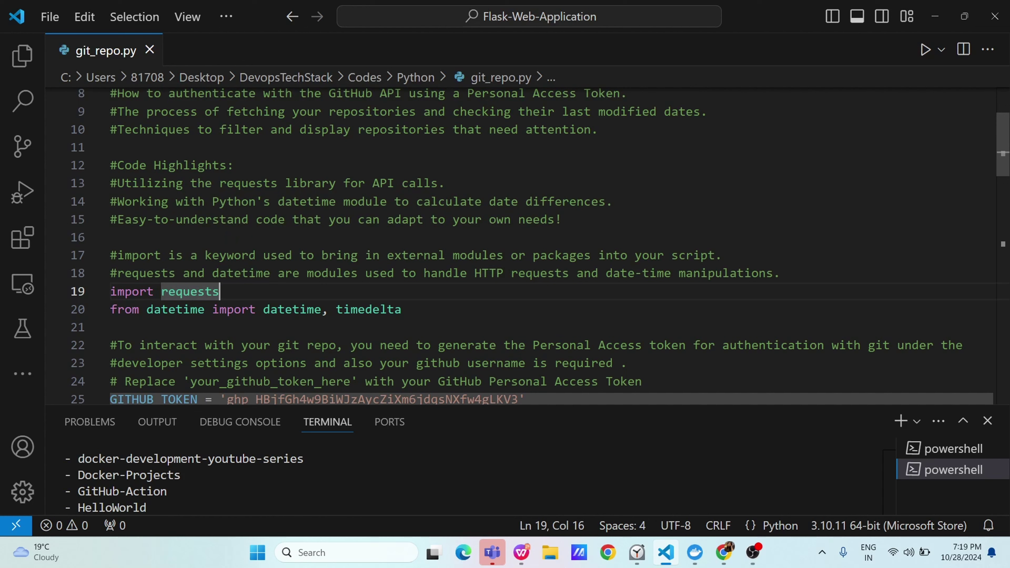
double_click(292, 309)
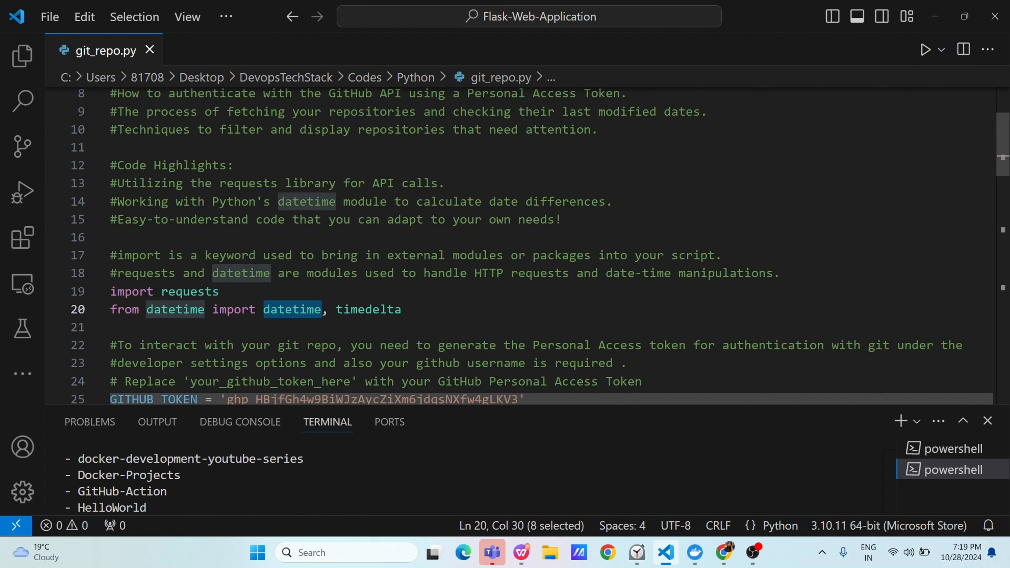
double_click(368, 309)
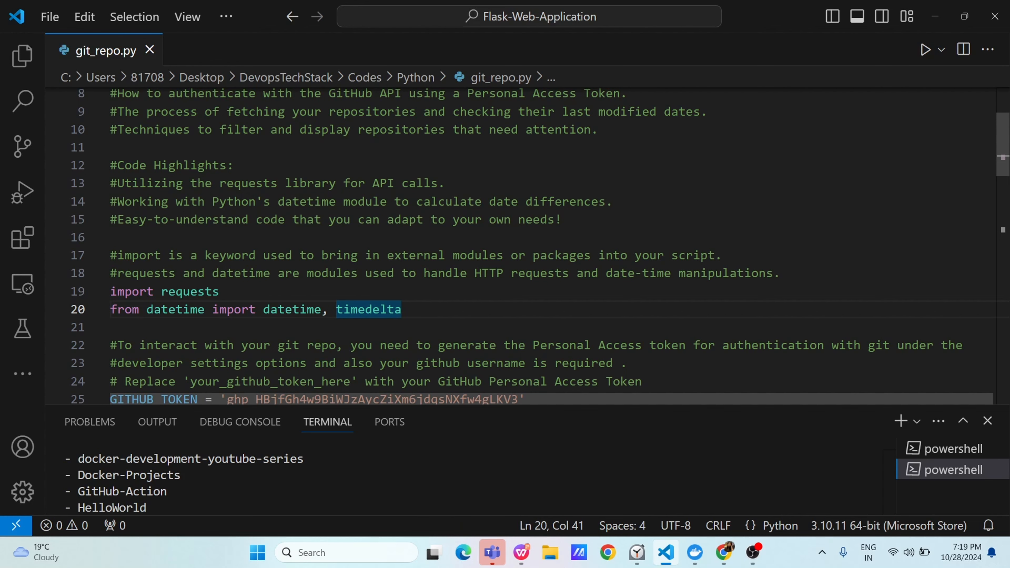
Step: Mark the comment about generating a Personal Access token
scroll(down, 3)
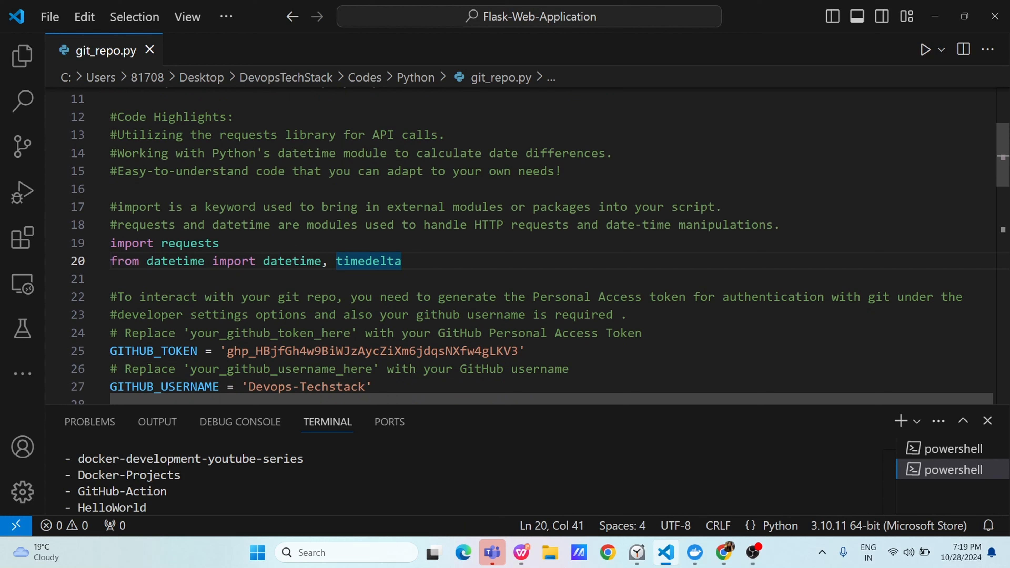
click(256, 293)
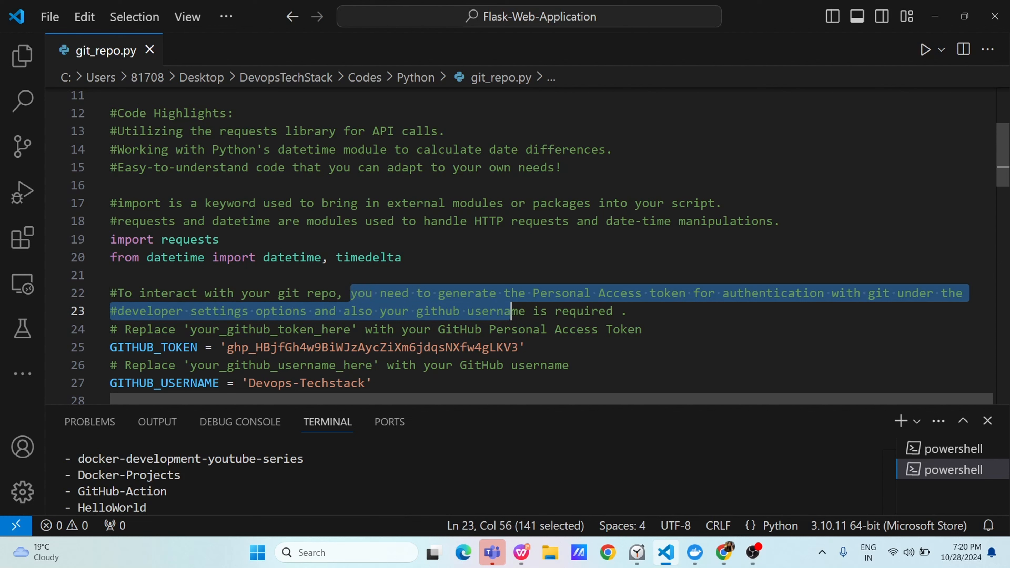
click(810, 293)
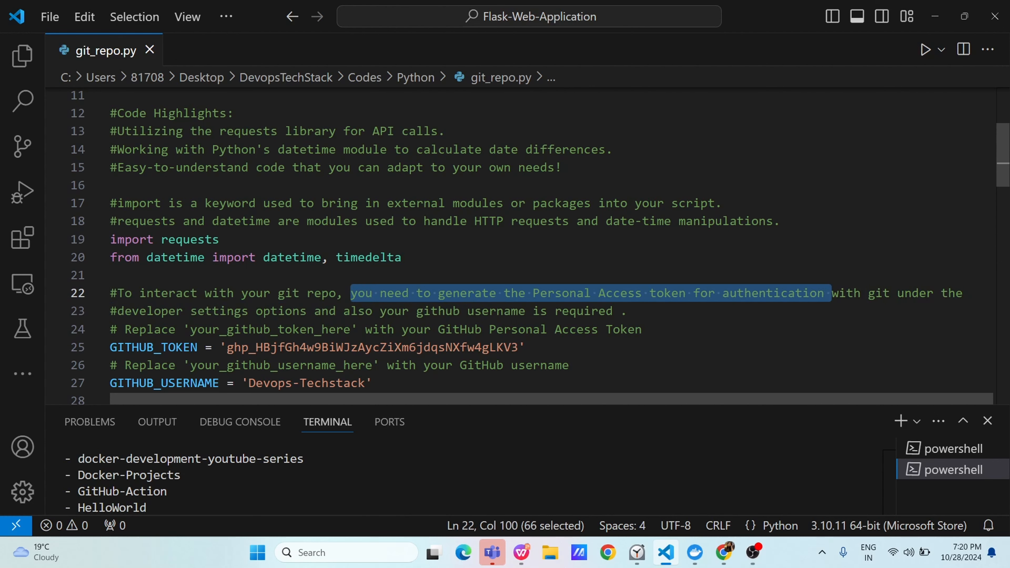
click(270, 311)
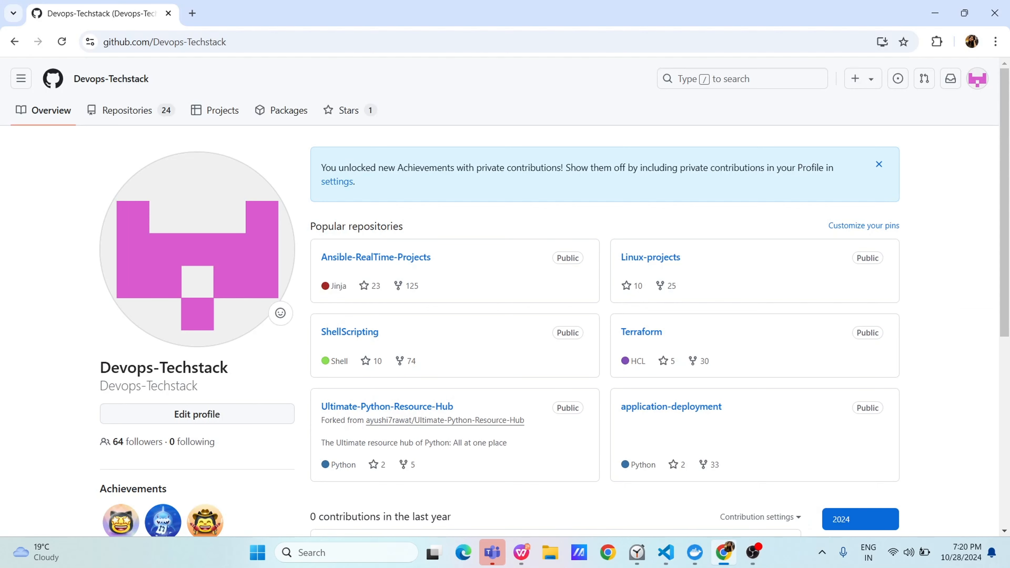
mouse_move(287, 110)
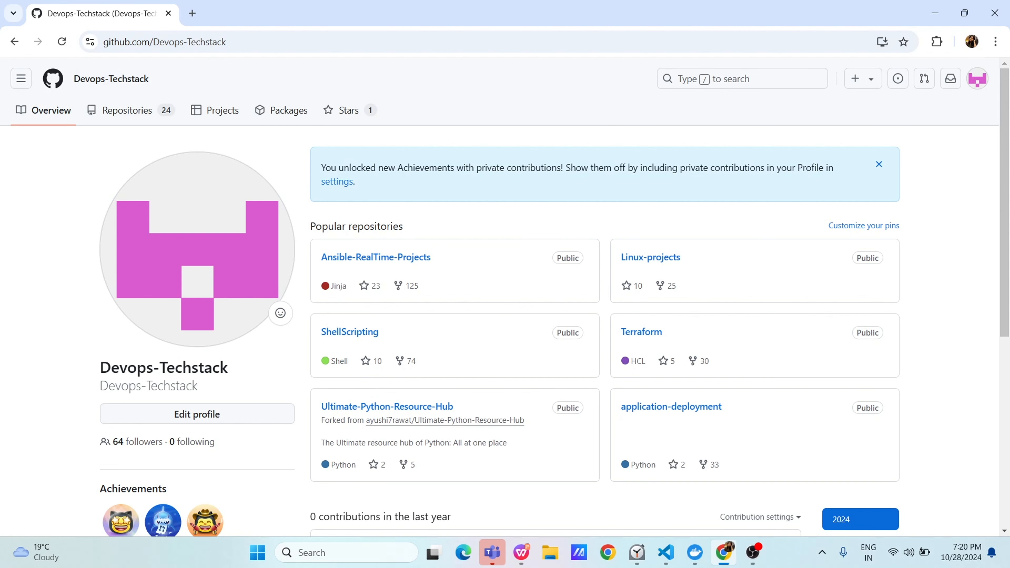
Step: Browse the GitHub account menu, close it, and show the site's main navigation panel
click(978, 78)
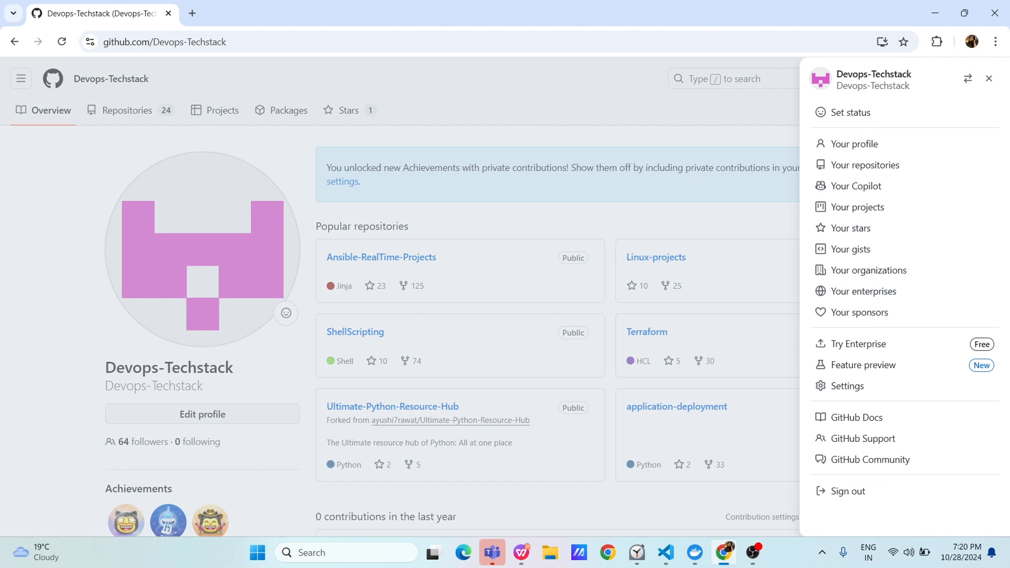
mouse_move(853, 144)
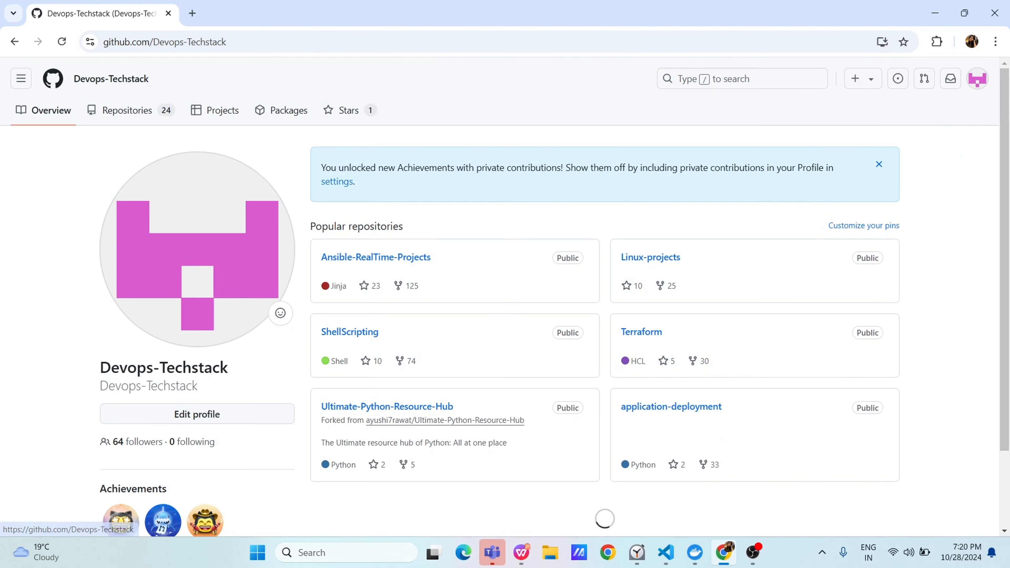
scroll(down, 3)
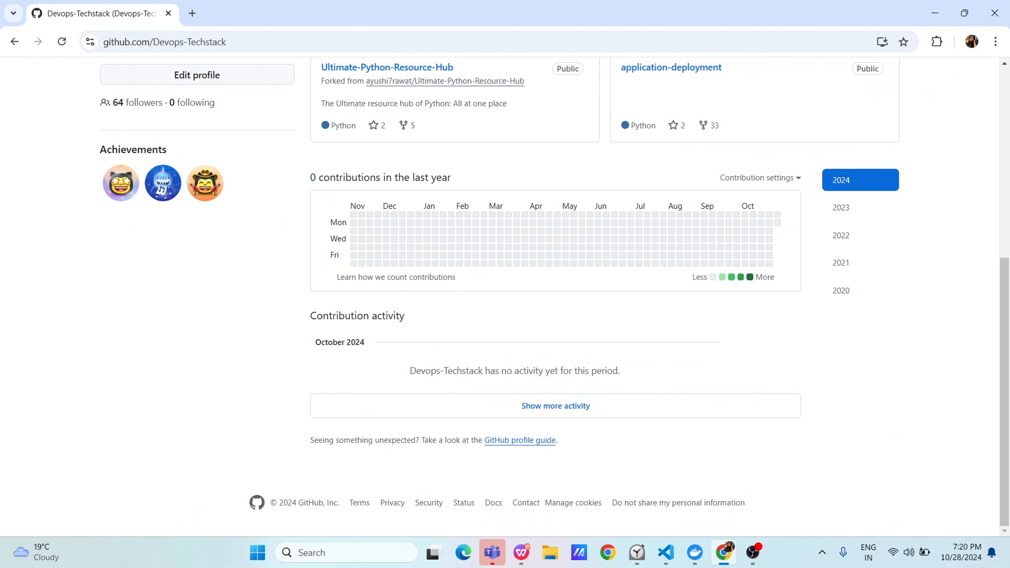
scroll(up, 3)
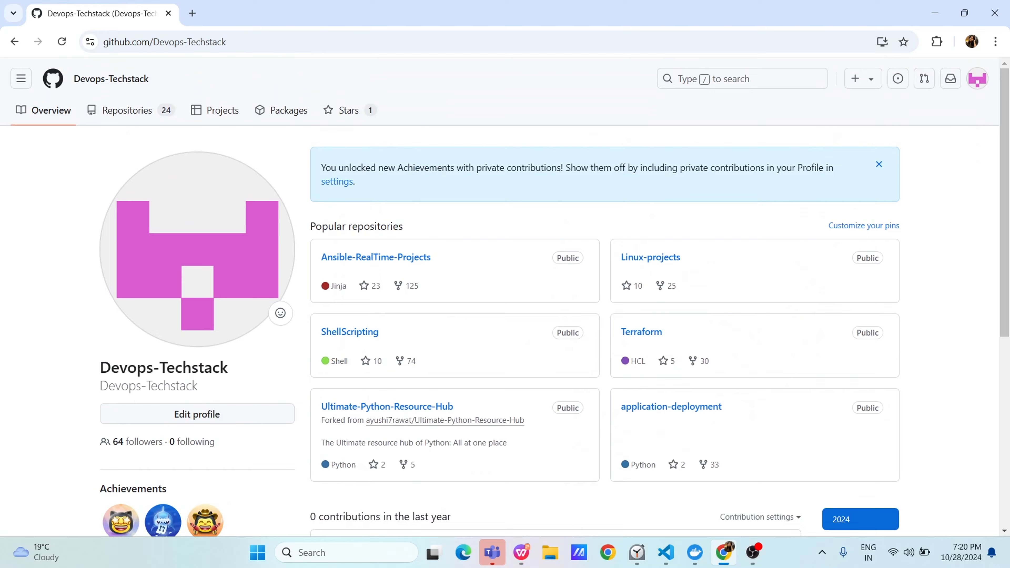
scroll(down, 3)
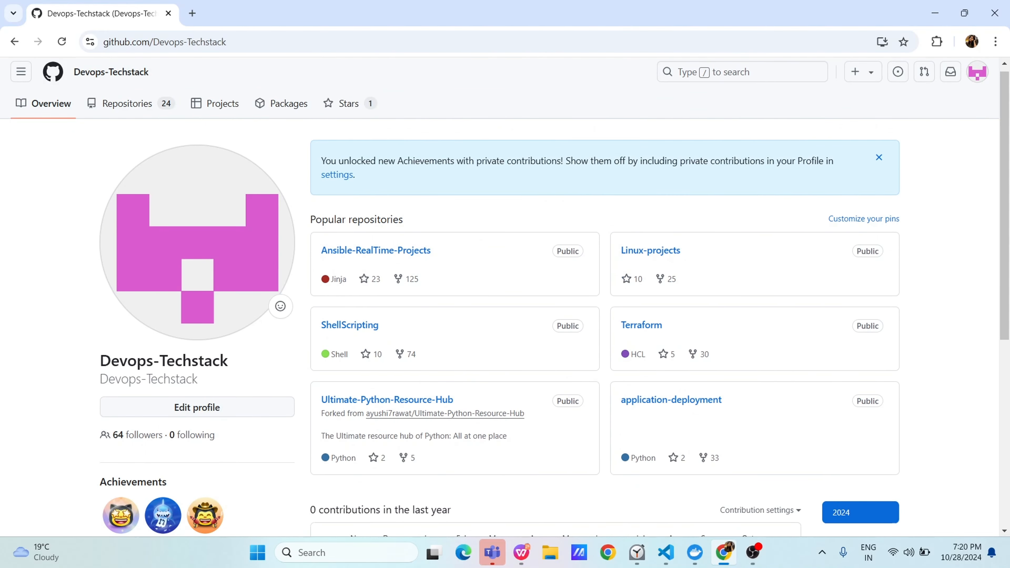
click(976, 59)
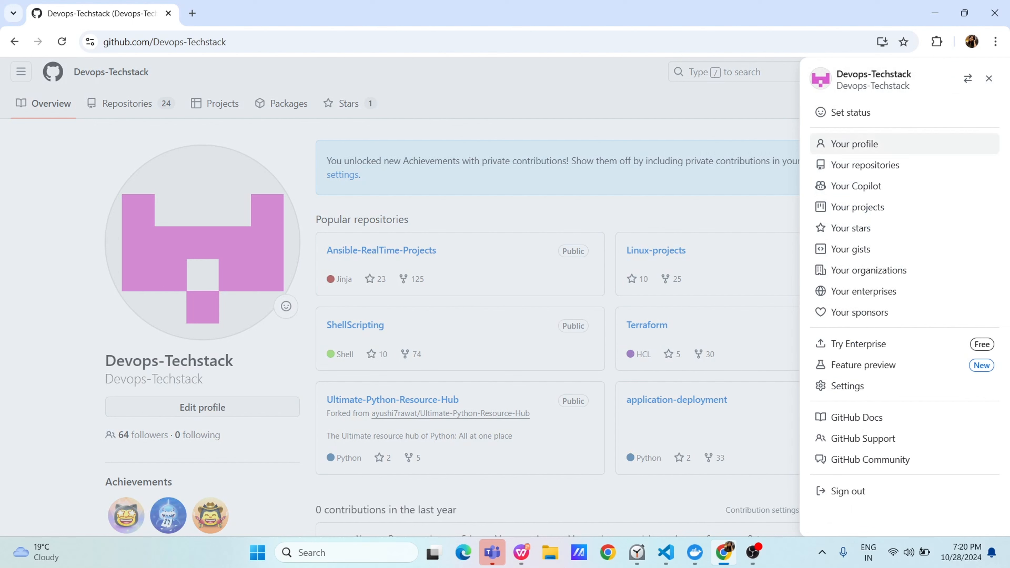
mouse_move(869, 270)
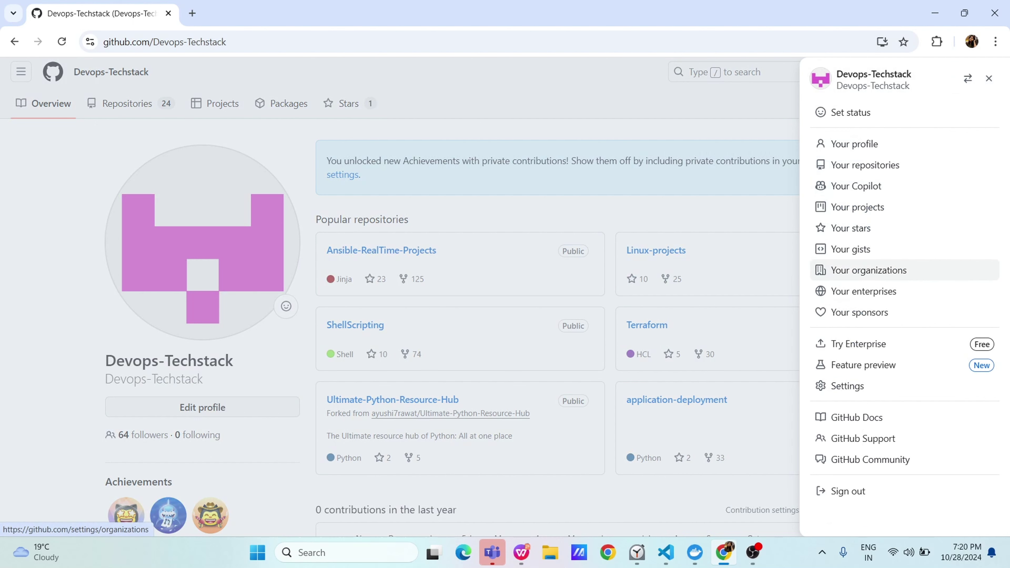
mouse_move(858, 207)
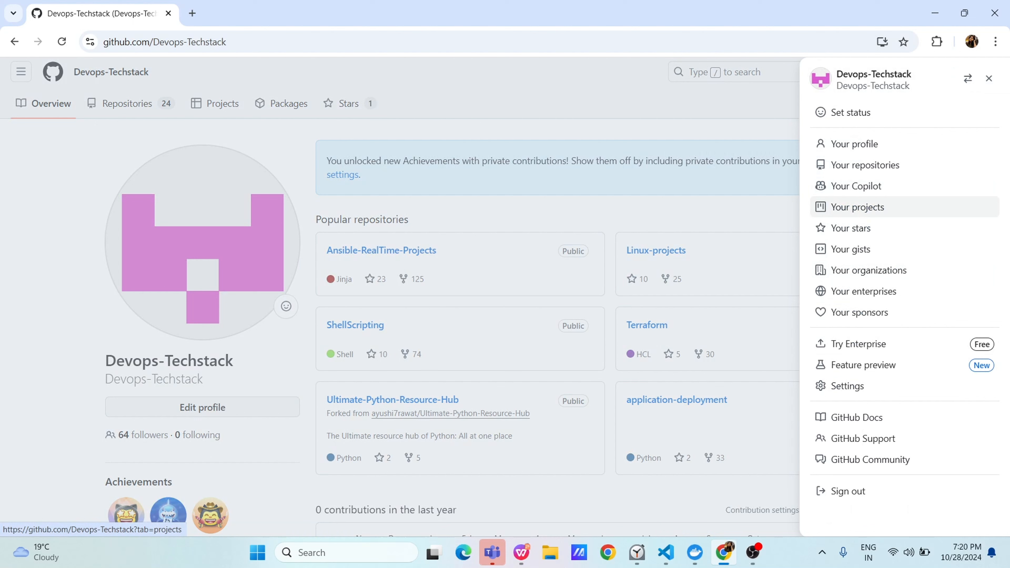
mouse_move(866, 164)
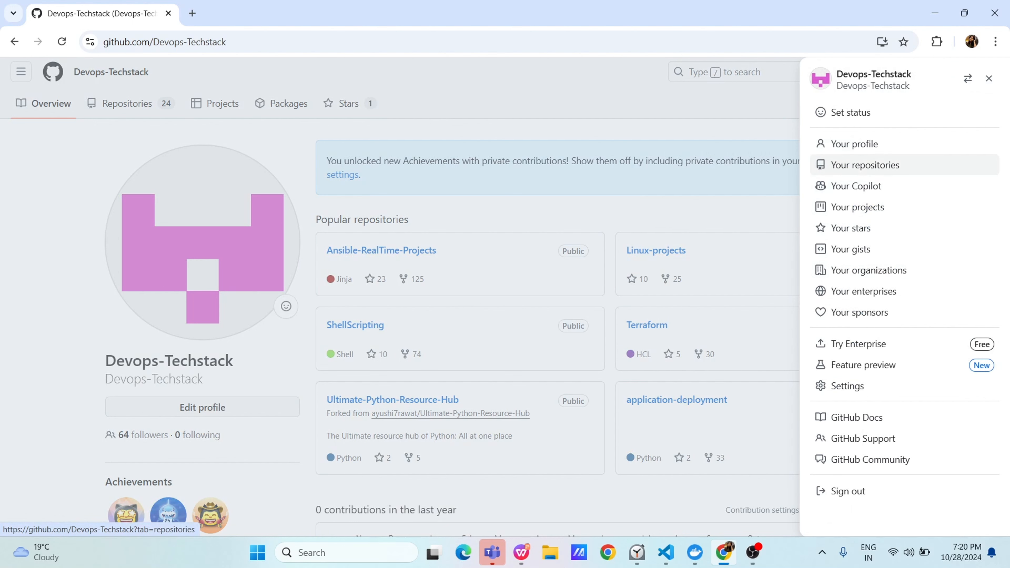
mouse_move(850, 228)
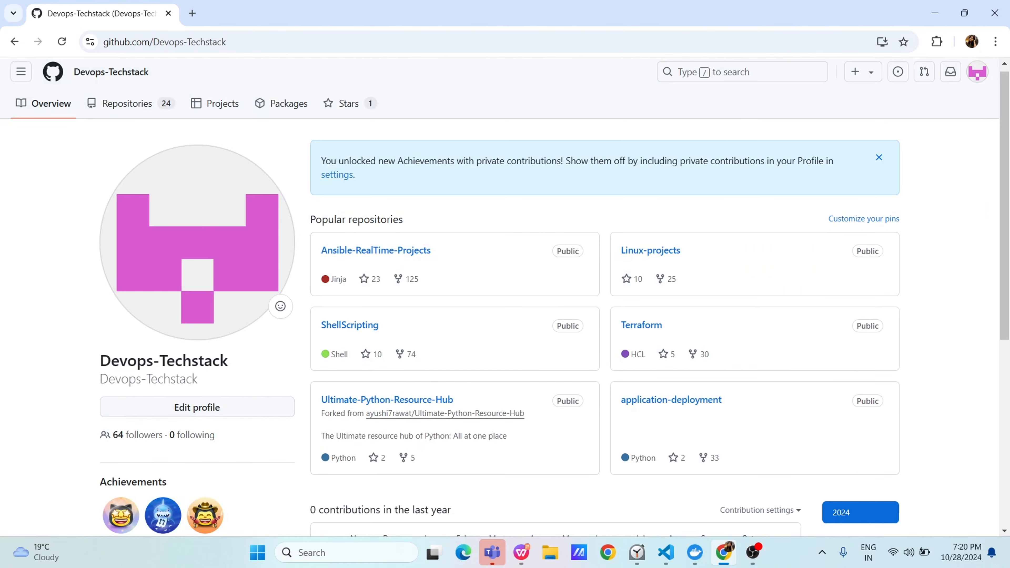
click(20, 72)
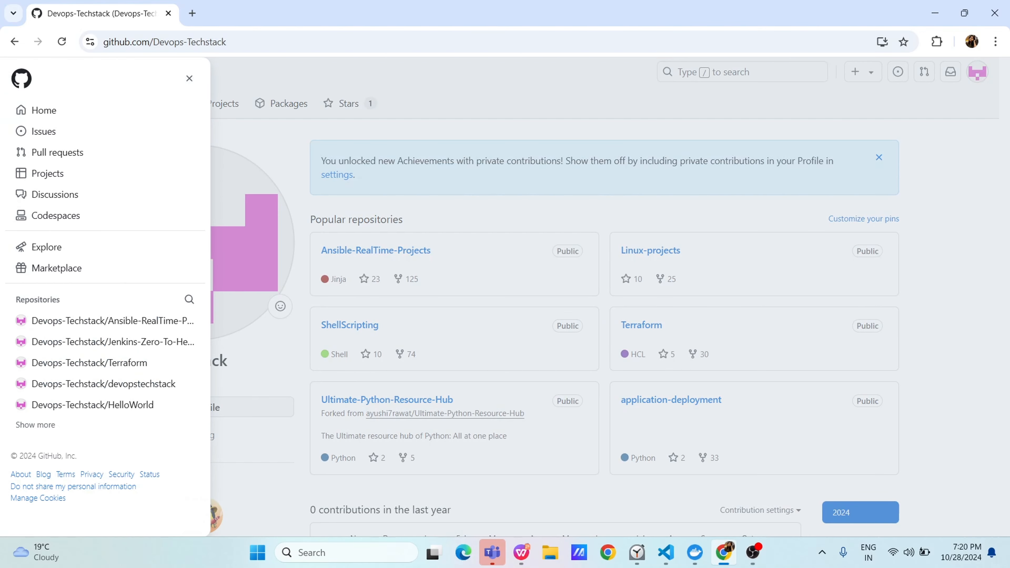
mouse_move(57, 152)
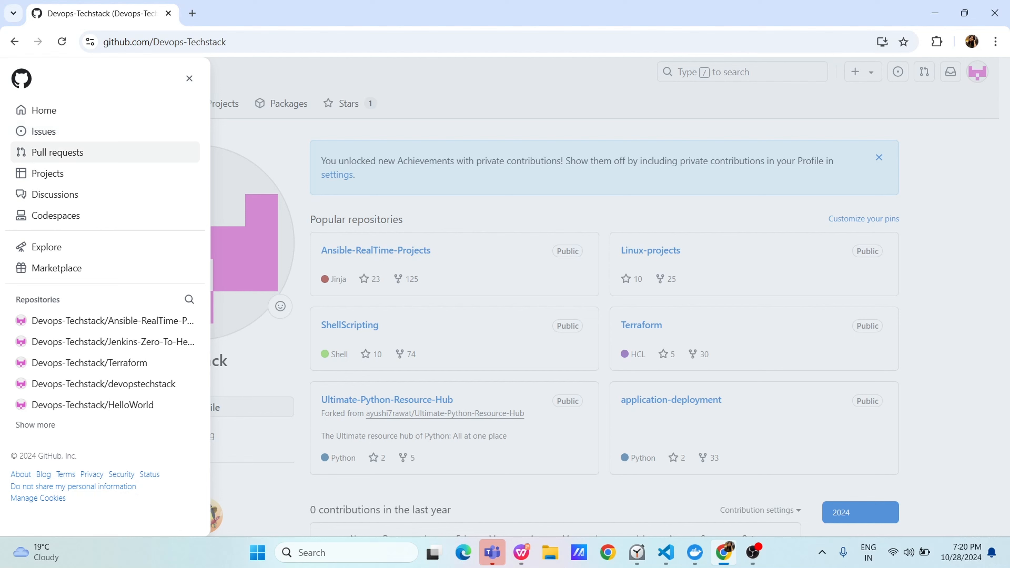
mouse_move(44, 110)
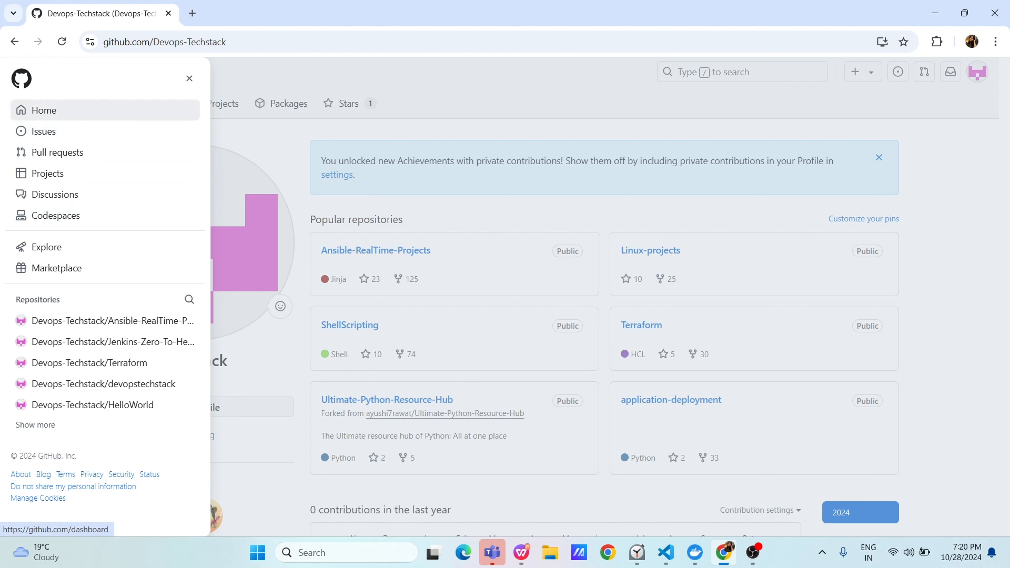
Step: From the dashboard, go through the account menu into Settings and Developer settings
click(43, 110)
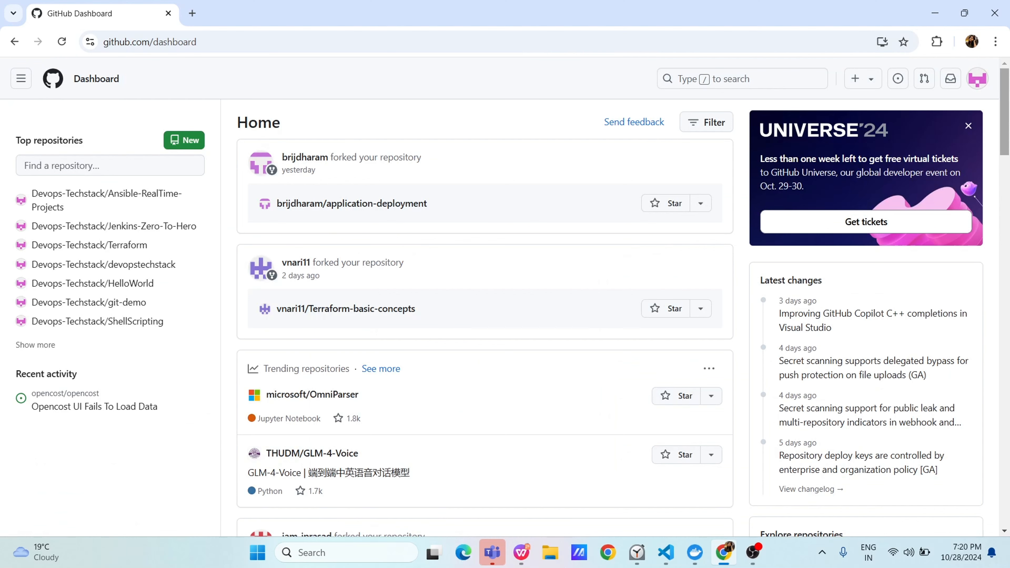
click(977, 78)
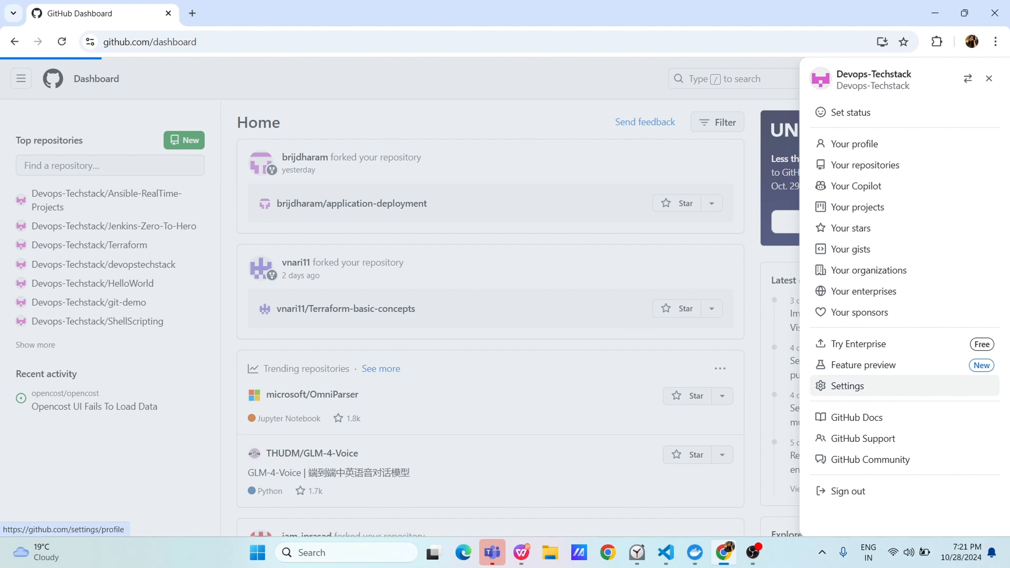
click(855, 143)
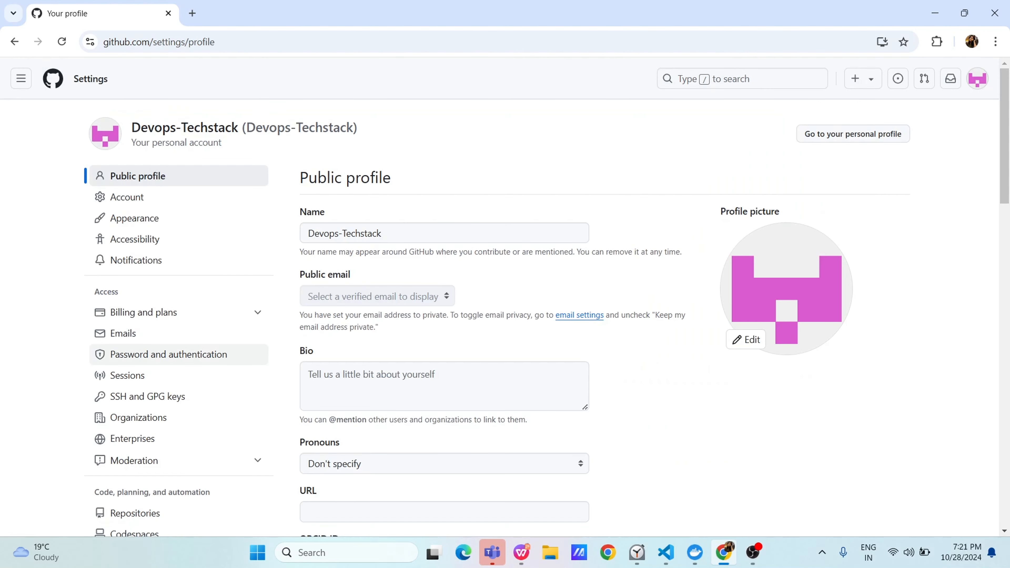
scroll(down, 3)
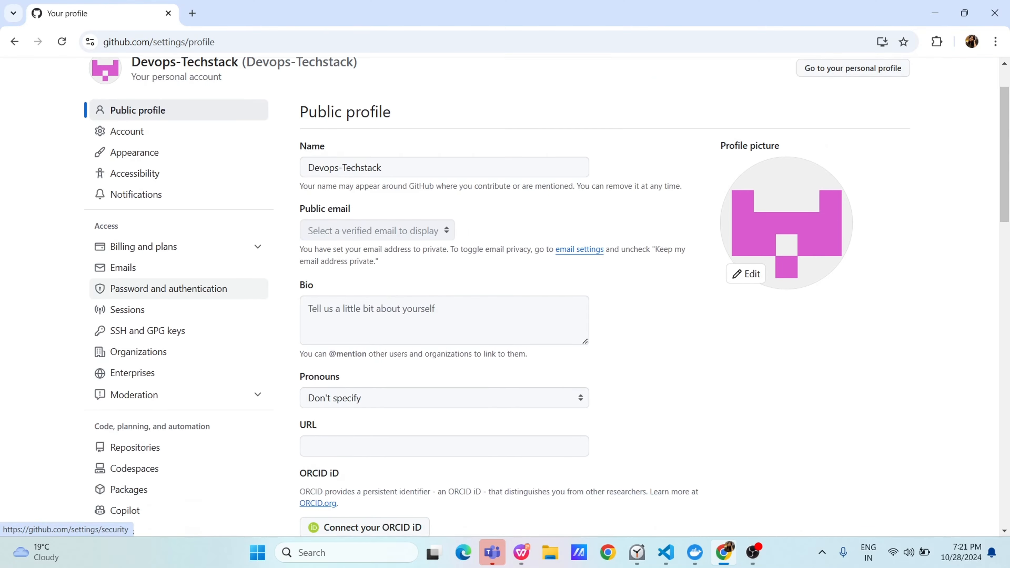
scroll(down, 3)
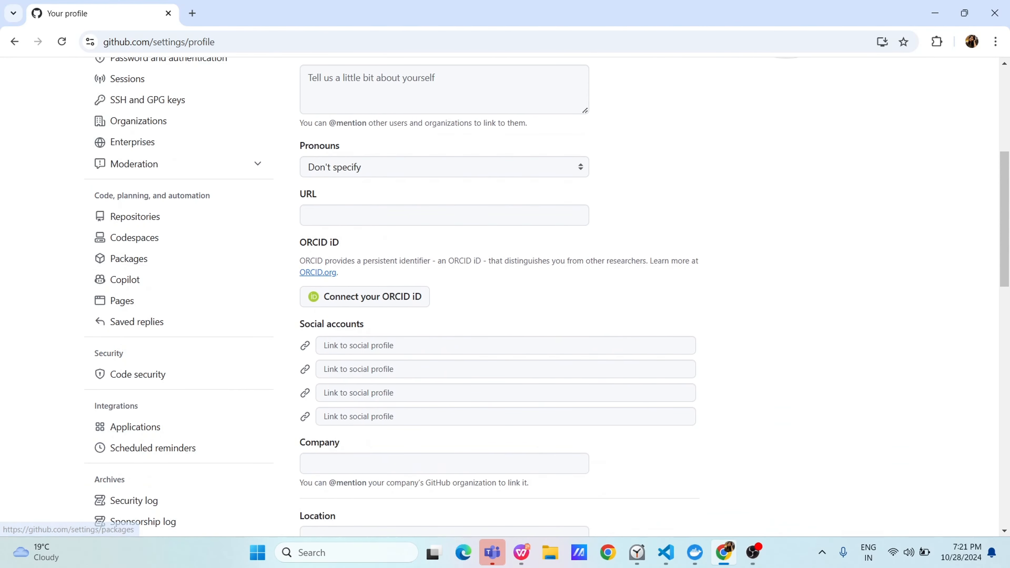
scroll(down, 3)
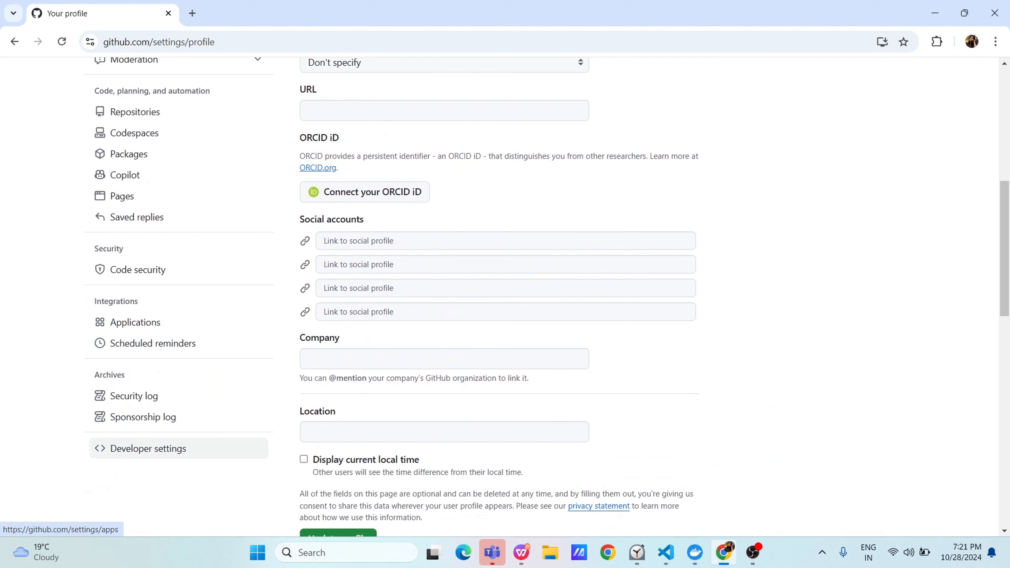
click(148, 448)
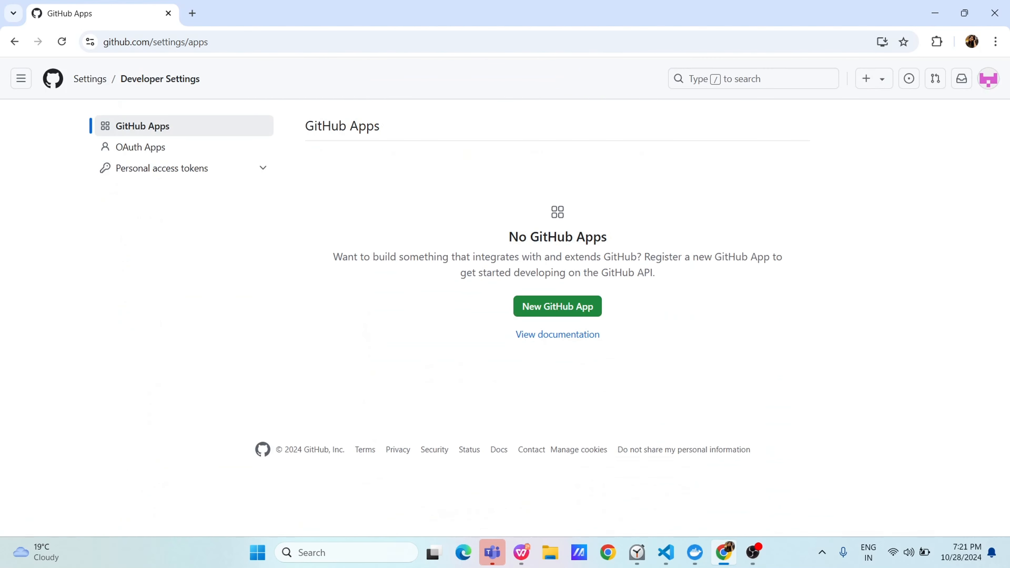
mouse_move(162, 169)
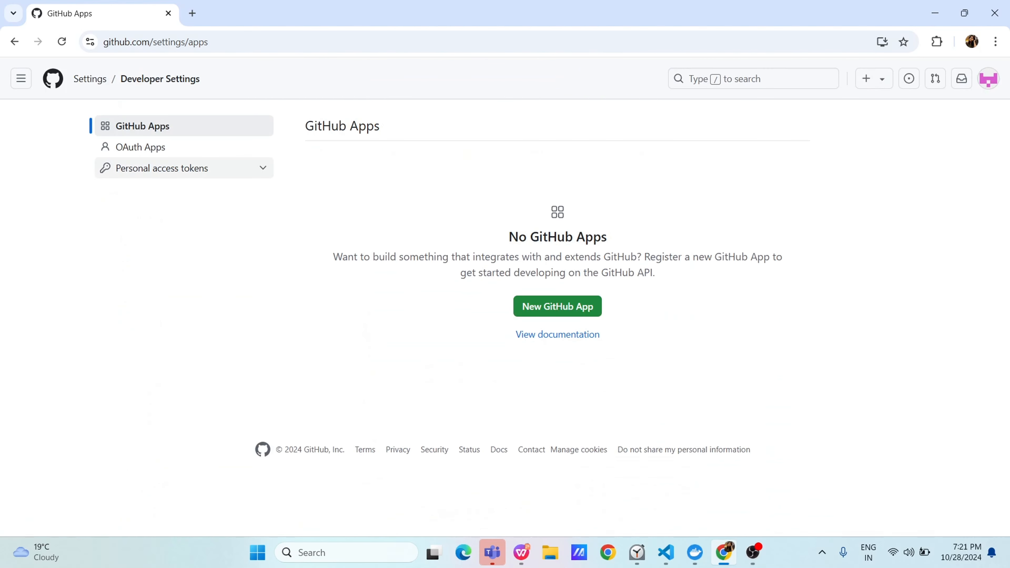
Step: View the Tokens (classic) list, peek at Generate new token, and return to the list
click(162, 167)
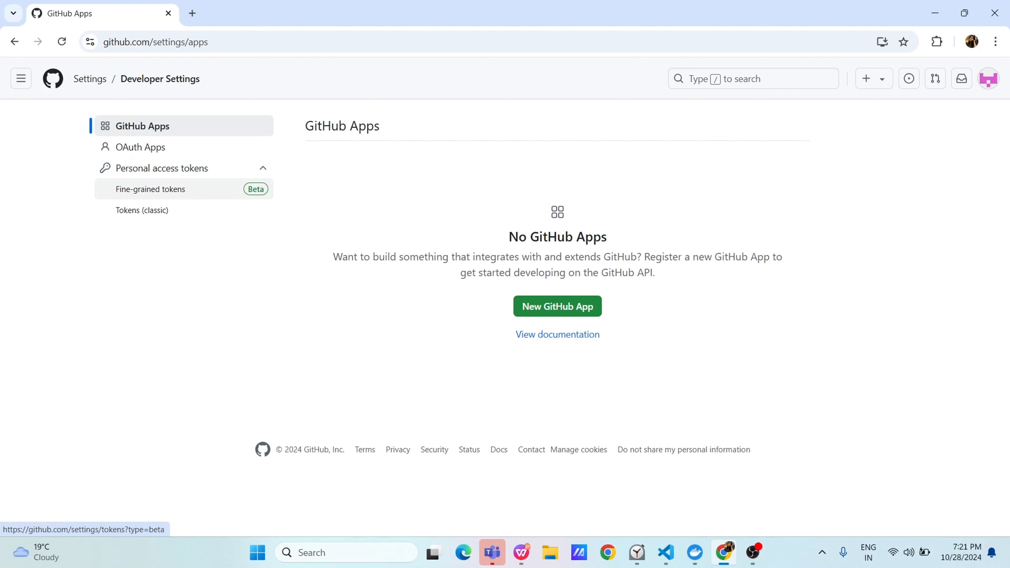
mouse_move(141, 210)
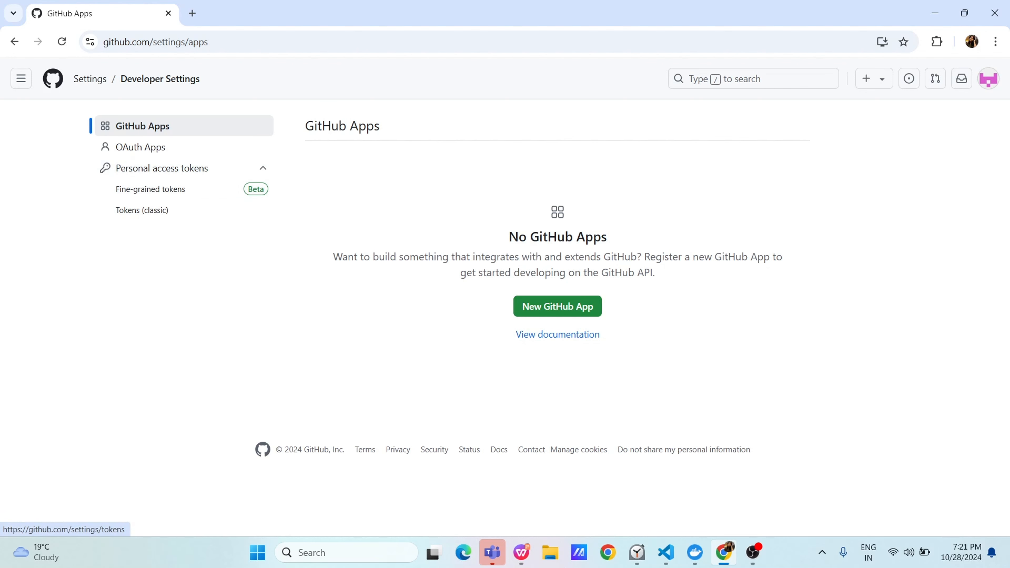
click(142, 210)
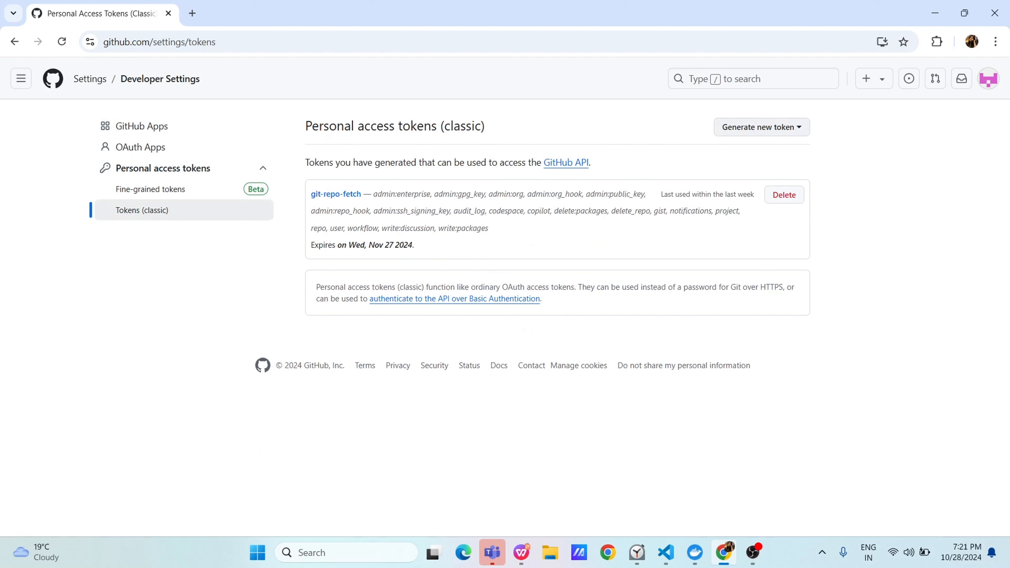
click(761, 127)
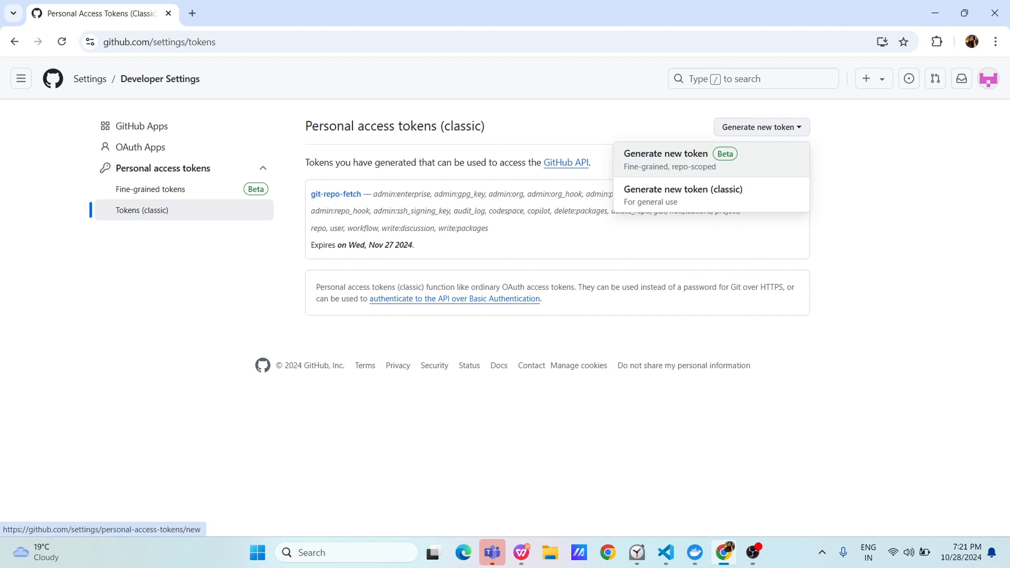
click(683, 189)
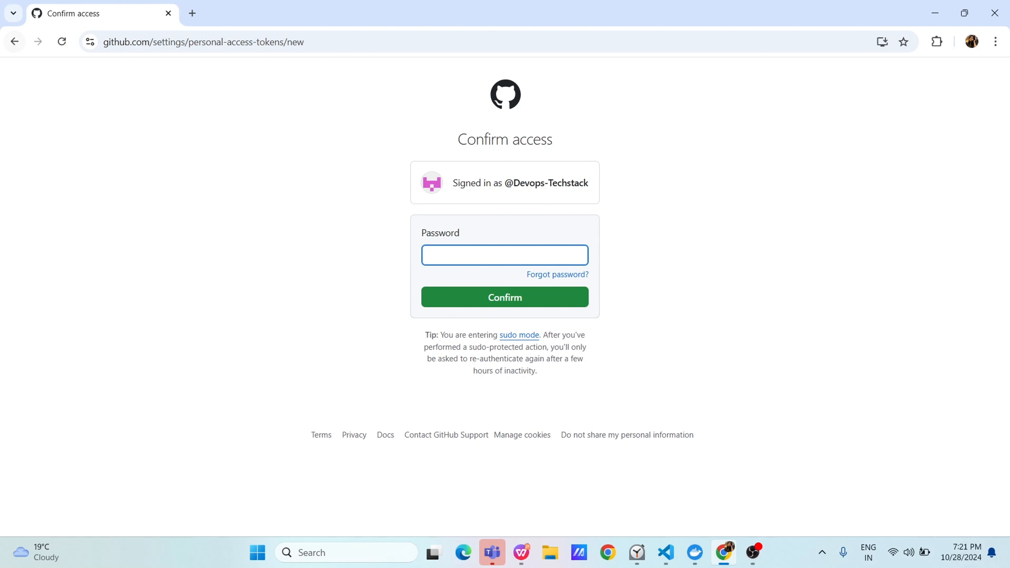
click(504, 297)
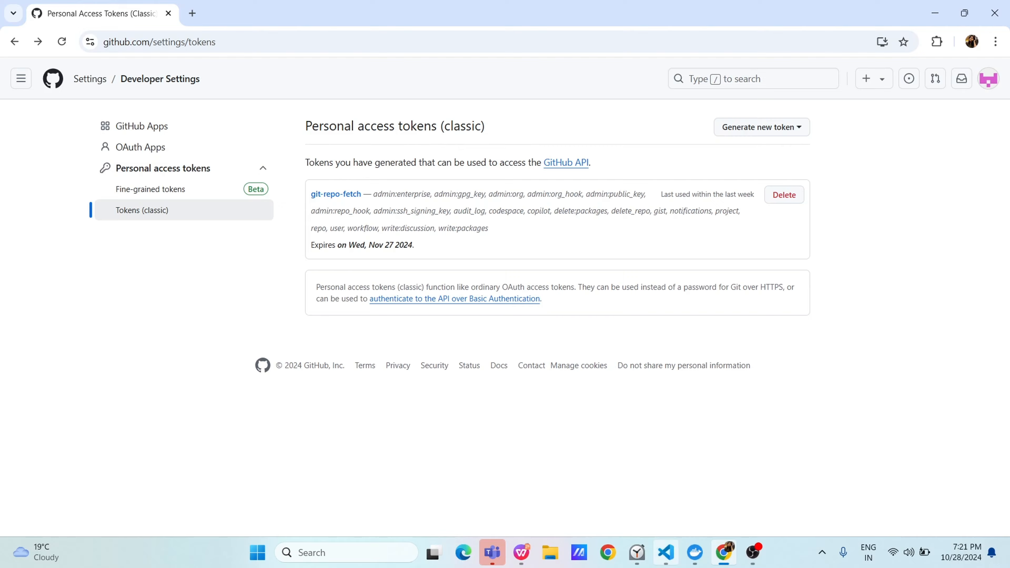
click(665, 552)
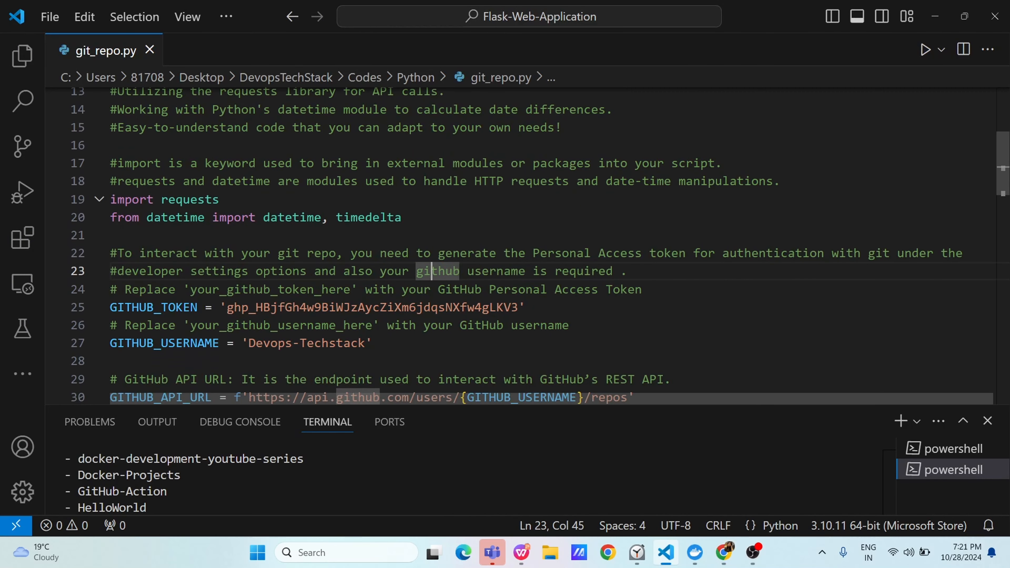
Step: Place the cursor near the GITHUB_TOKEN lines in git_repo.py
click(100, 199)
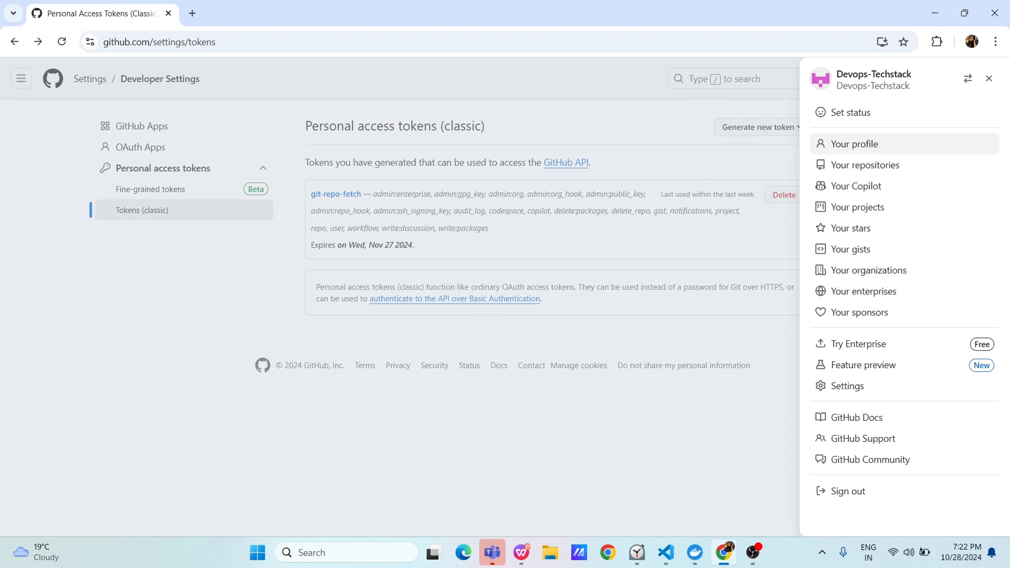
Step: View the Devops-Techstack profile's popular repositories, then return to VS Code
click(855, 144)
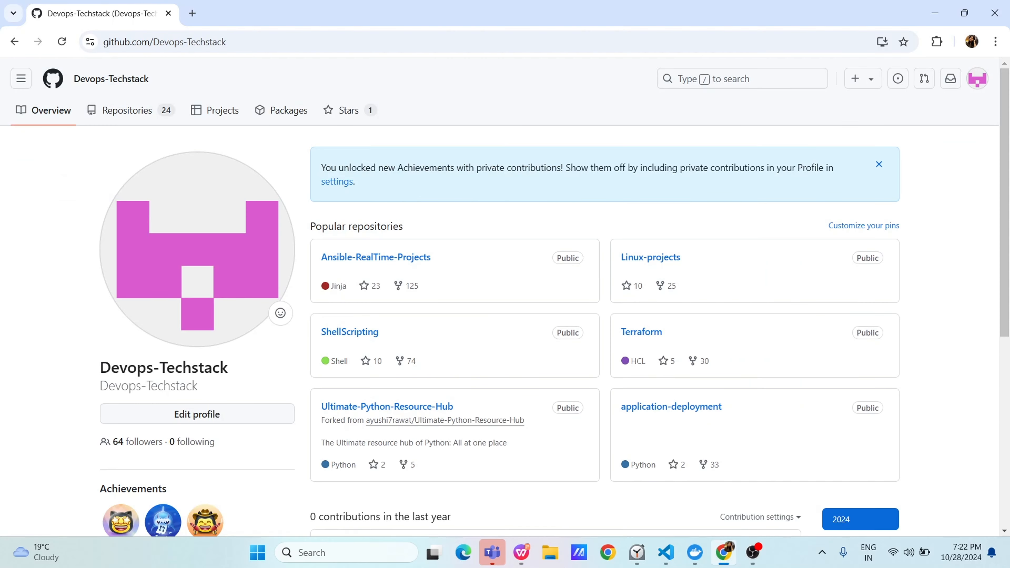
scroll(down, 3)
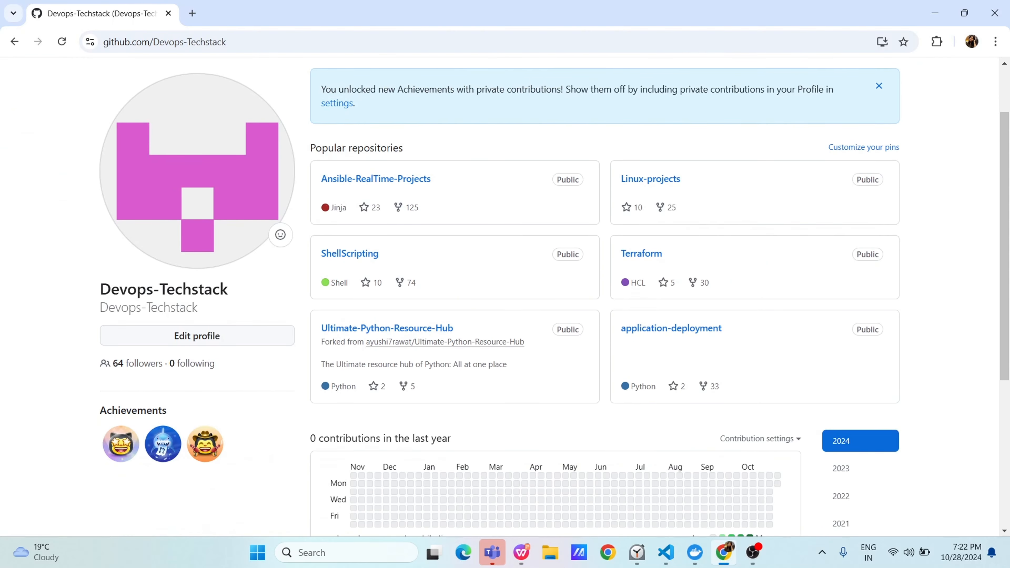
click(665, 552)
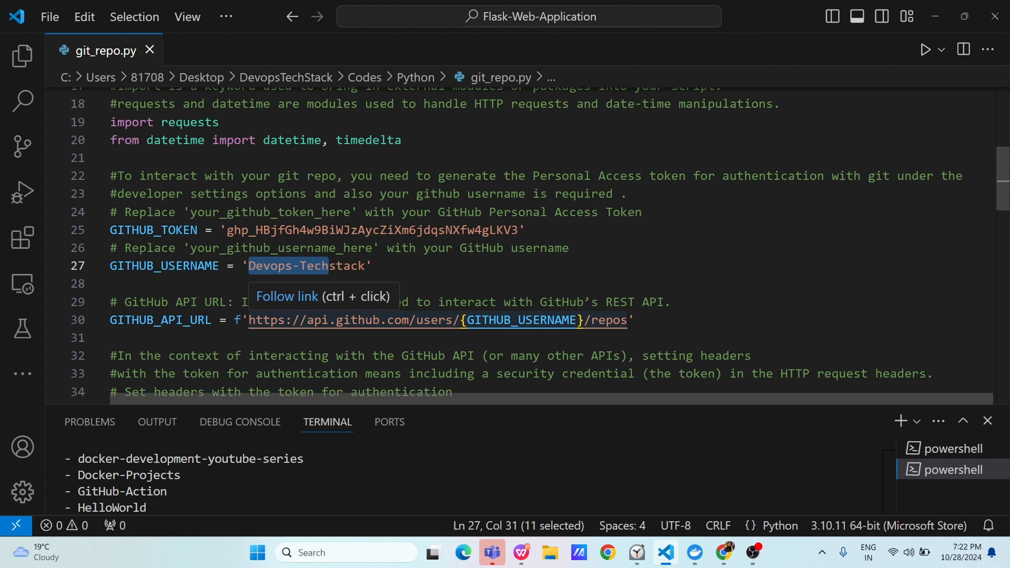
mouse_move(361, 320)
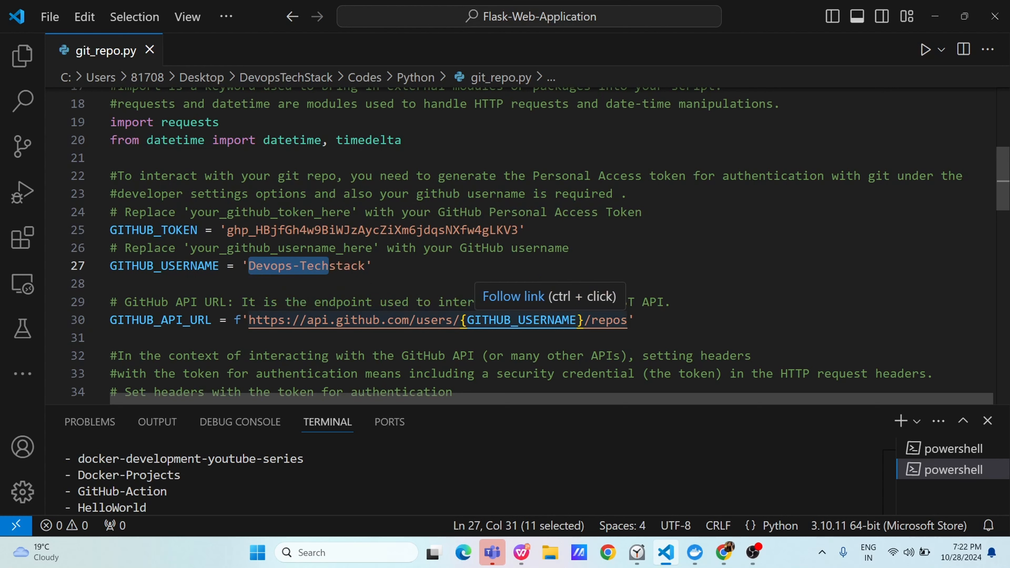
Step: Point out the Authorization header built from the GitHub token in git_repo.py
click(669, 302)
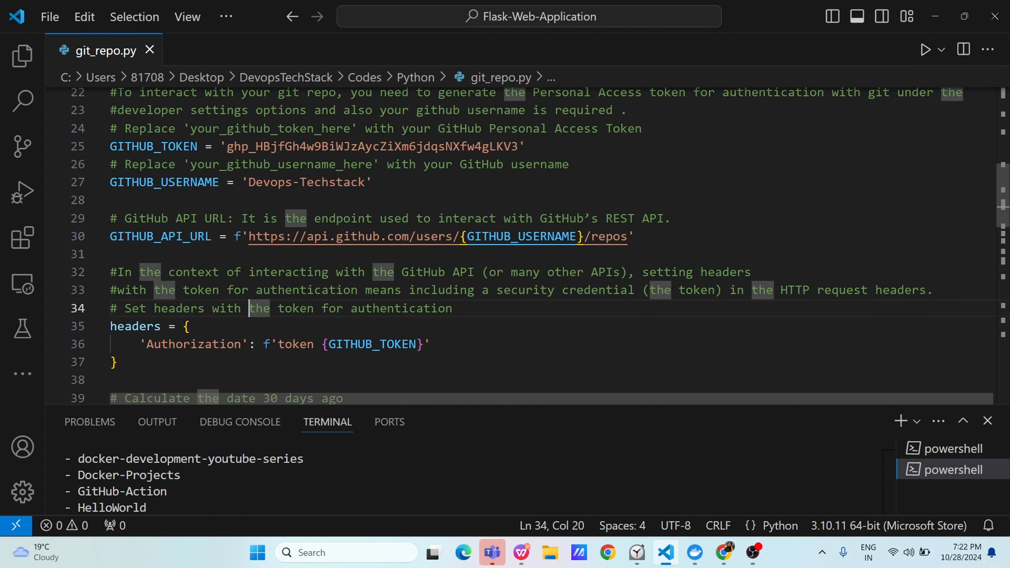
double_click(193, 344)
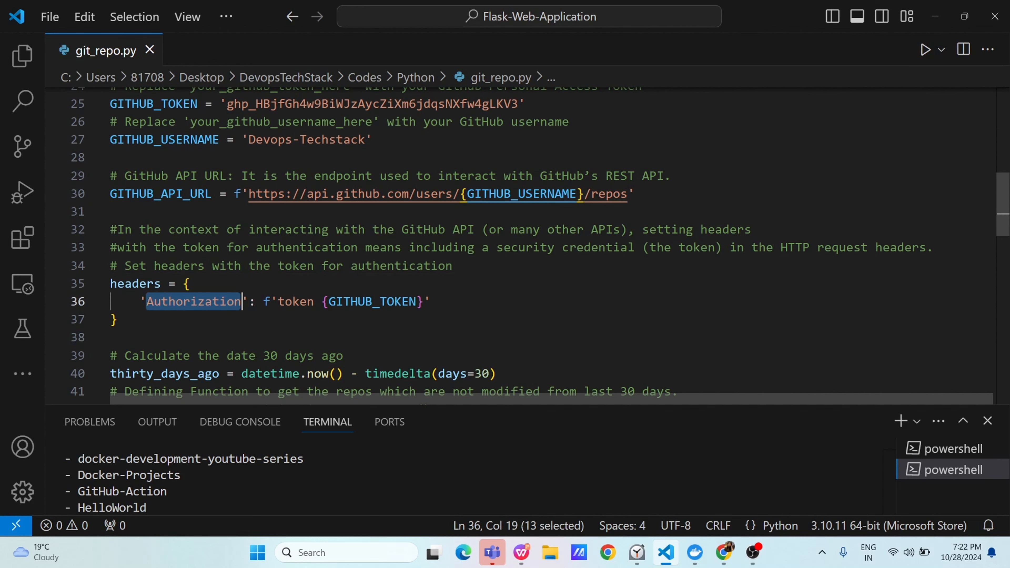
double_click(294, 301)
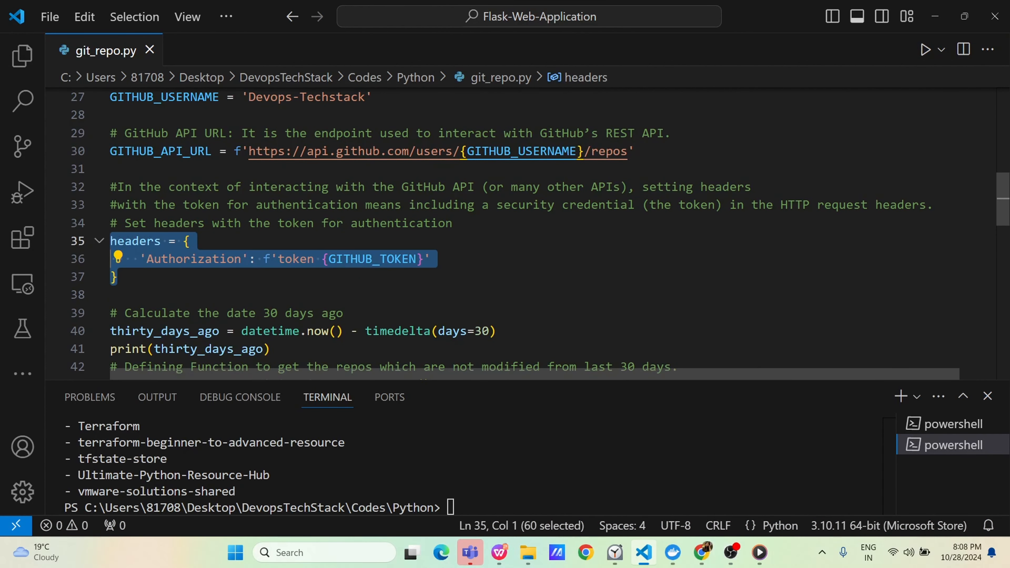
double_click(135, 241)
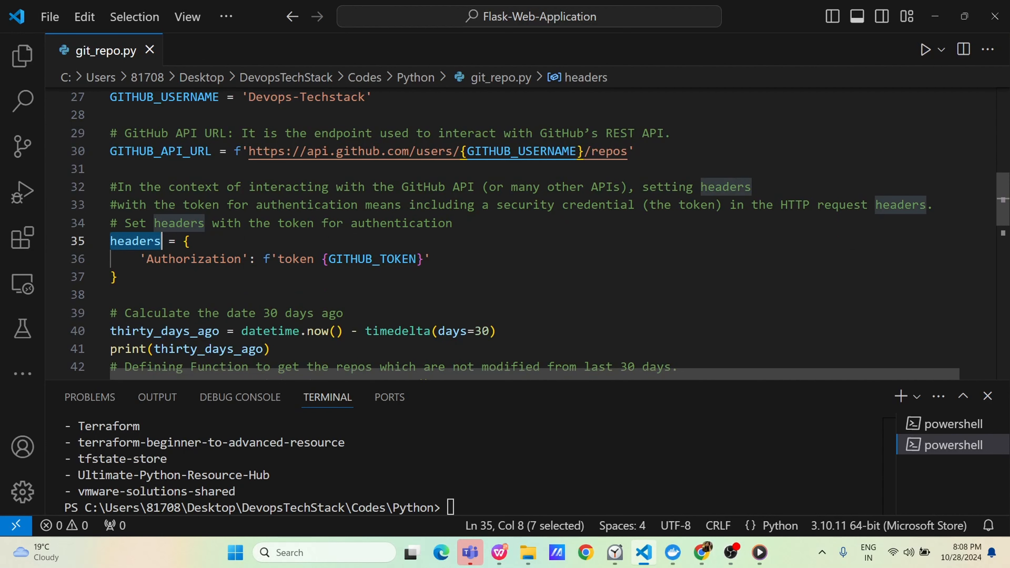
double_click(187, 258)
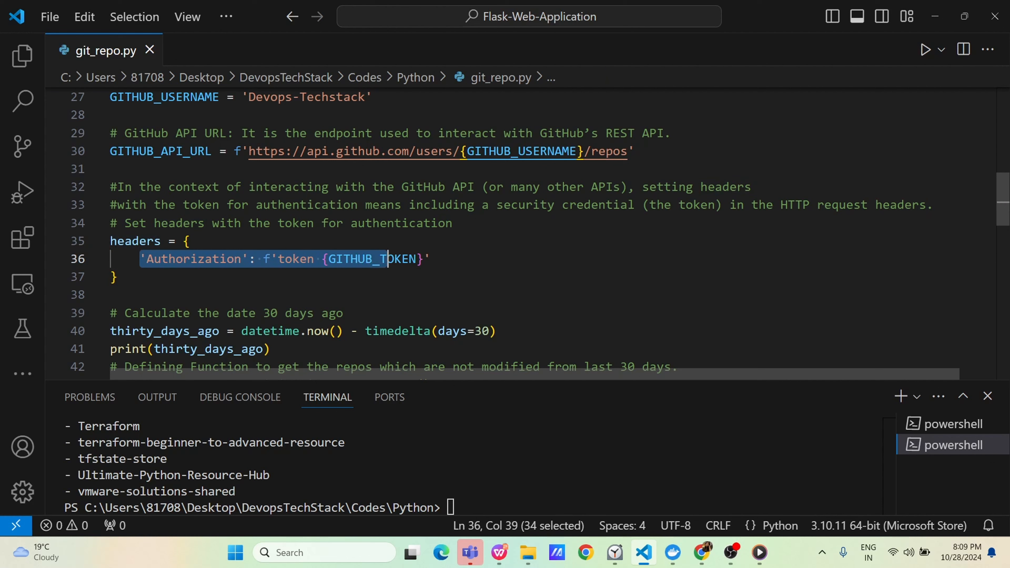
click(428, 259)
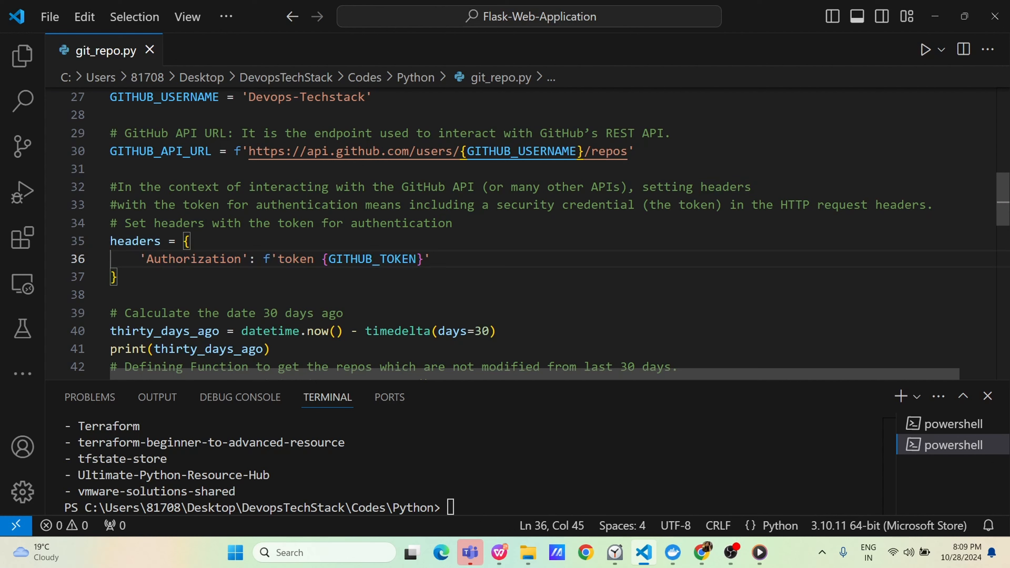
double_click(376, 258)
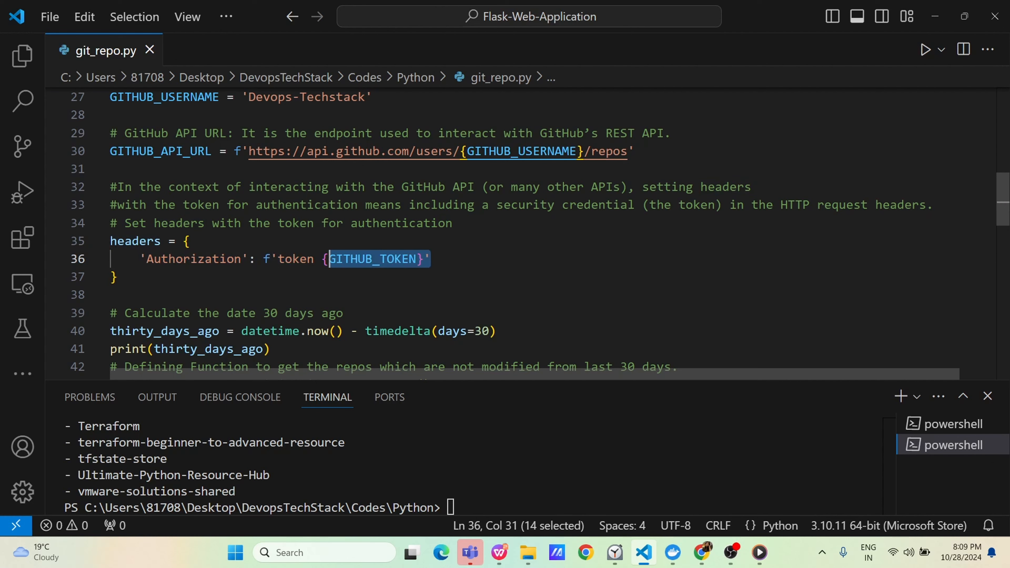
click(453, 223)
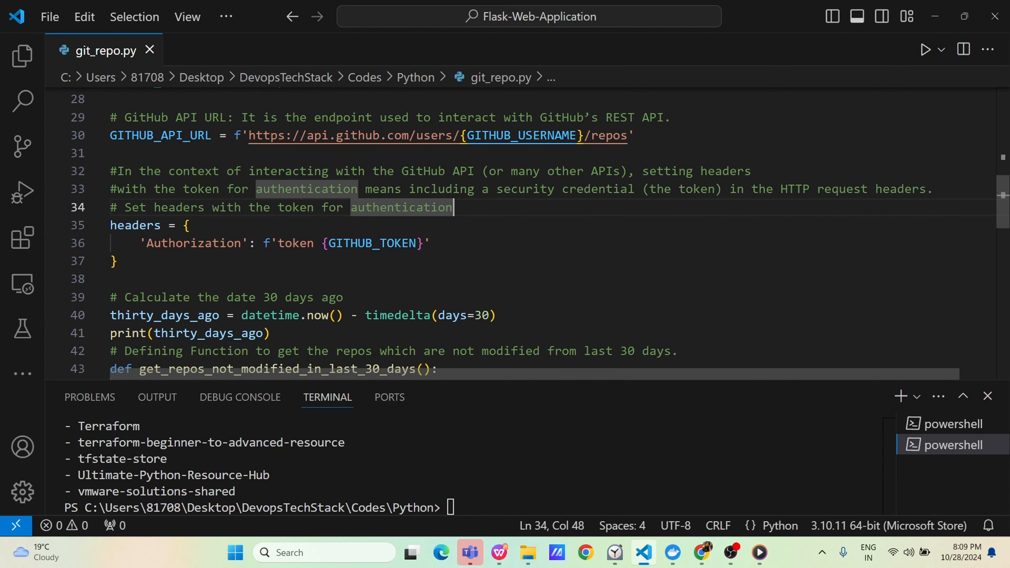
scroll(down, 3)
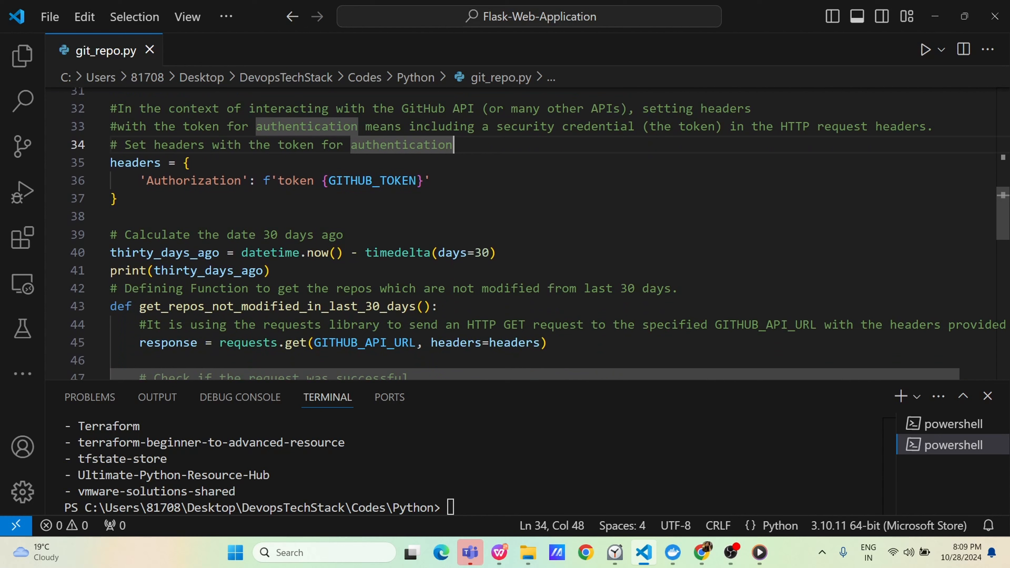
double_click(164, 252)
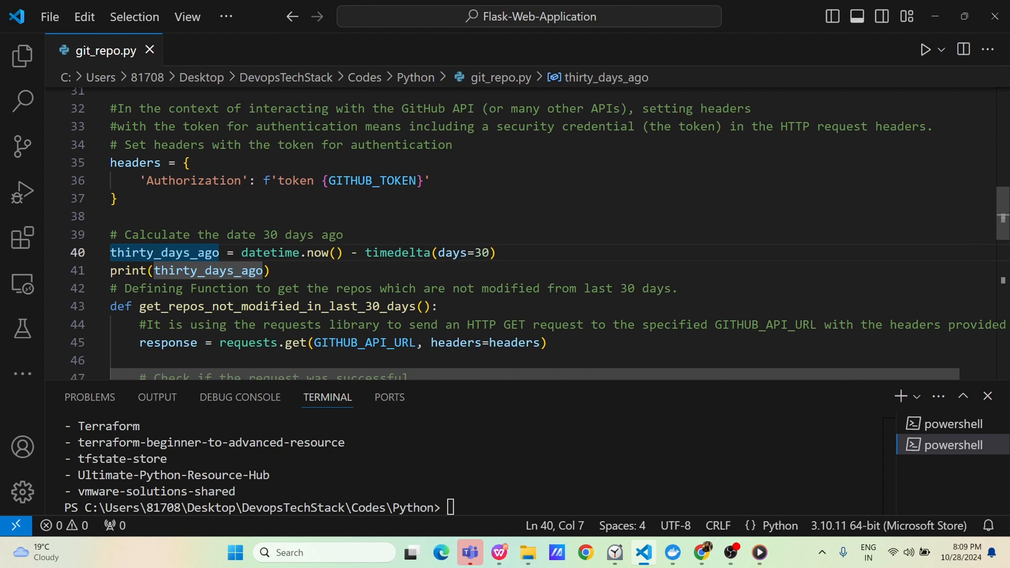
Step: Highlight thirty_days_ago, datetime.now() and the timedelta part of the date calculation
double_click(164, 252)
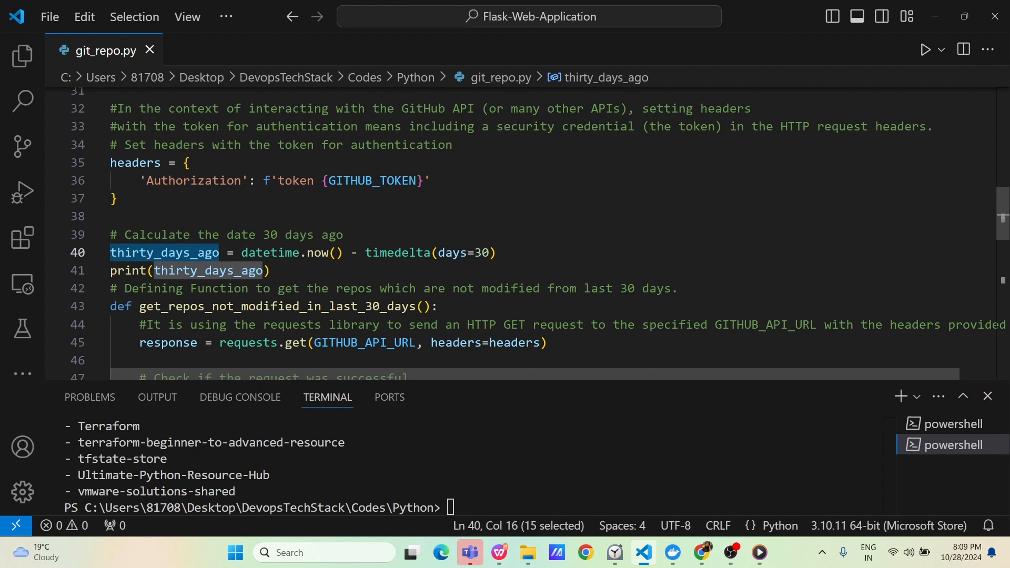
double_click(270, 252)
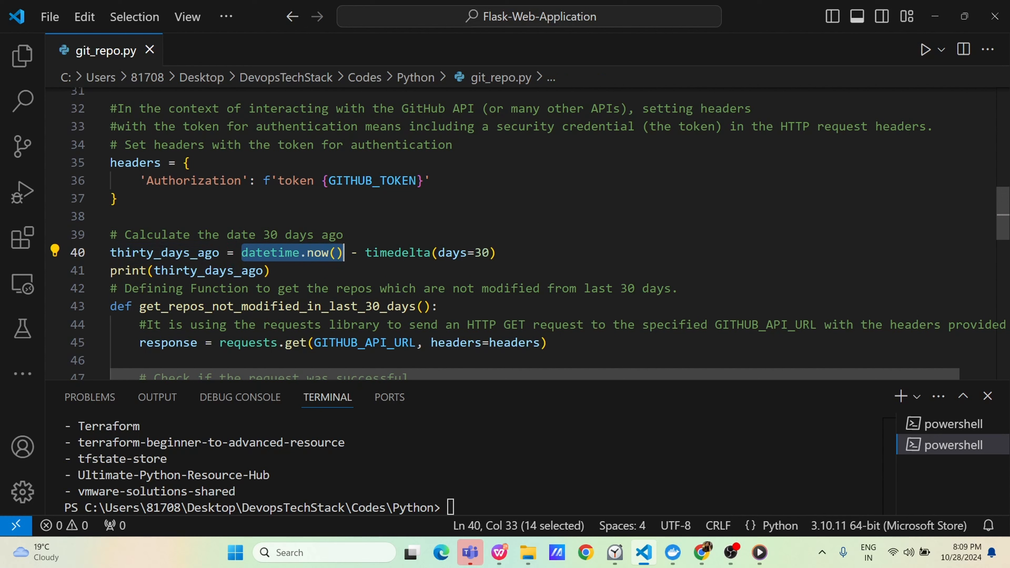
double_click(396, 253)
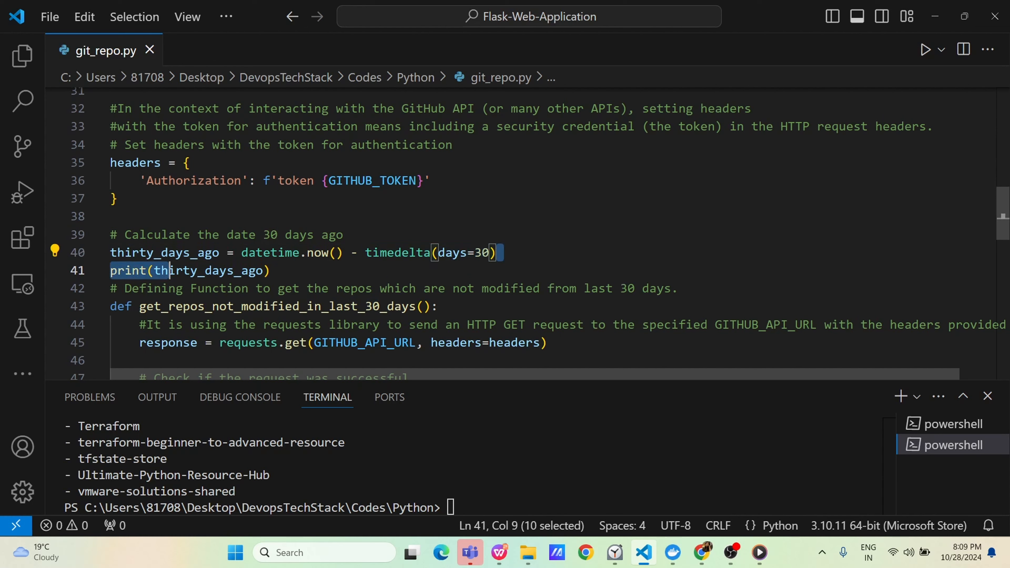
click(167, 252)
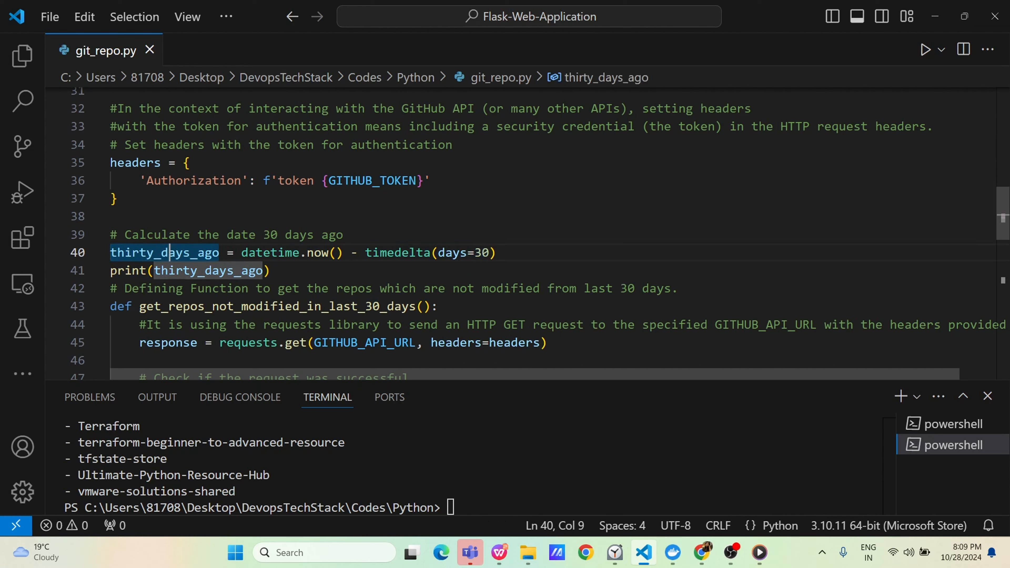
Step: Type a sample date 2024-10-28 after line 40, remove it, and select the print on line 41
click(494, 253)
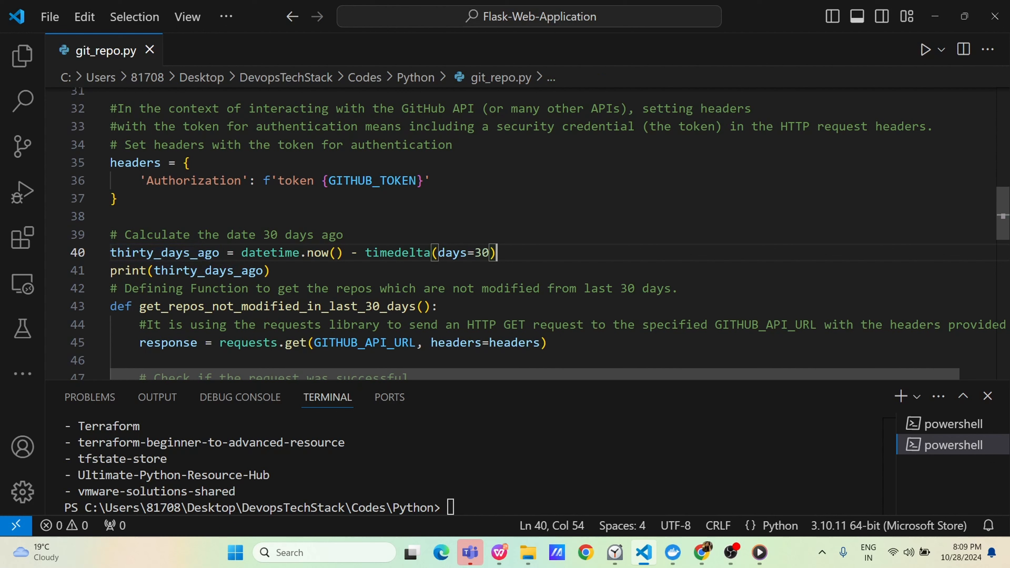
text(2024)
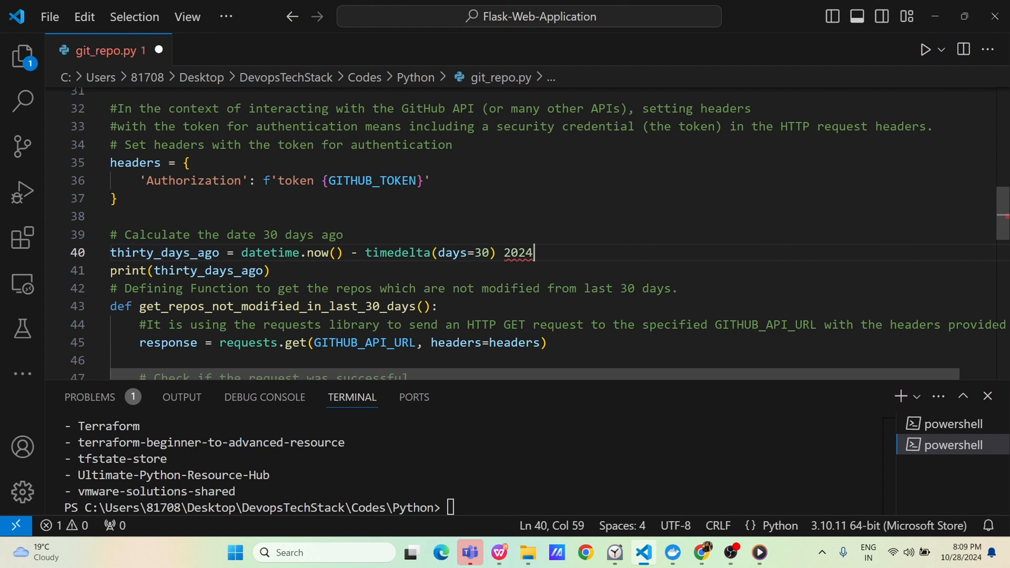
text(-10)
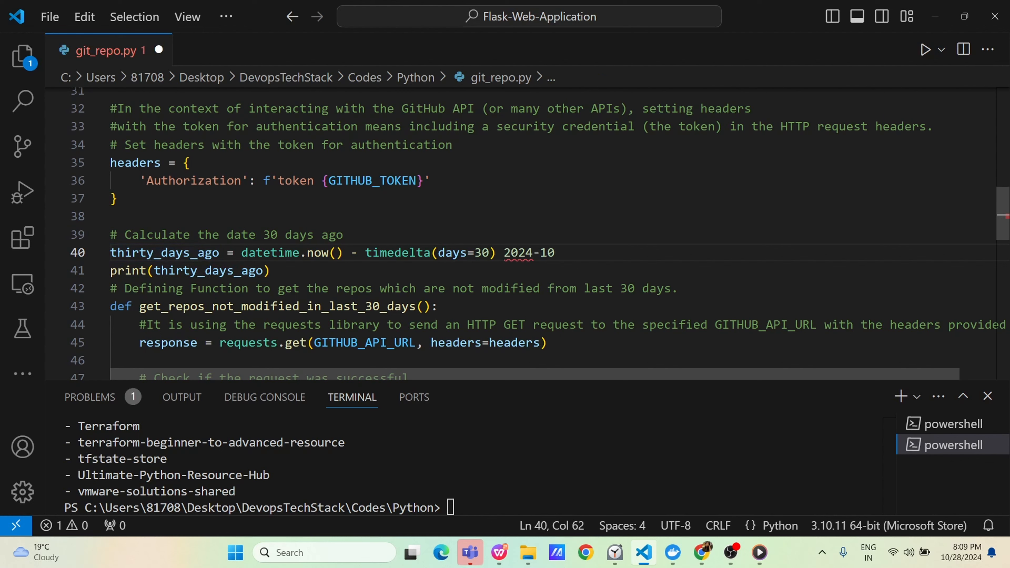
text(-28)
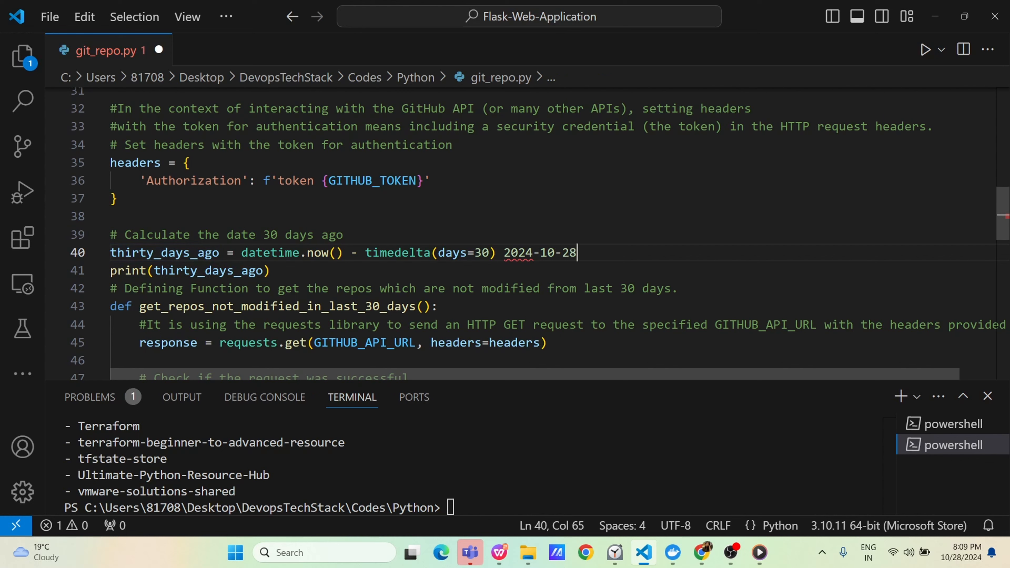
mouse_move(164, 253)
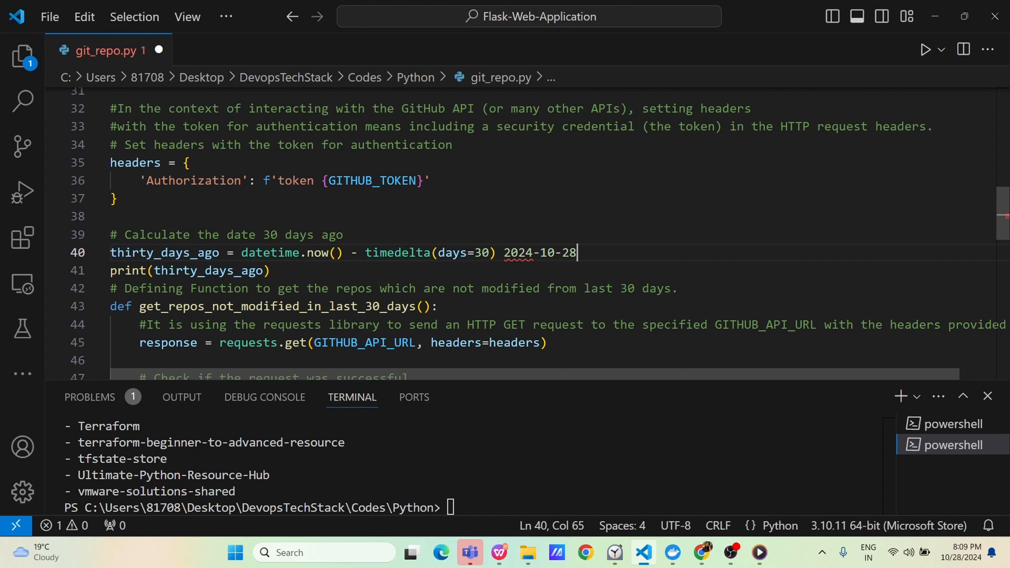
key(Backspace)
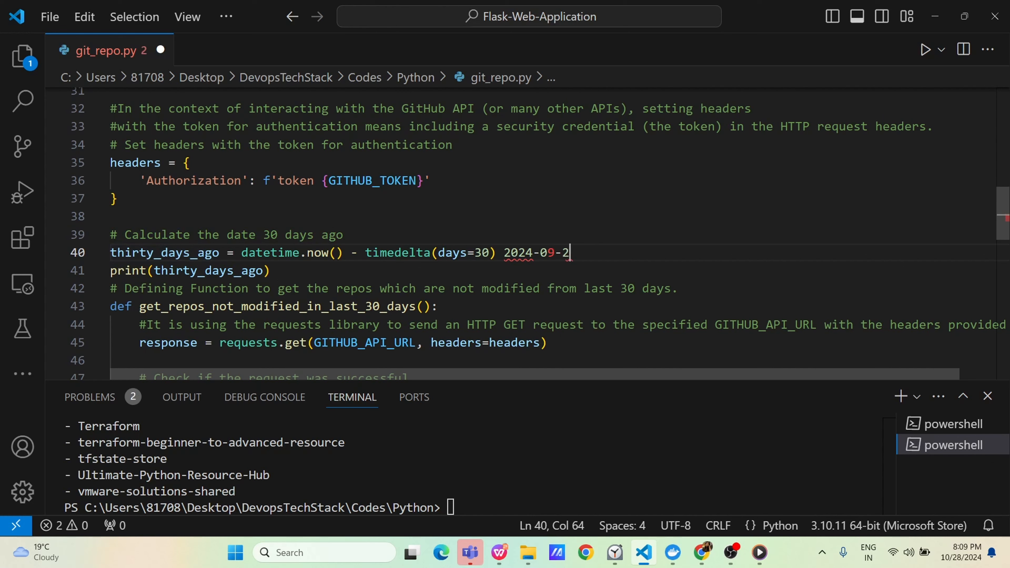
text(8)
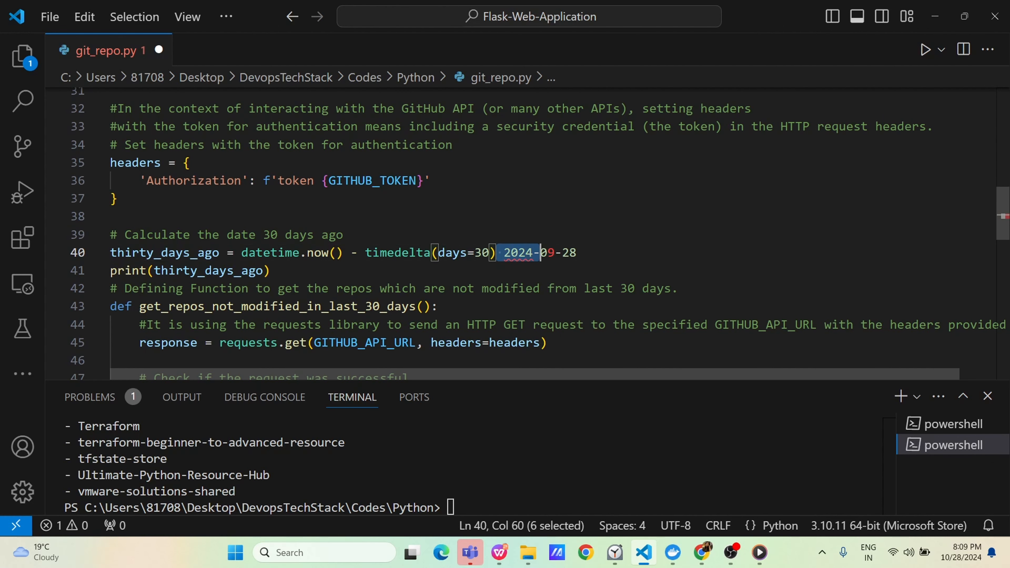
key(Delete)
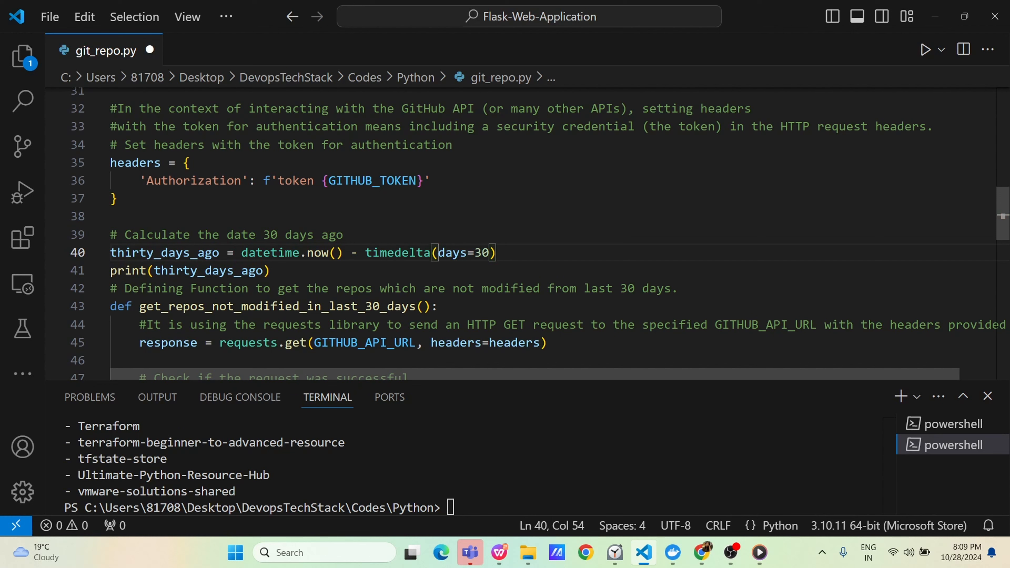
double_click(208, 270)
text(#)
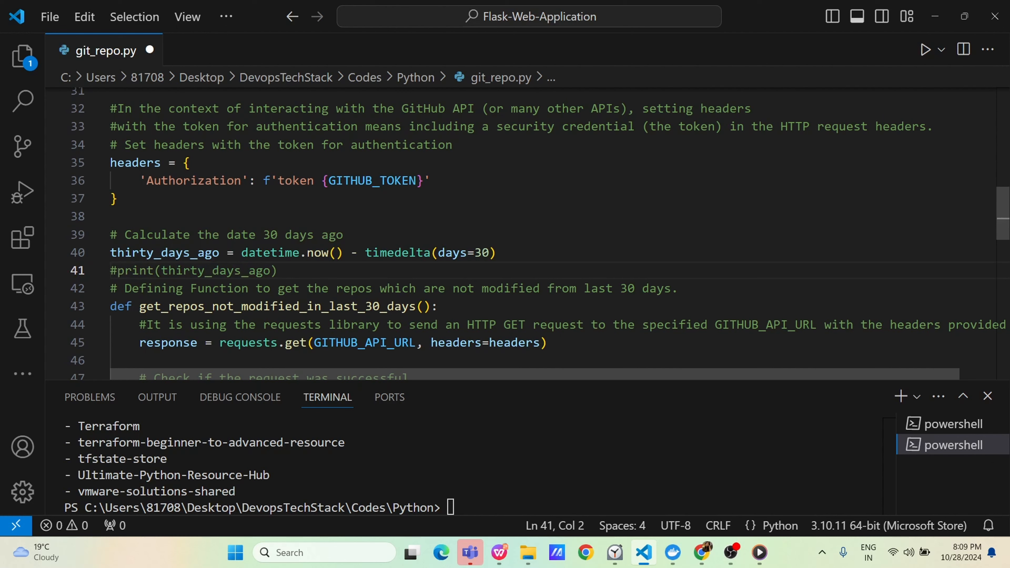
click(315, 253)
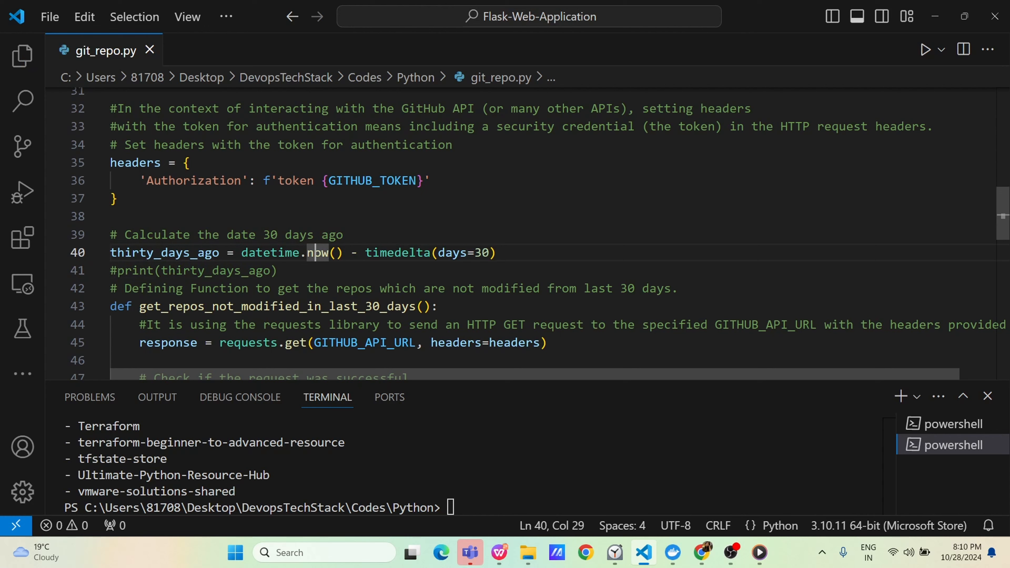
scroll(up, 3)
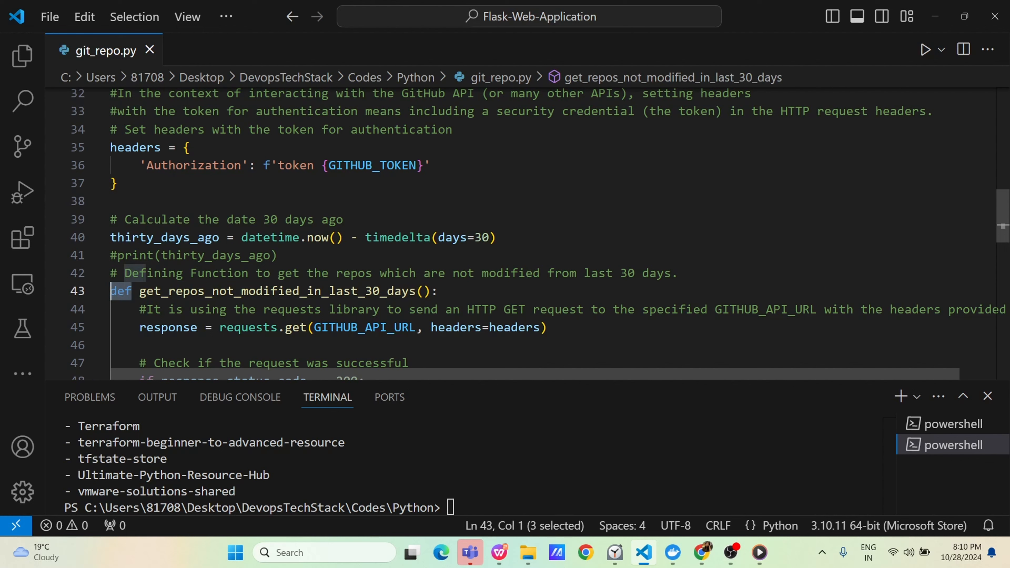
mouse_move(277, 291)
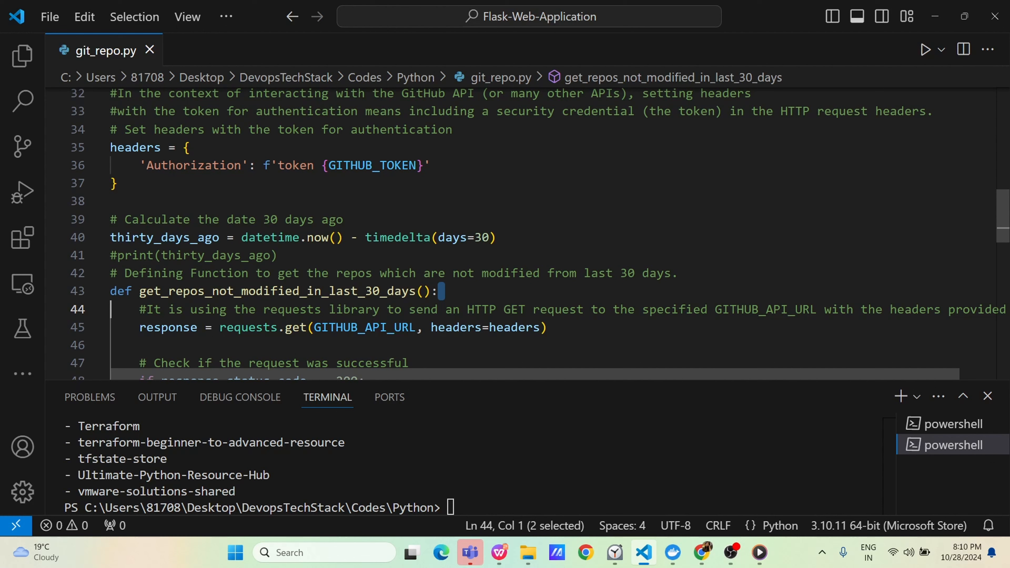
click(439, 291)
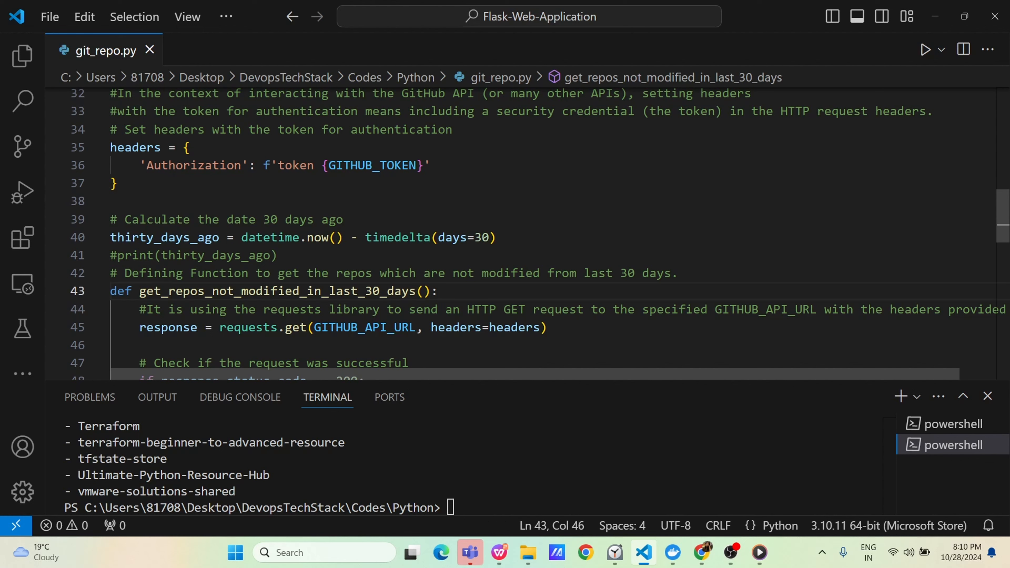
click(241, 327)
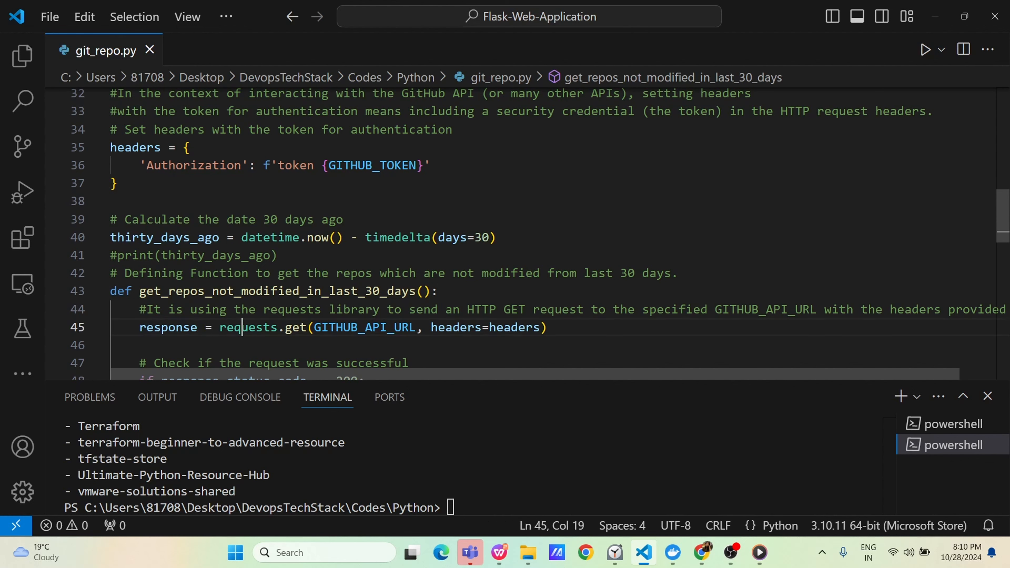
double_click(247, 327)
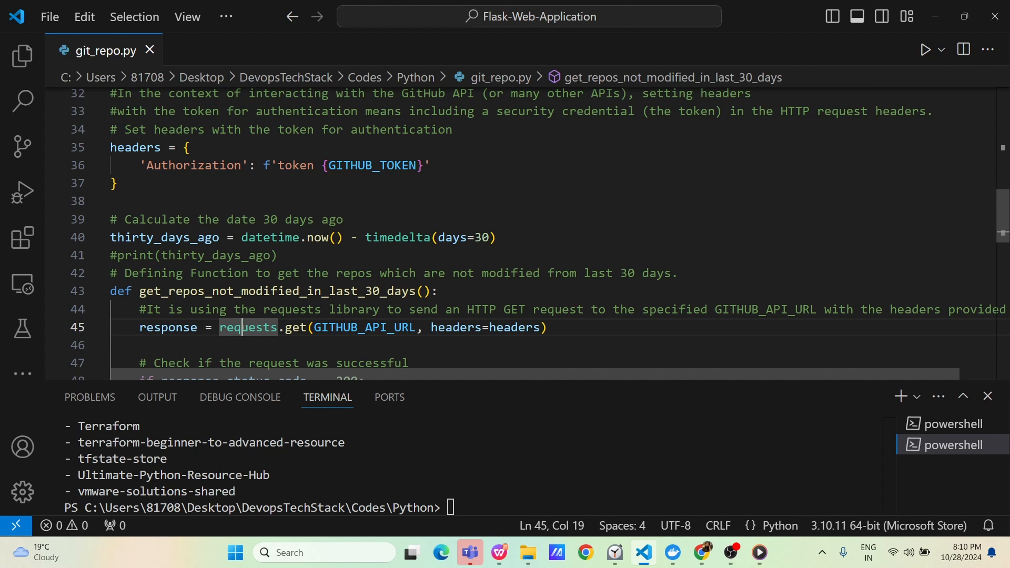
double_click(364, 328)
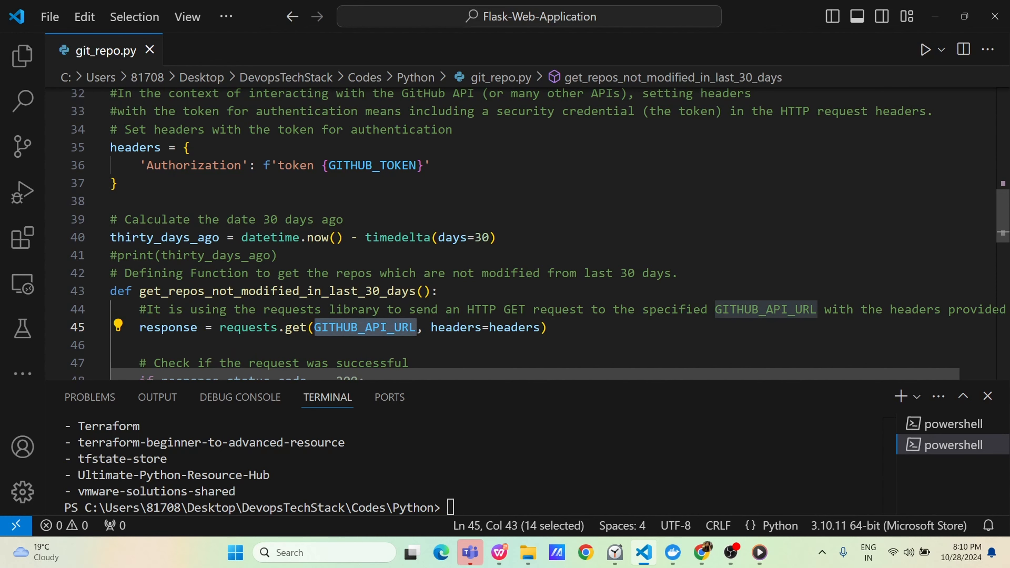
scroll(down, 3)
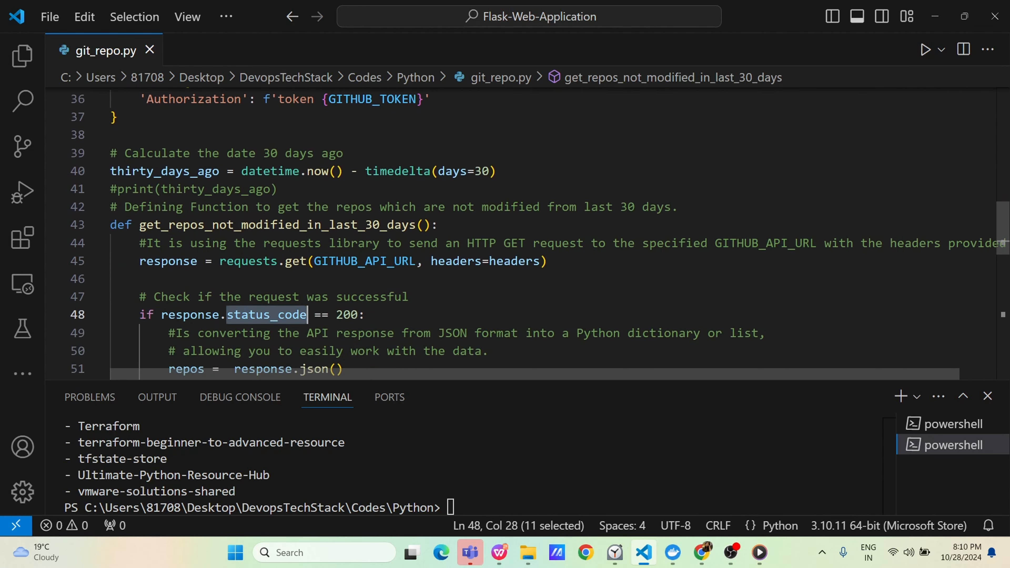
click(293, 315)
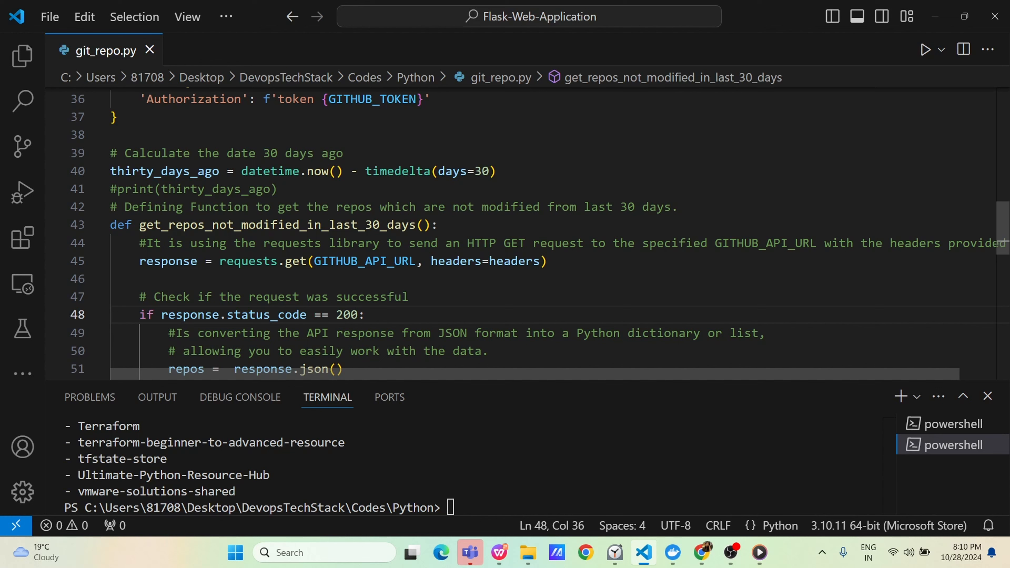
scroll(down, 3)
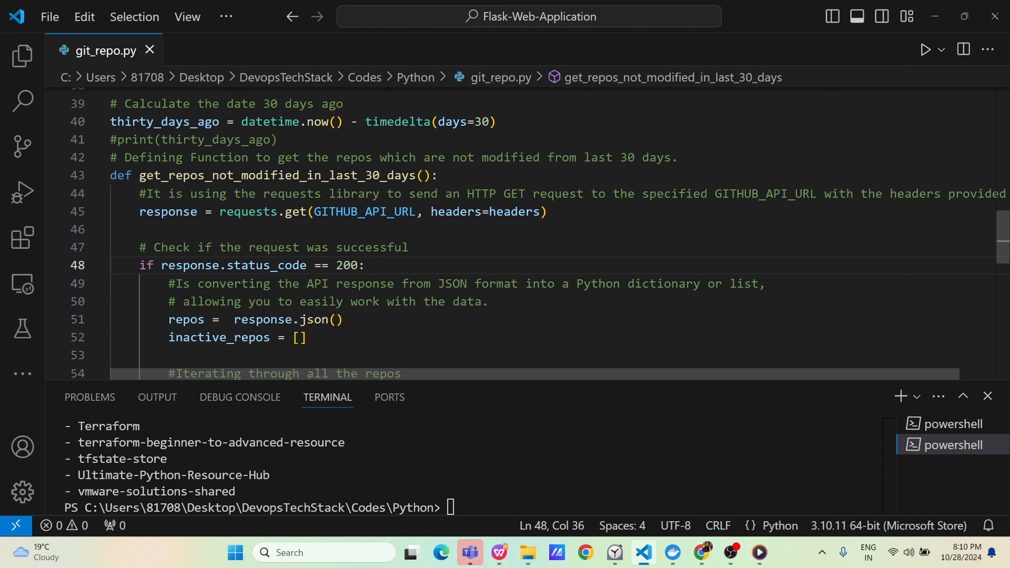
double_click(186, 319)
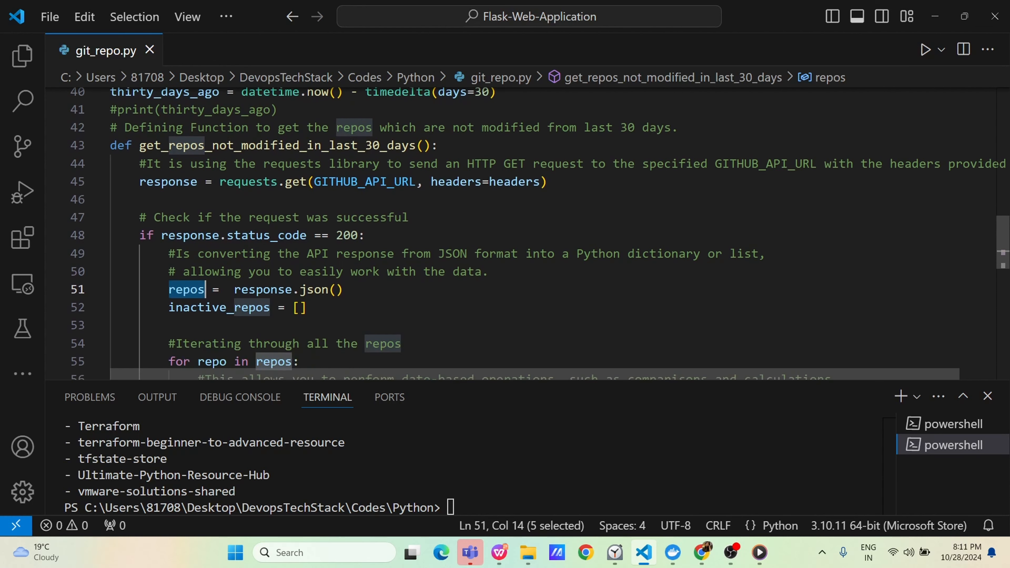
double_click(219, 308)
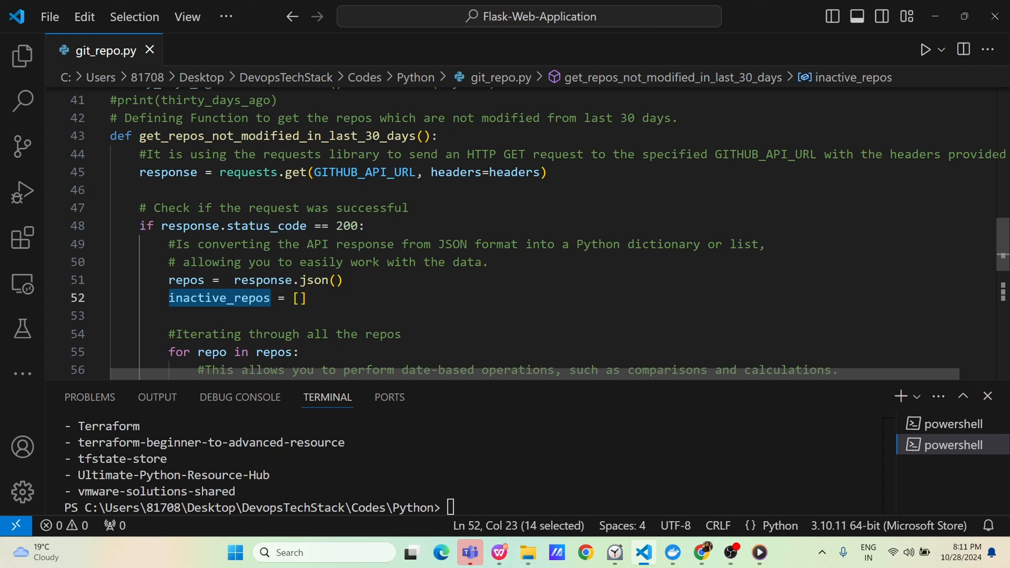
click(332, 280)
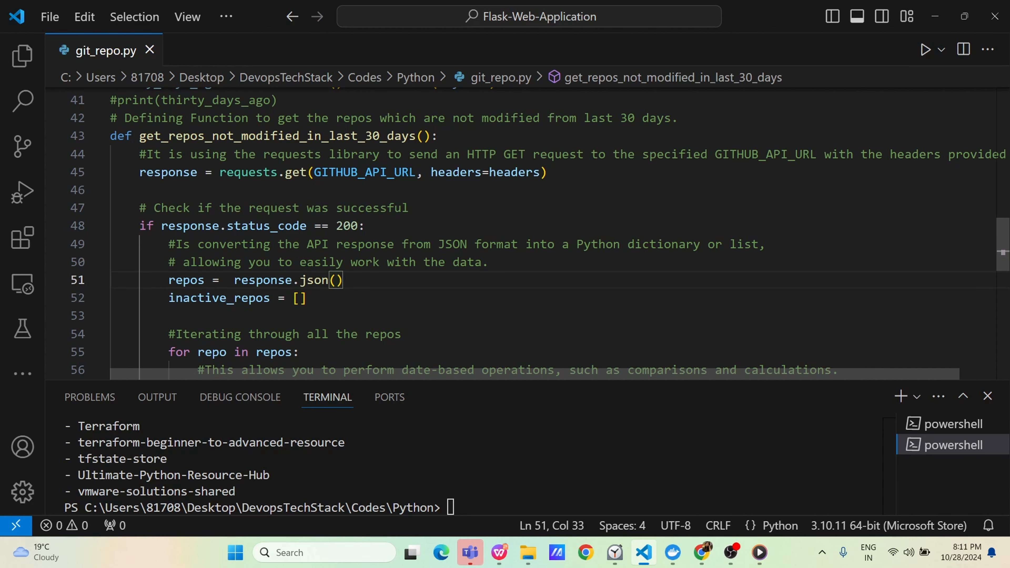
scroll(down, 3)
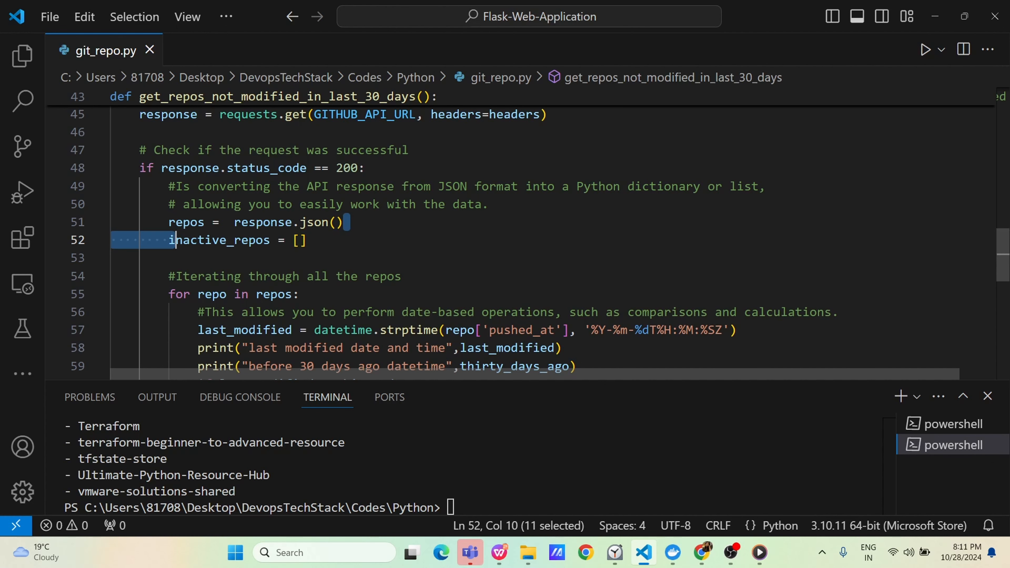
double_click(274, 293)
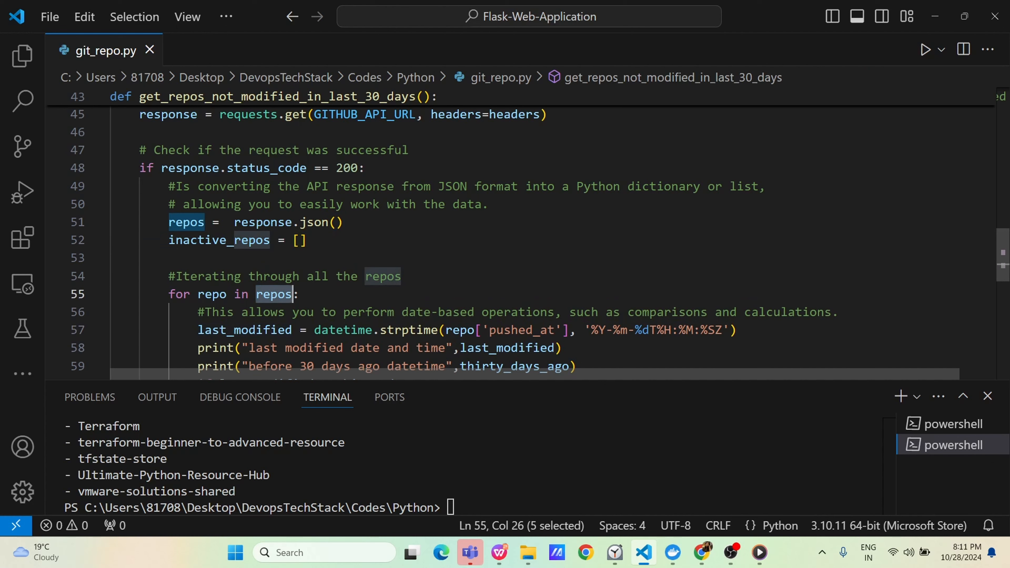
double_click(211, 295)
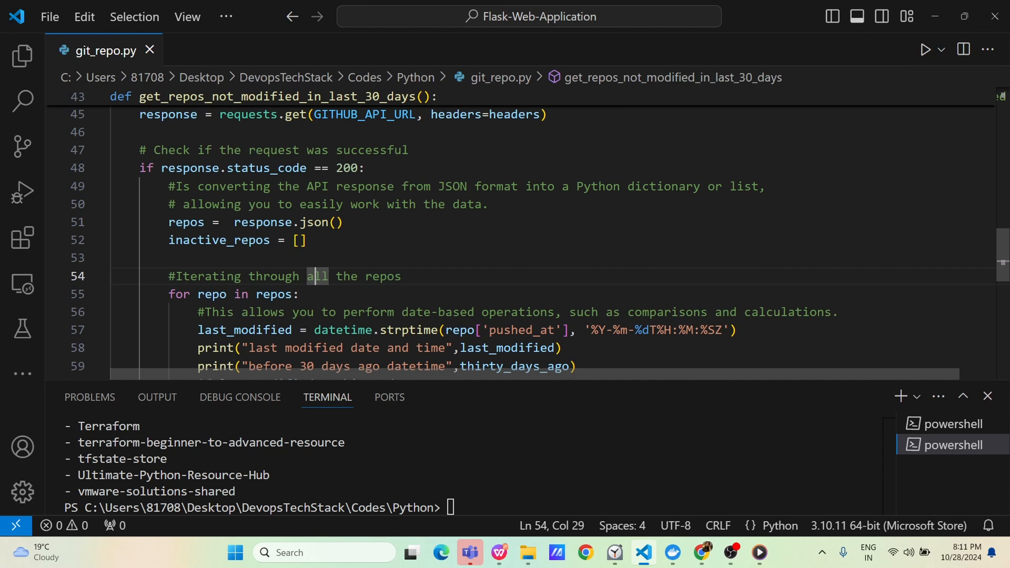
scroll(down, 3)
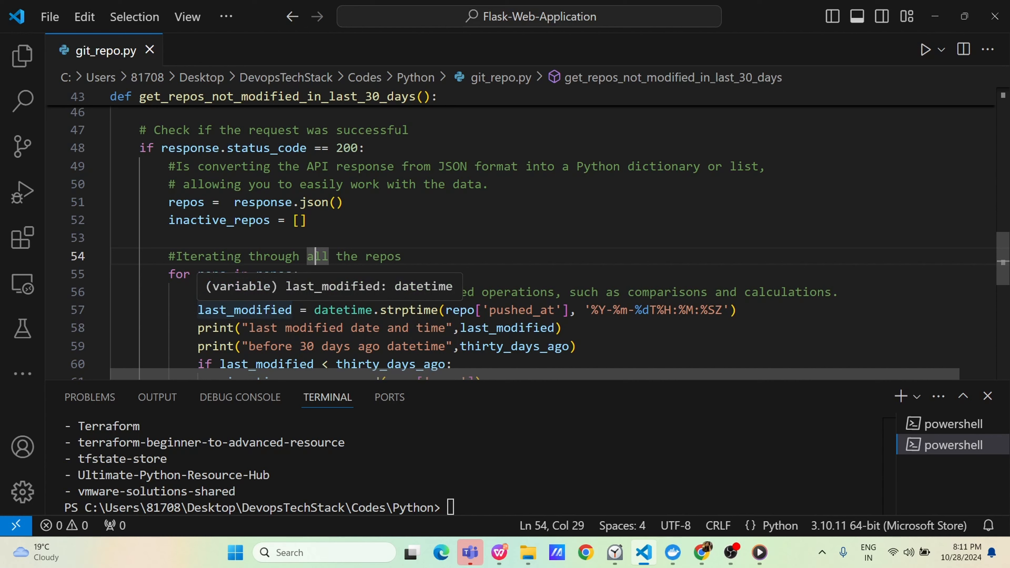
double_click(245, 310)
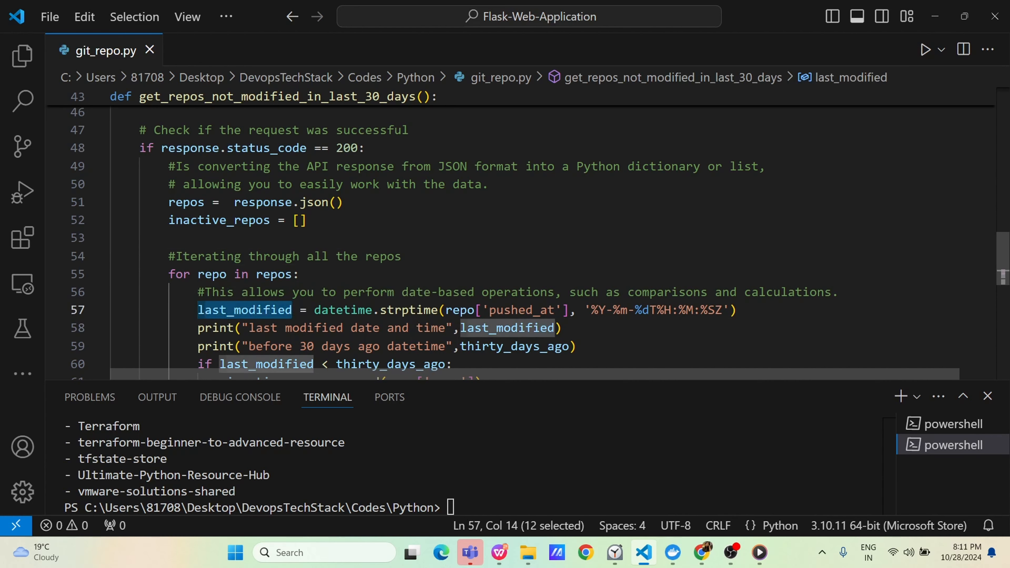
scroll(up, 3)
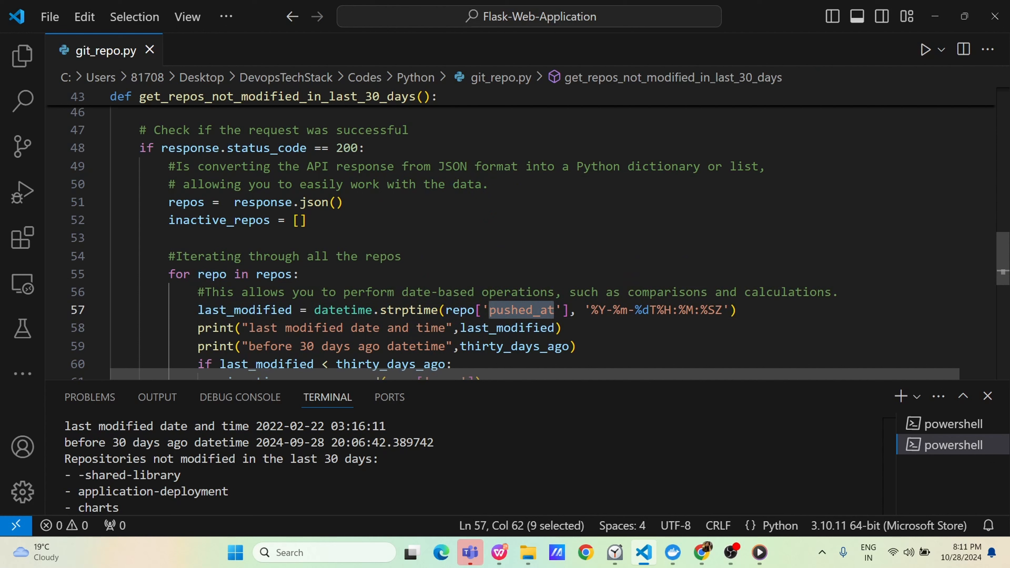
double_click(210, 273)
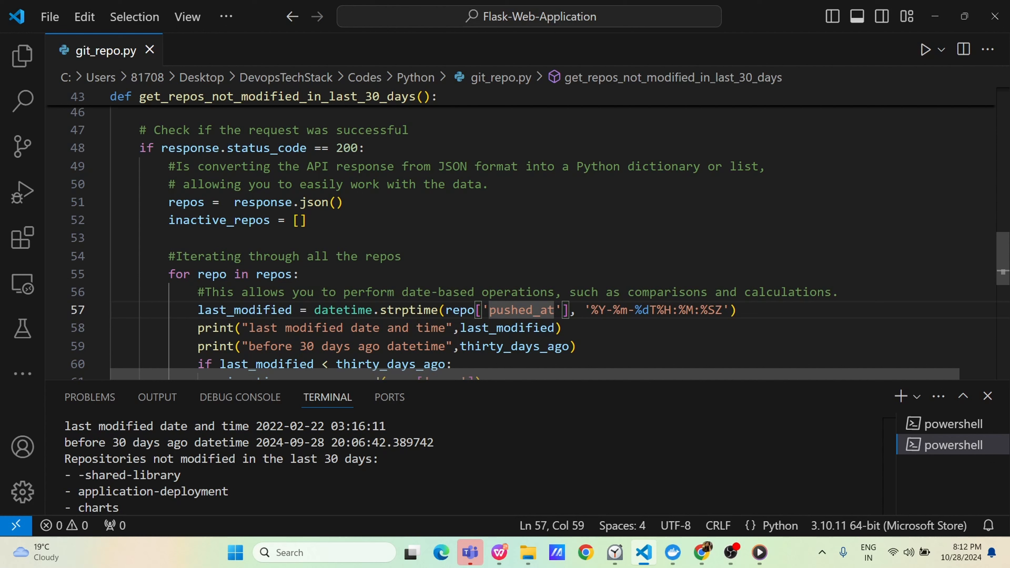
double_click(273, 274)
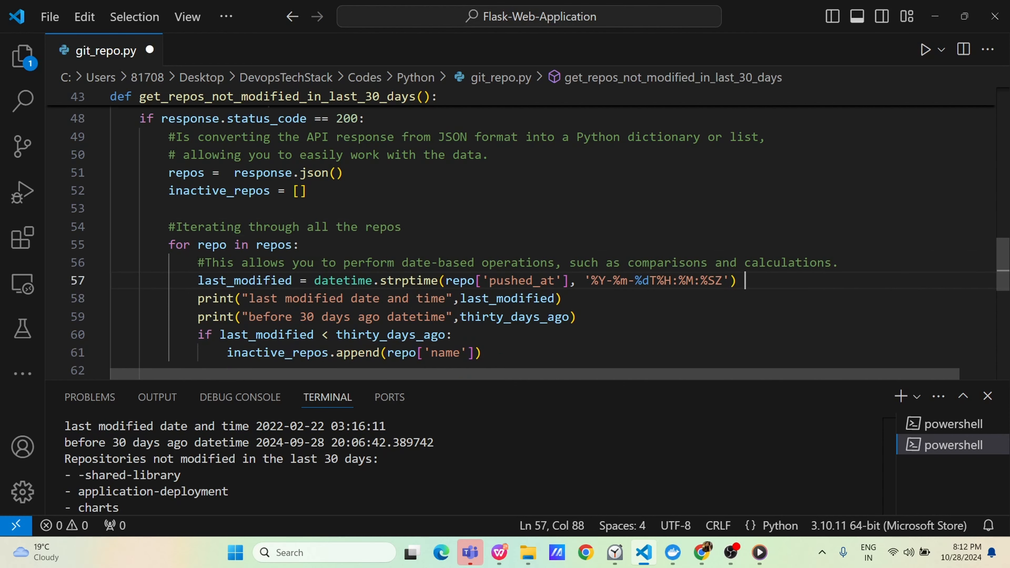
Step: Type sample date 2023-10-28, comment out a debug print with #, delete the date, and point out the append
text(2023)
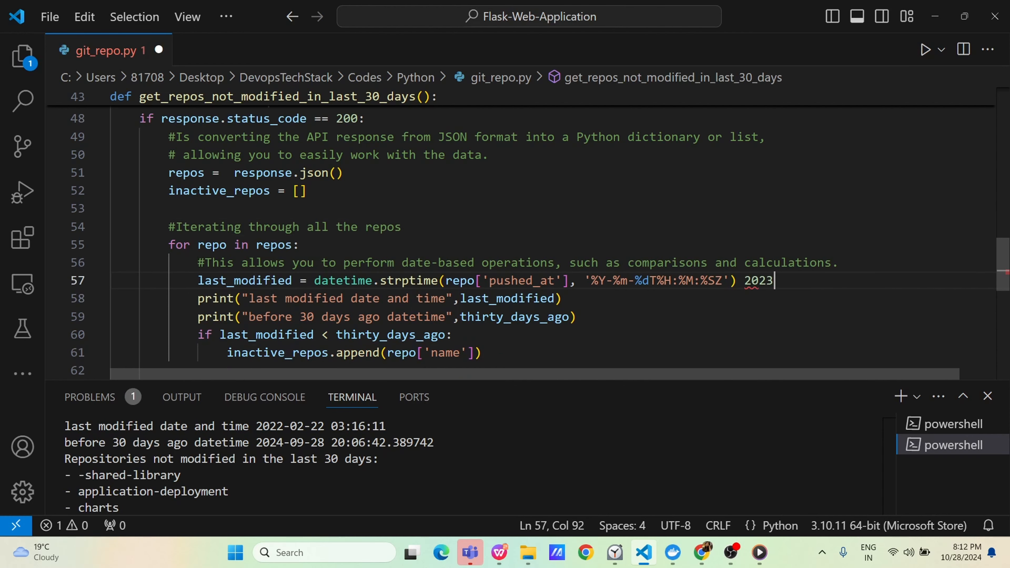
text(-10)
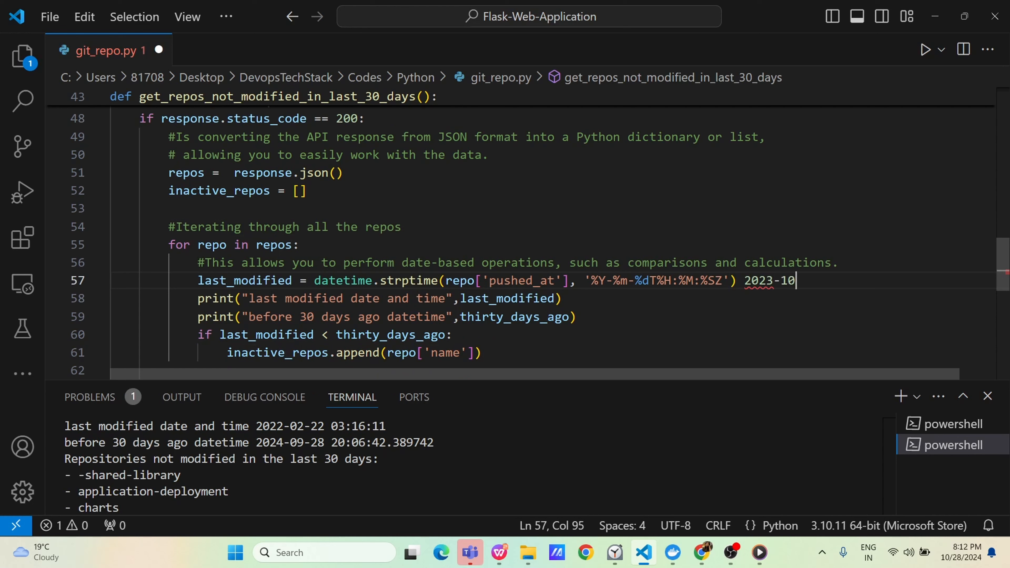
text(-28)
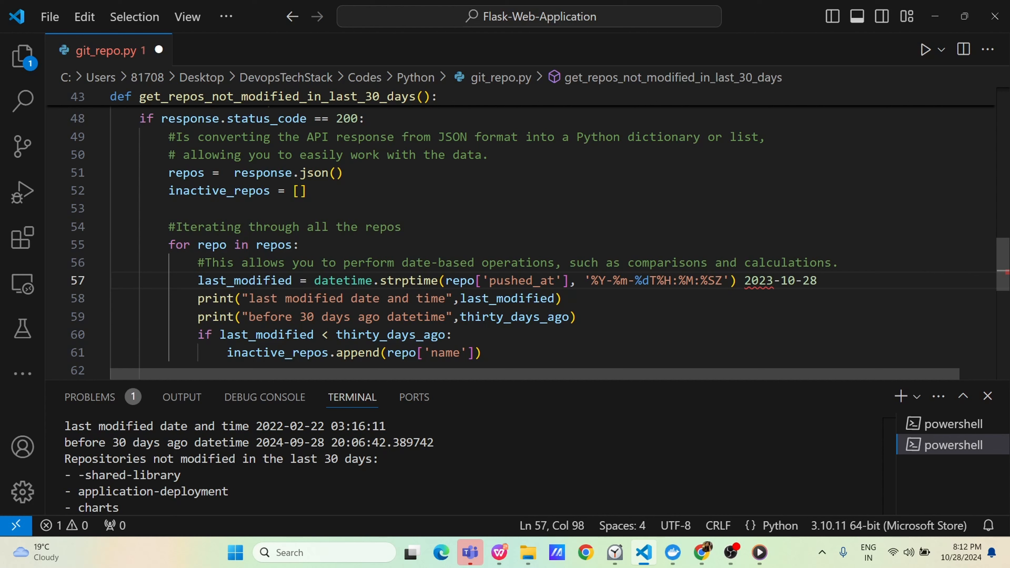
mouse_move(757, 280)
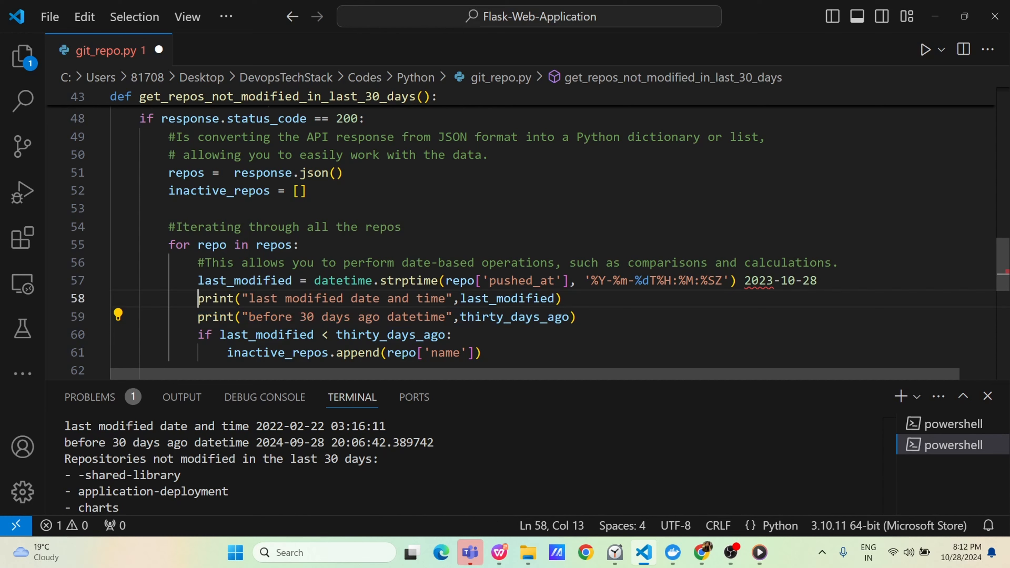
text(#)
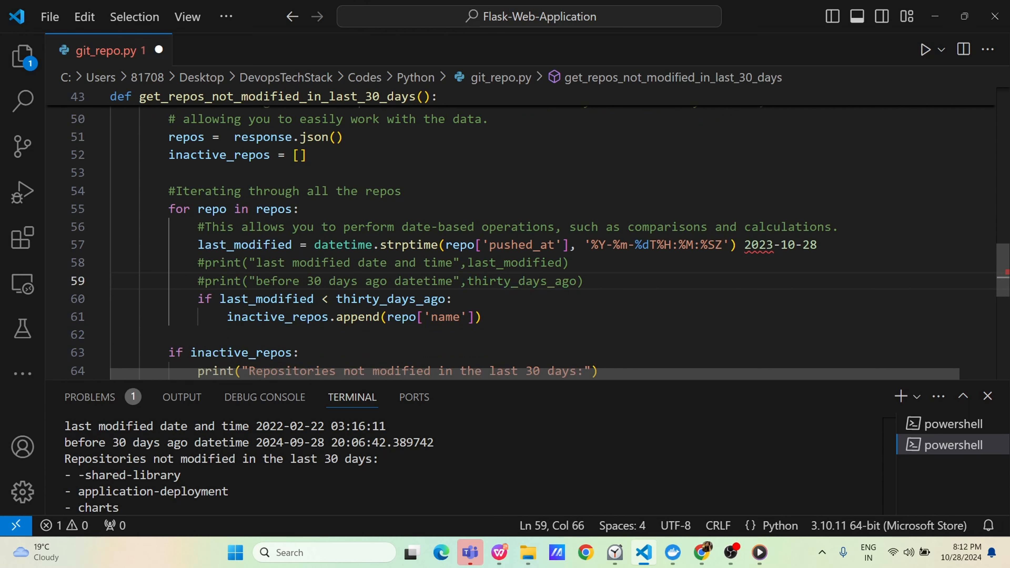
double_click(781, 244)
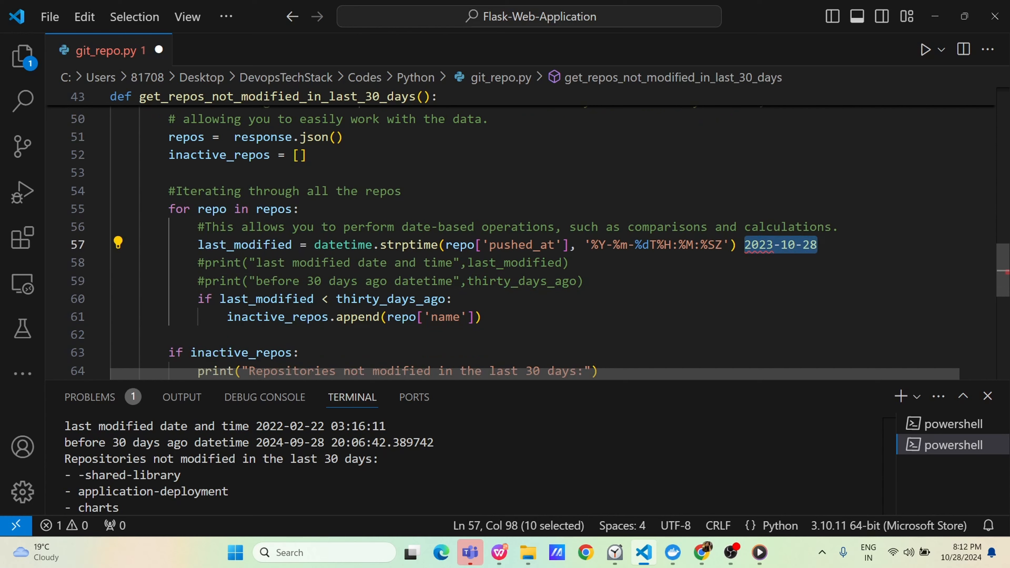
key(Delete)
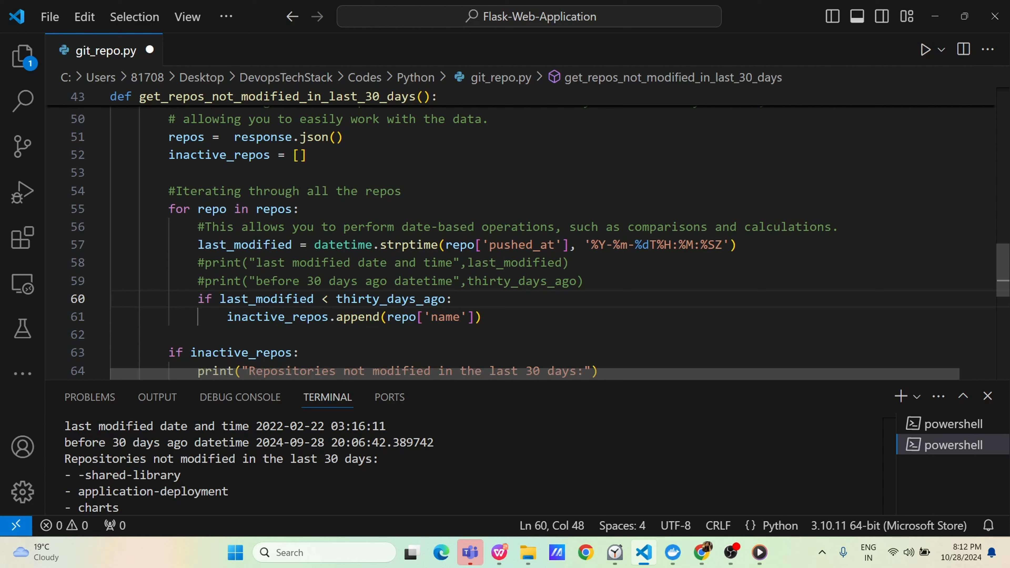
double_click(267, 299)
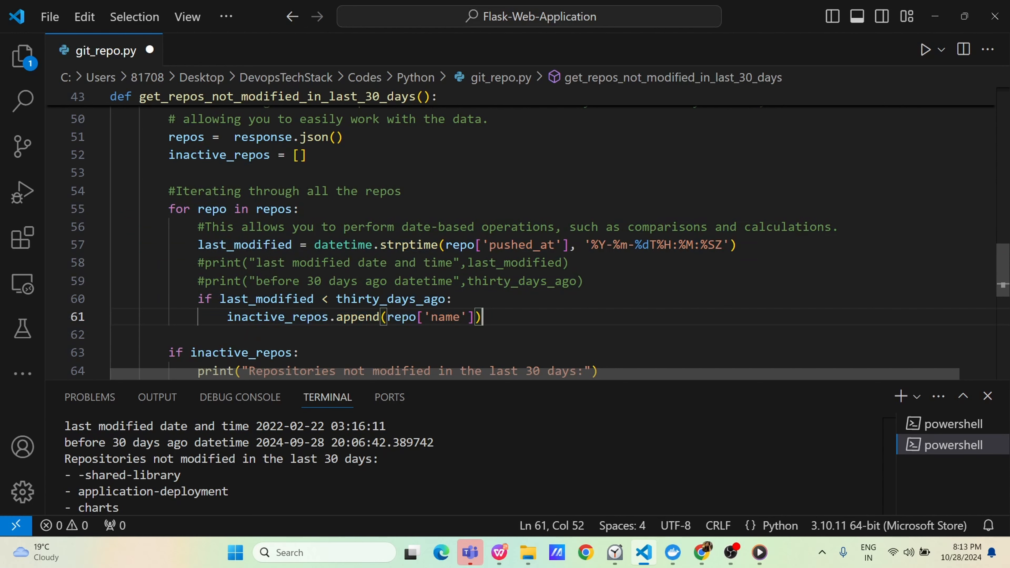
Step: Scroll to the end of git_repo.py and highlight the call that runs the function
scroll(down, 3)
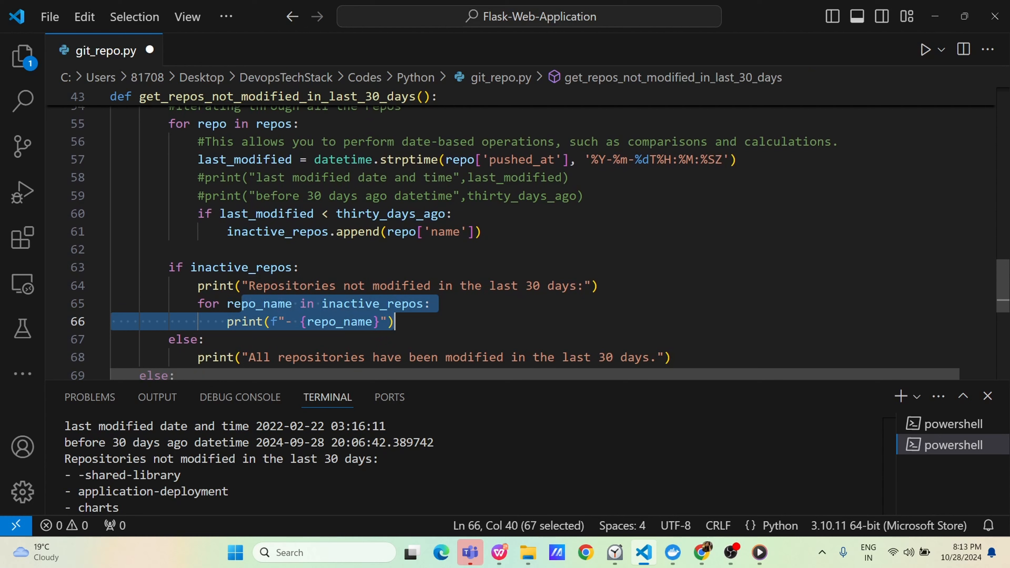
scroll(down, 3)
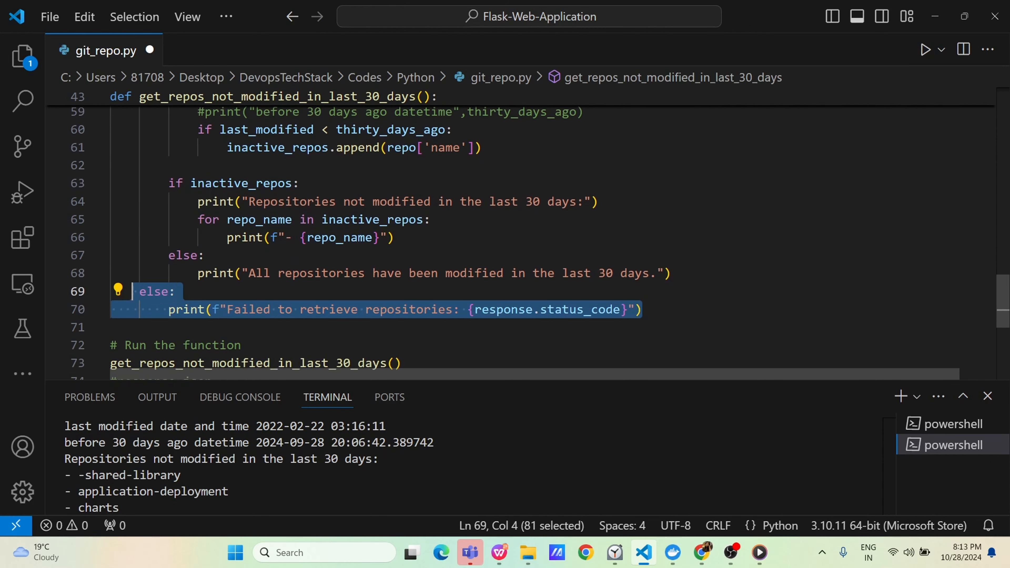
click(423, 273)
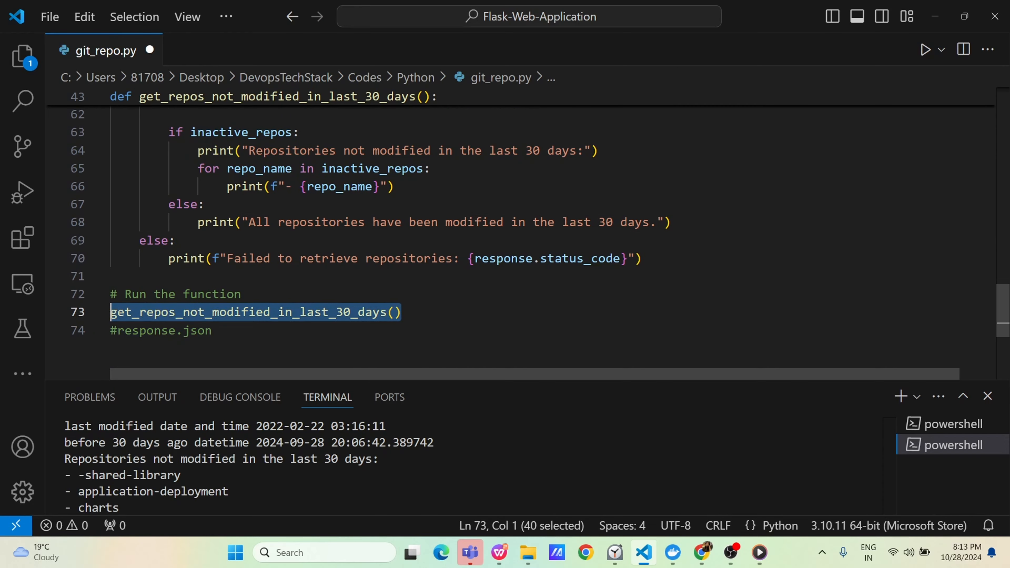
click(424, 222)
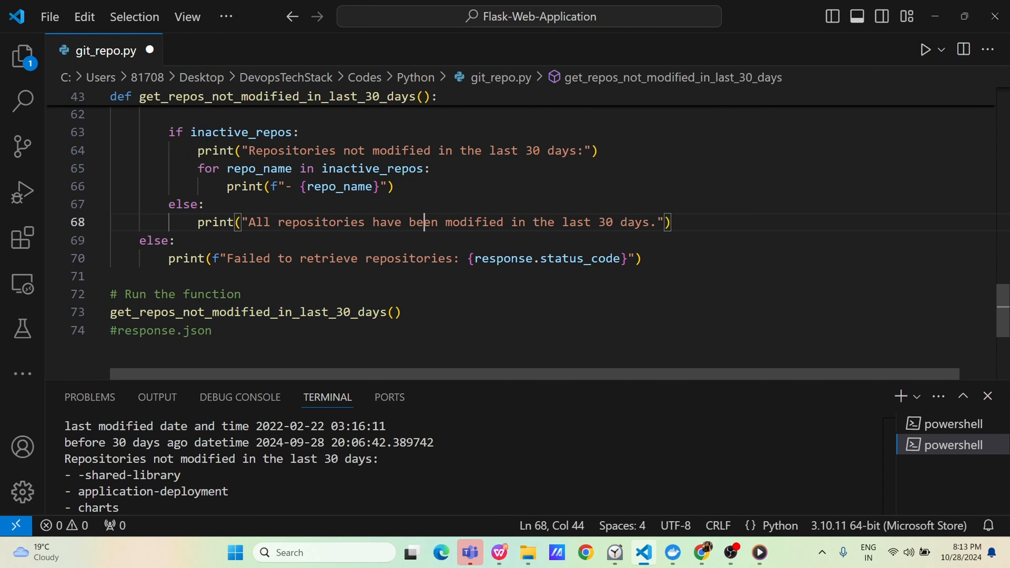
scroll(up, 3)
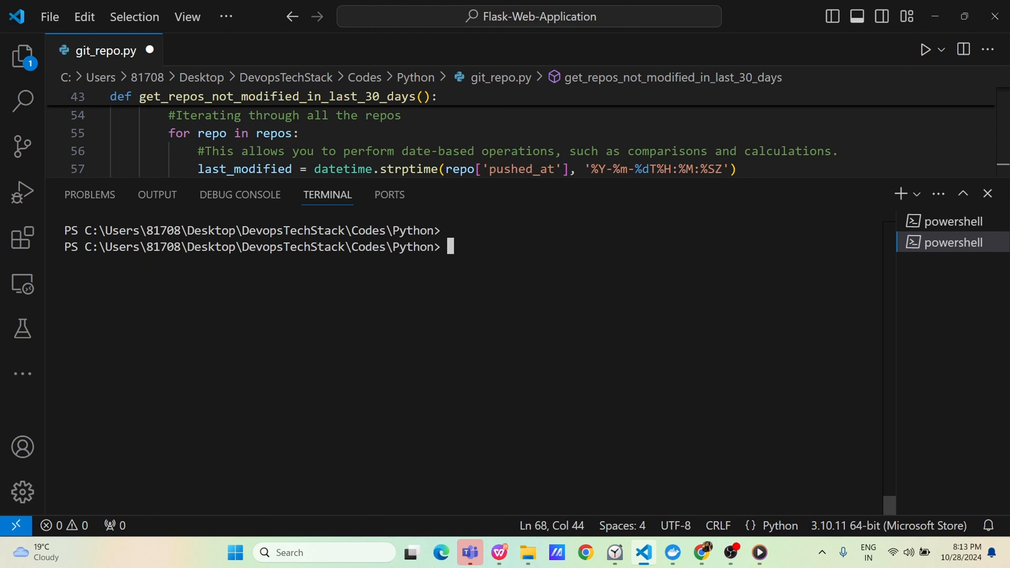
Step: Save and run 'python3 .\git_repo.py' in the terminal, scrolling through the stale repository list
text(python3 .\git_repo.py)
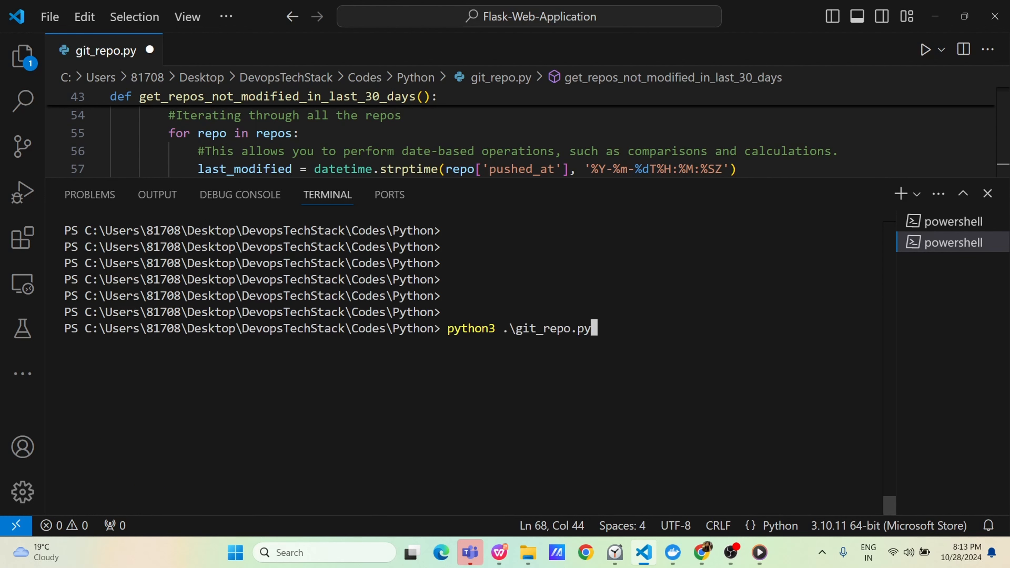
click(298, 133)
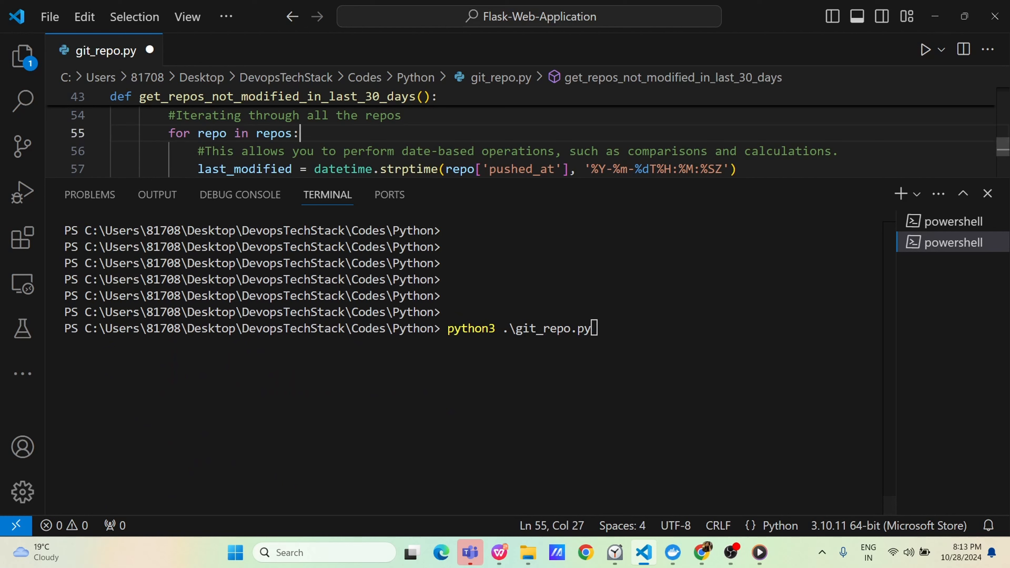
key(ctrl+s)
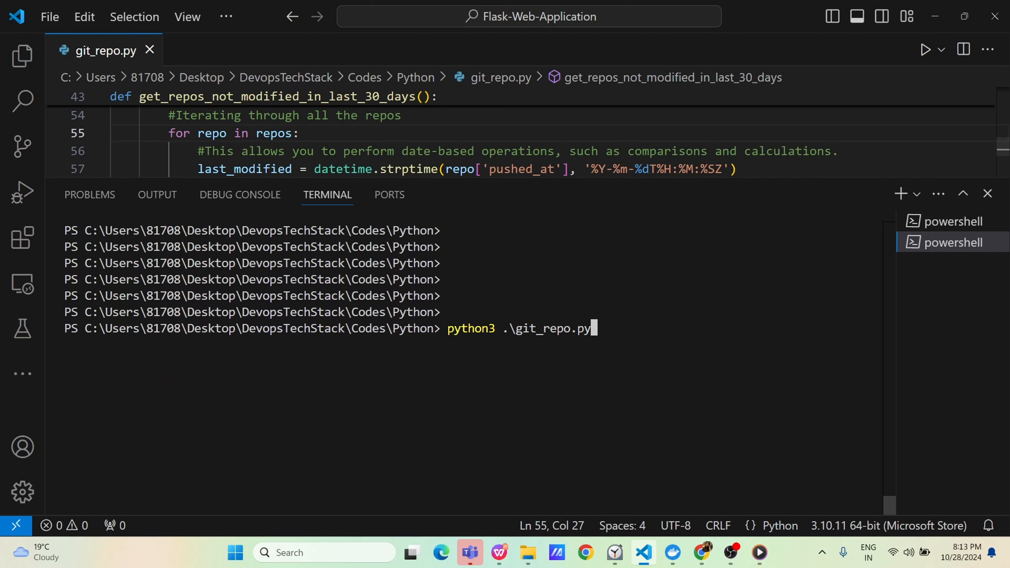
key(Return)
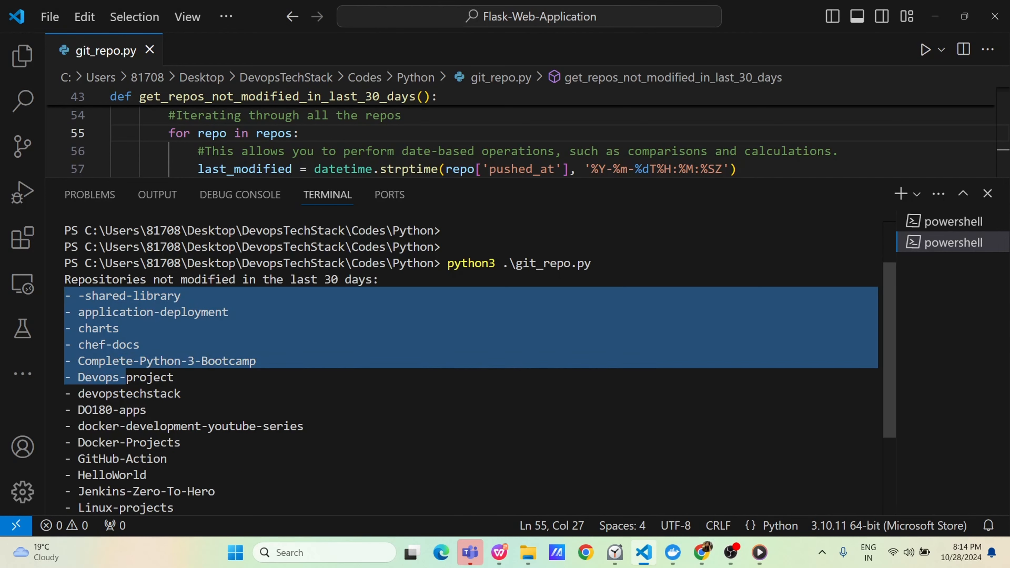
scroll(down, 3)
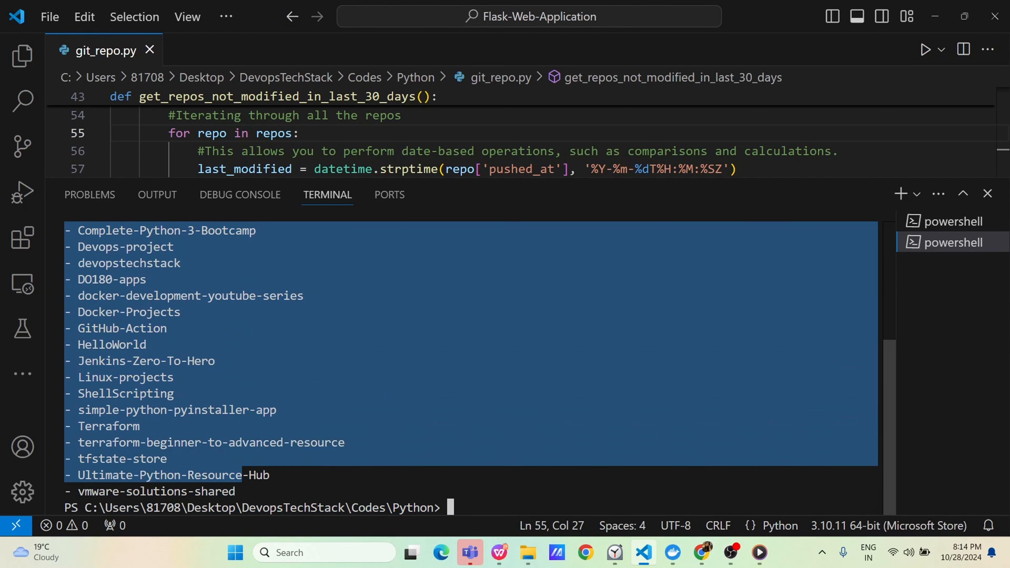
scroll(up, 3)
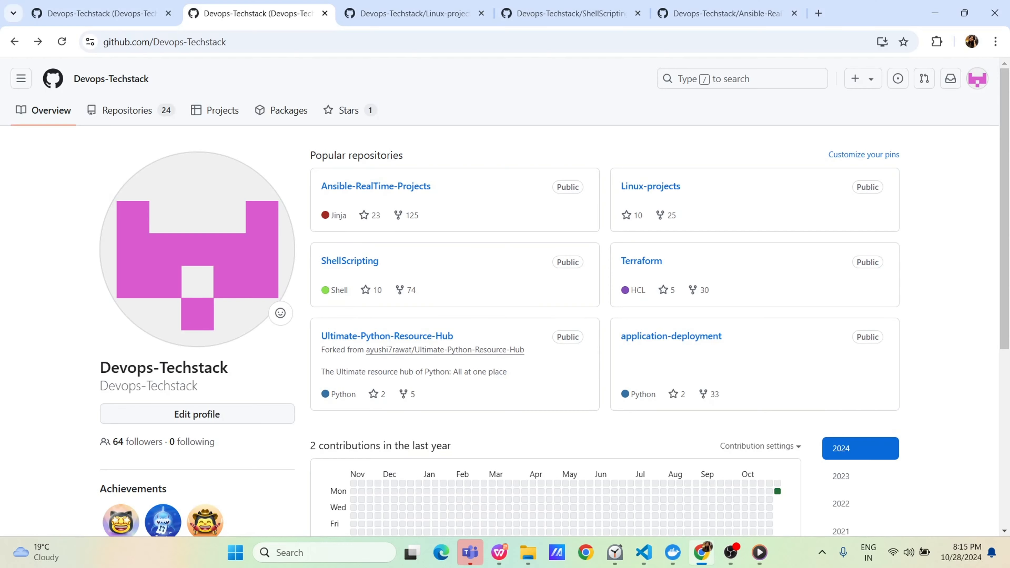
Step: In the browser, open the Linux-projects repository and its README.md
click(644, 553)
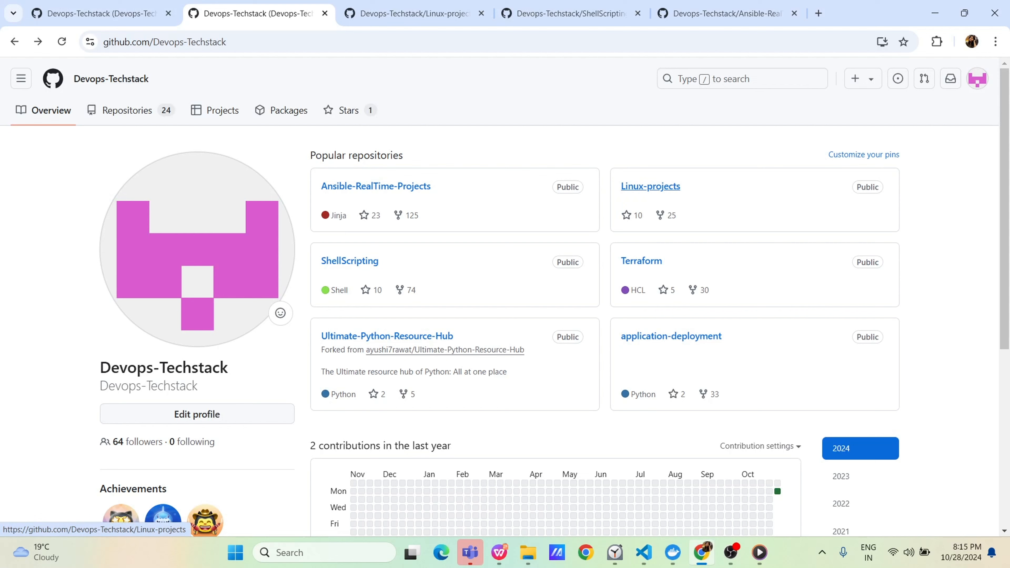
click(651, 187)
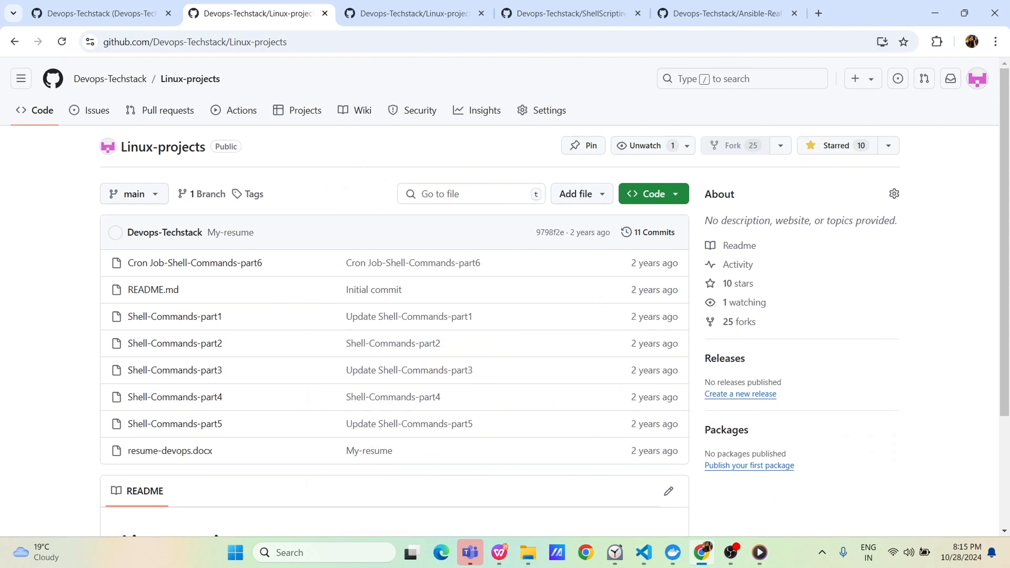
scroll(down, 3)
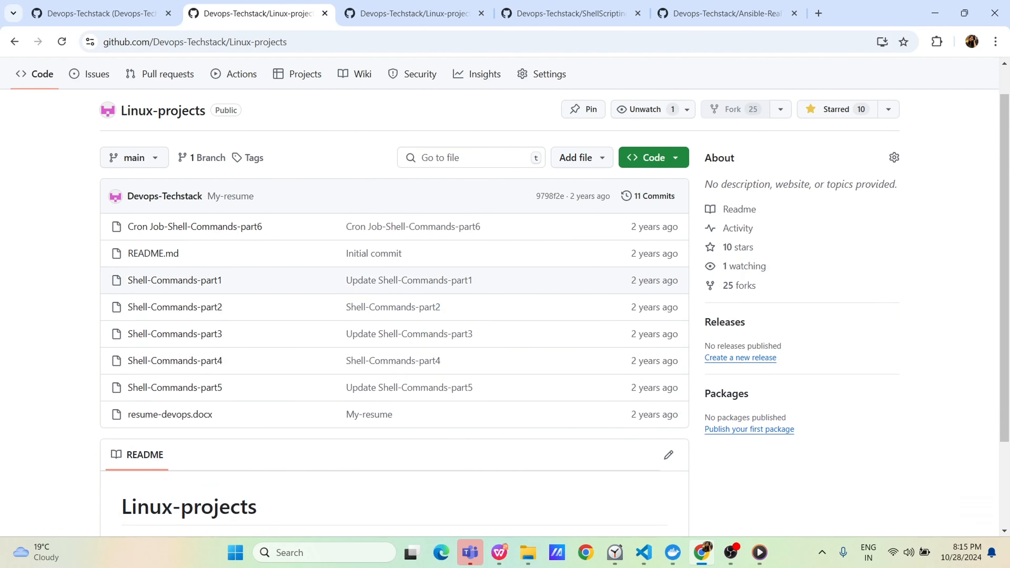
scroll(down, 3)
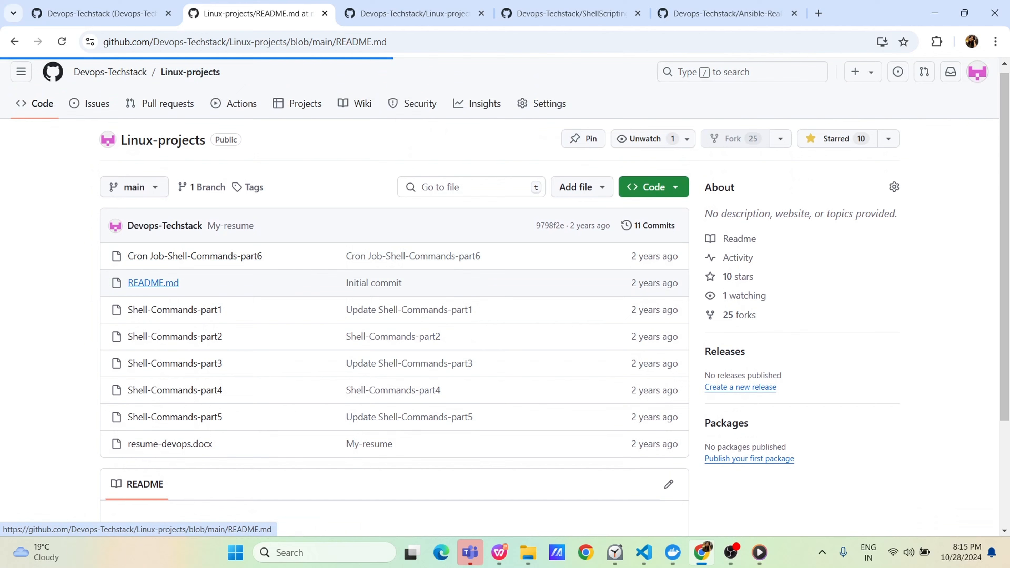
click(153, 283)
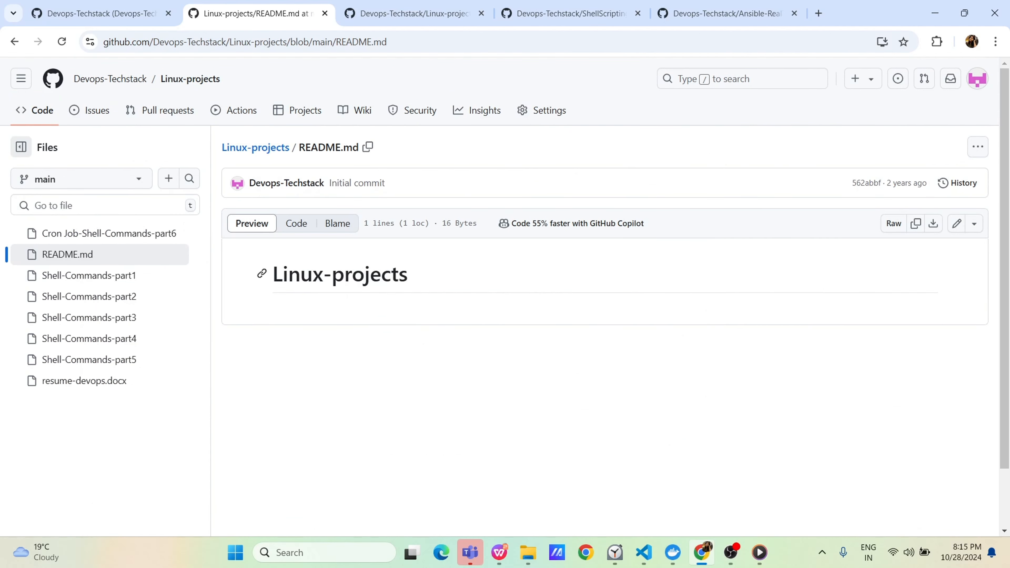
Step: Edit README.md to append 'Test' and commit the change to the main branch
click(956, 224)
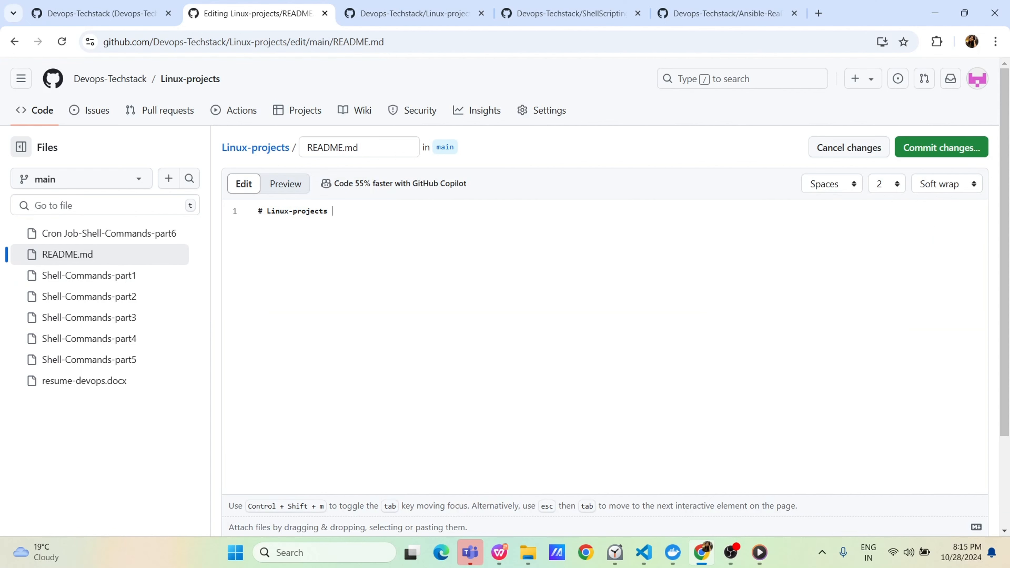
text(Test)
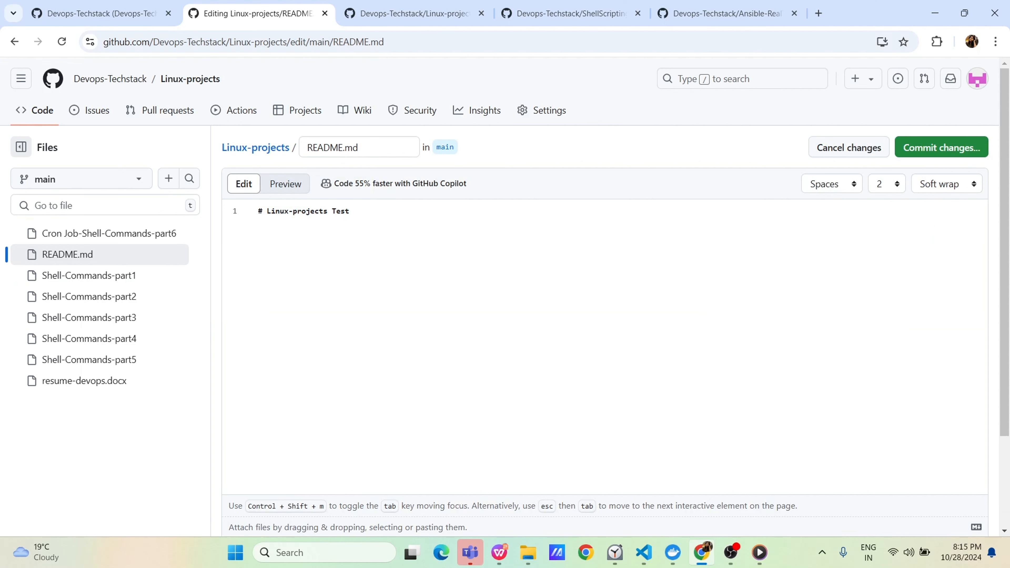
click(940, 147)
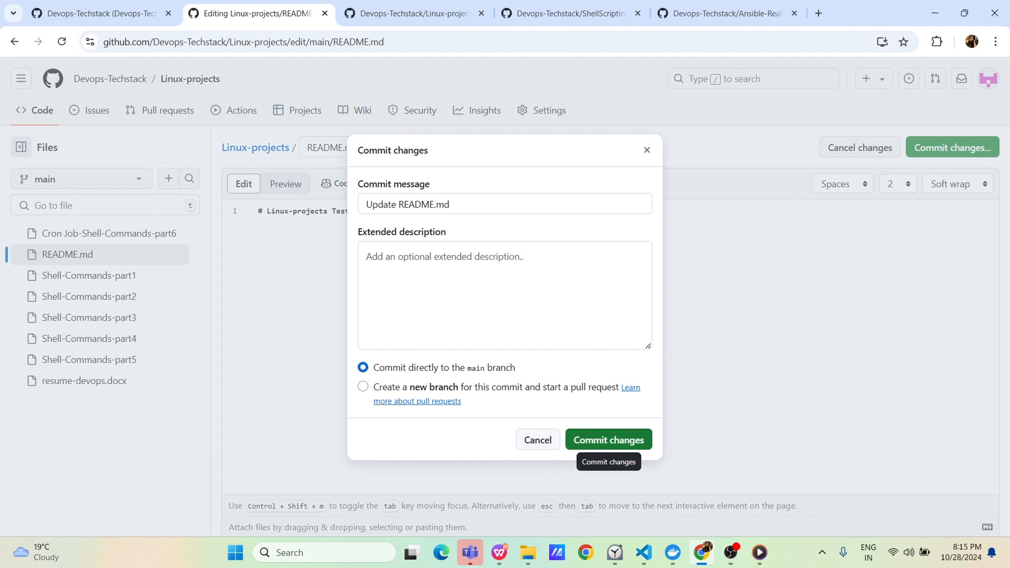
click(606, 439)
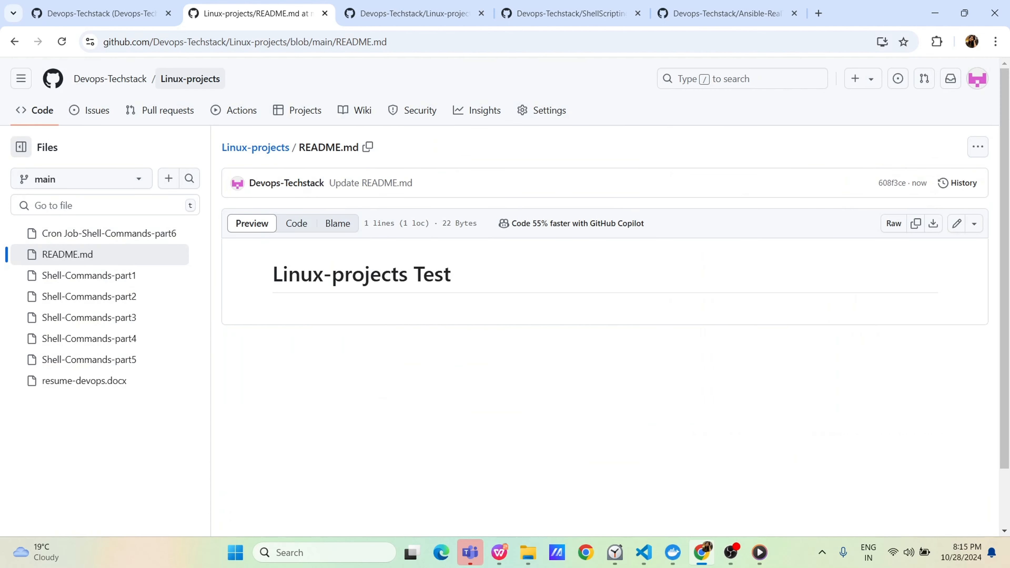
mouse_move(255, 147)
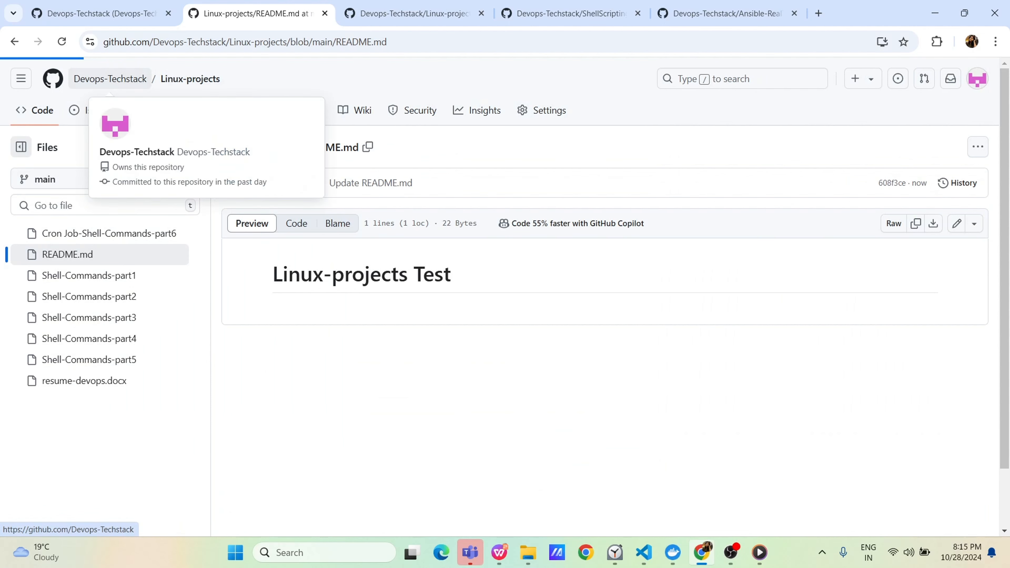
Step: Revisit Linux-projects from the profile page, then return to VS Code
click(109, 79)
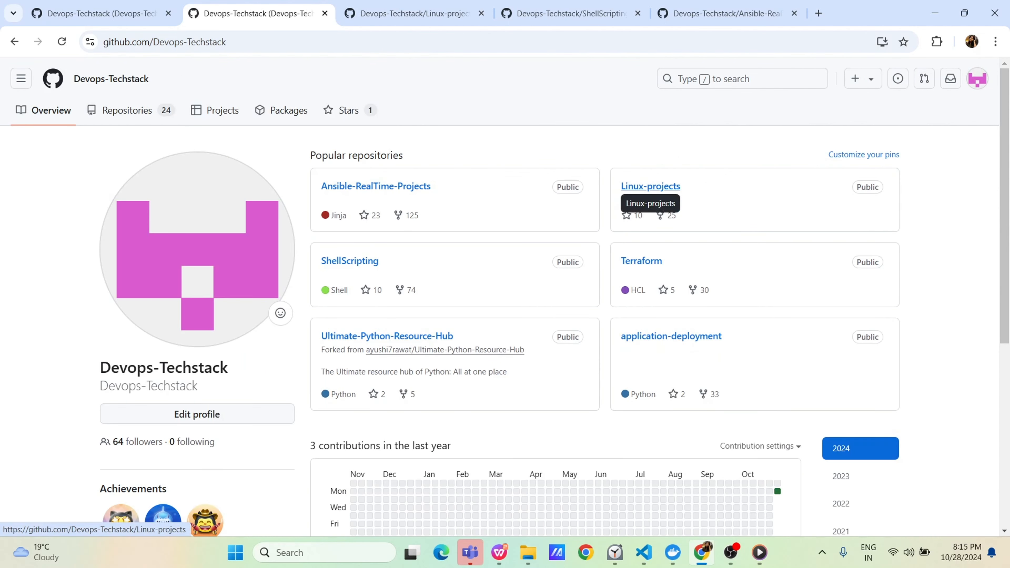
click(650, 186)
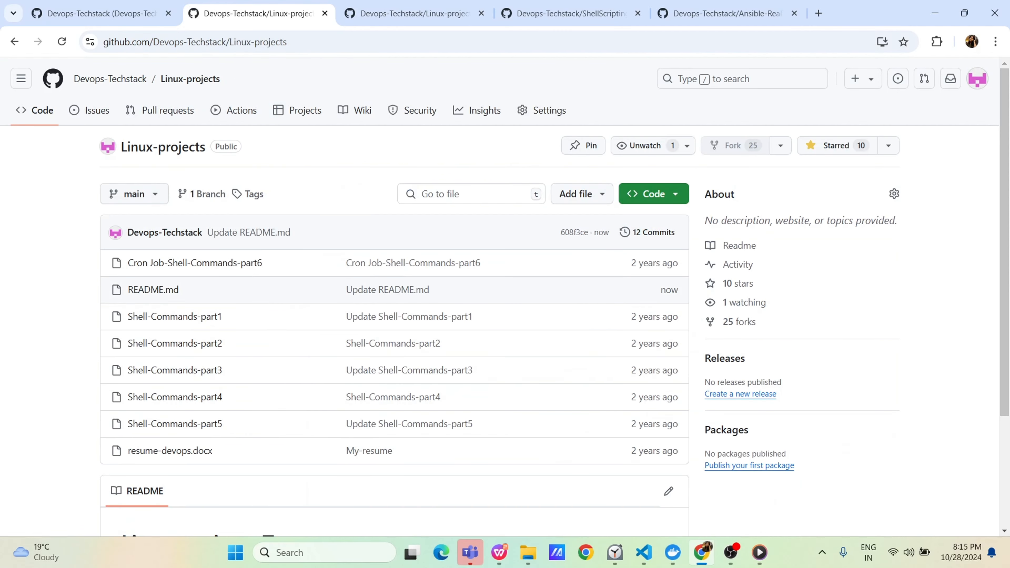
click(643, 552)
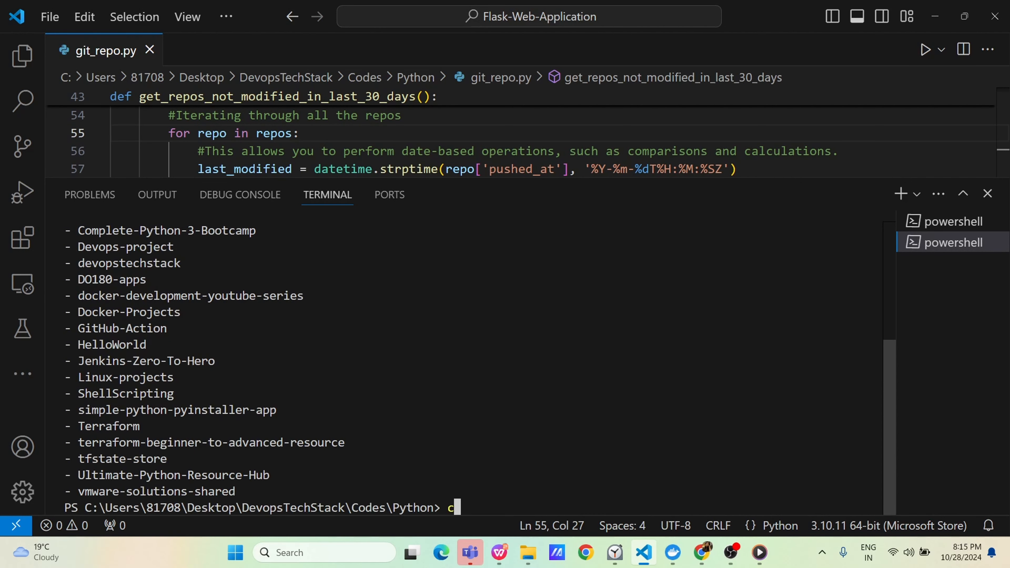
Step: Rerun git_repo.py after cls and confirm Linux-projects no longer appears, then return to GitHub
text(ls)
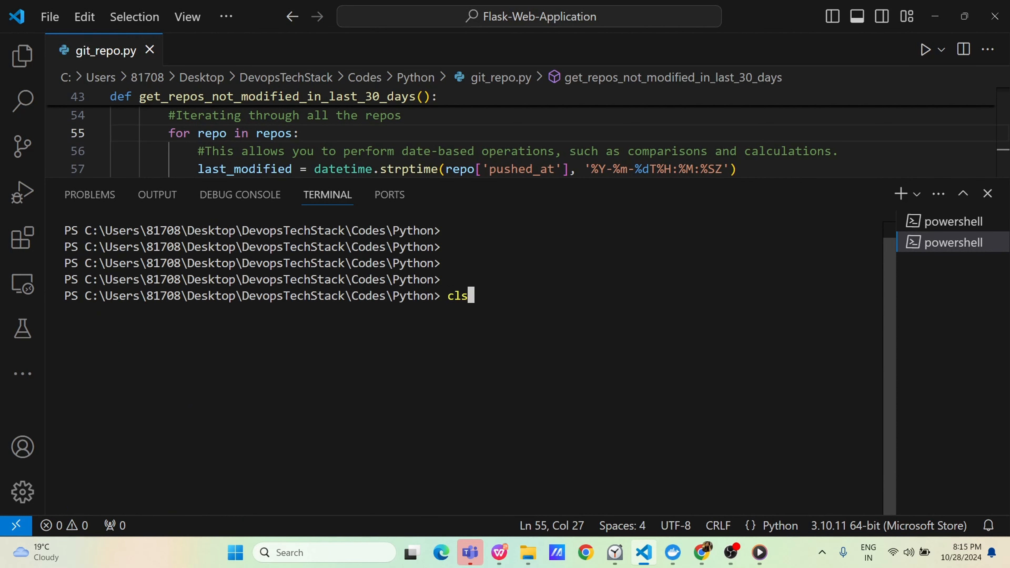
key(Return)
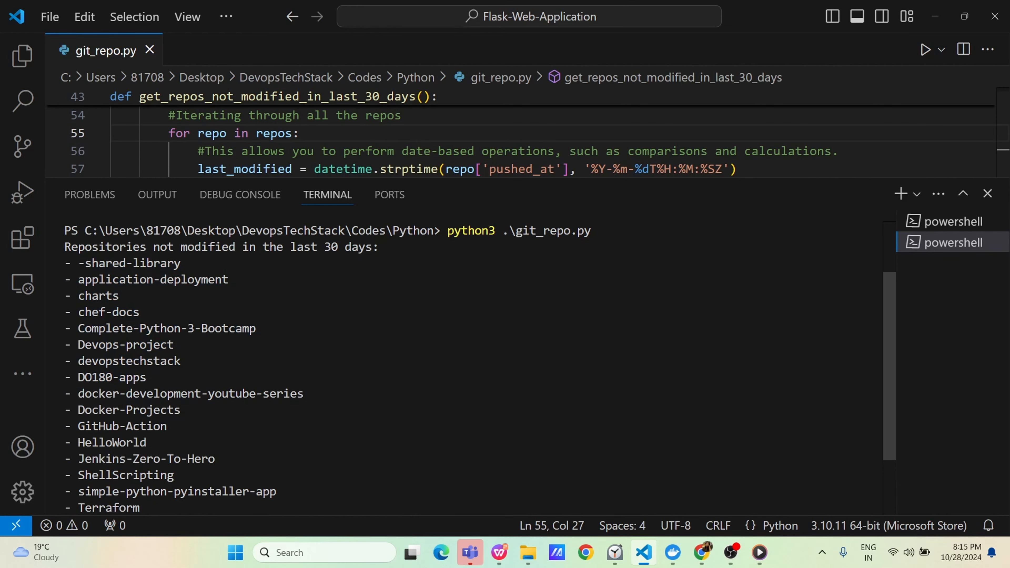
scroll(down, 3)
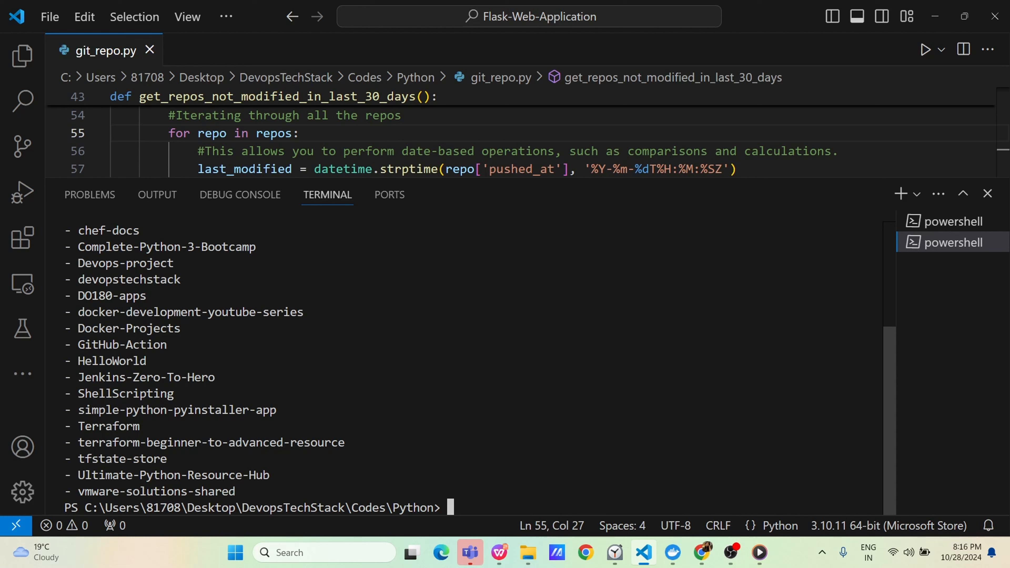
double_click(125, 394)
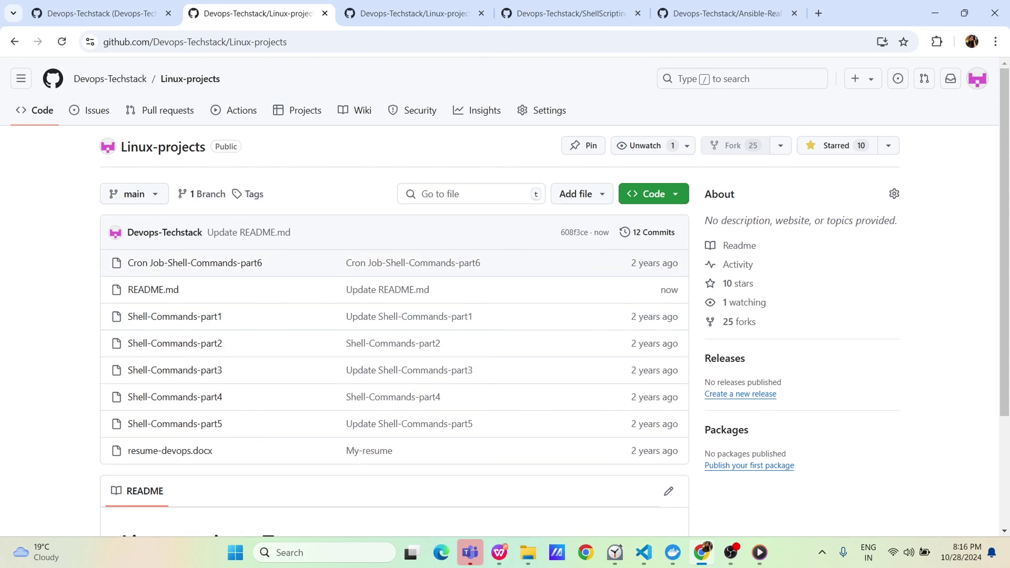
Step: Reach ShellScripting's DiskSize.sh from the profile and begin editing it
click(109, 78)
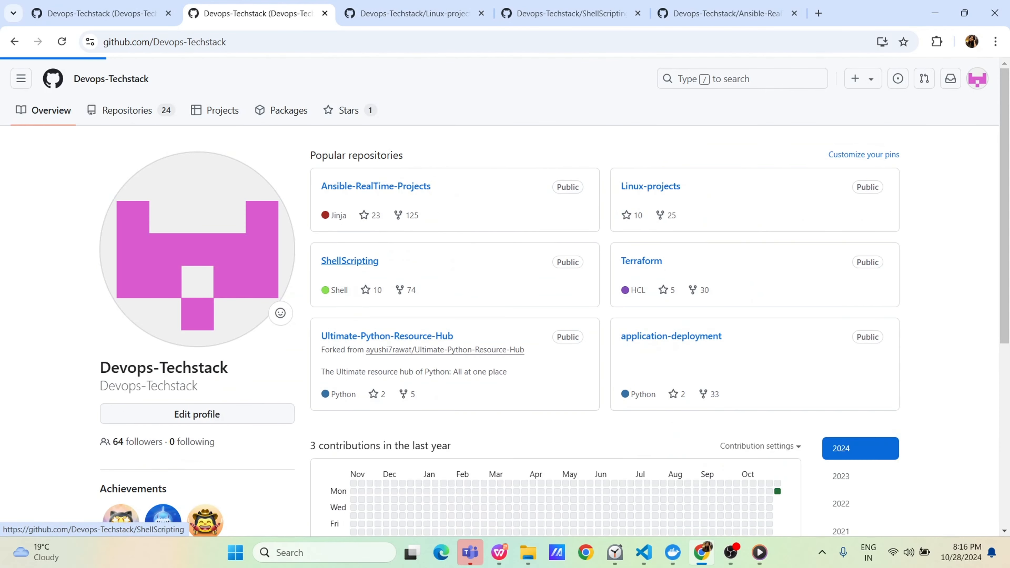
click(350, 261)
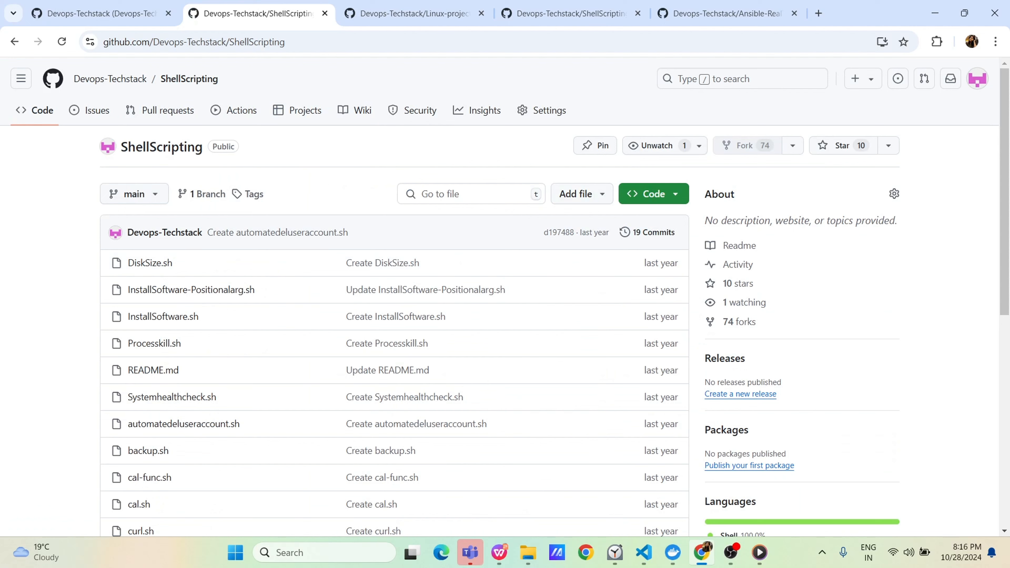
click(149, 262)
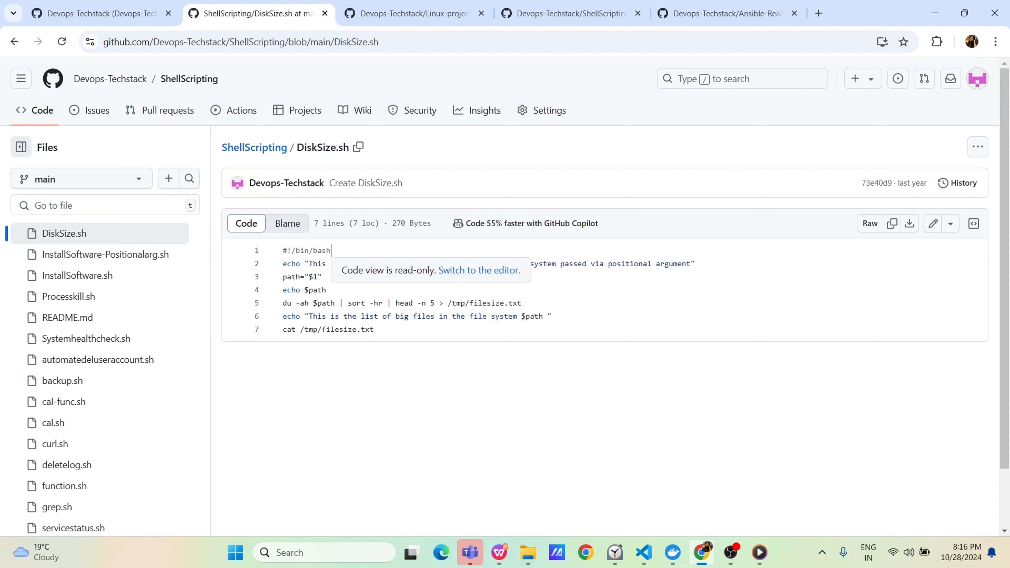
click(932, 224)
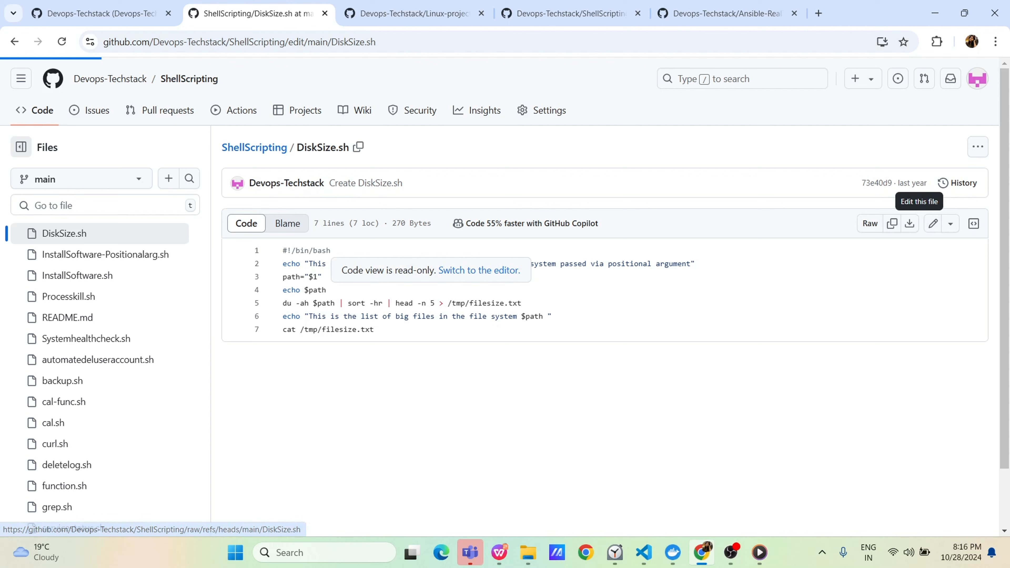
click(933, 224)
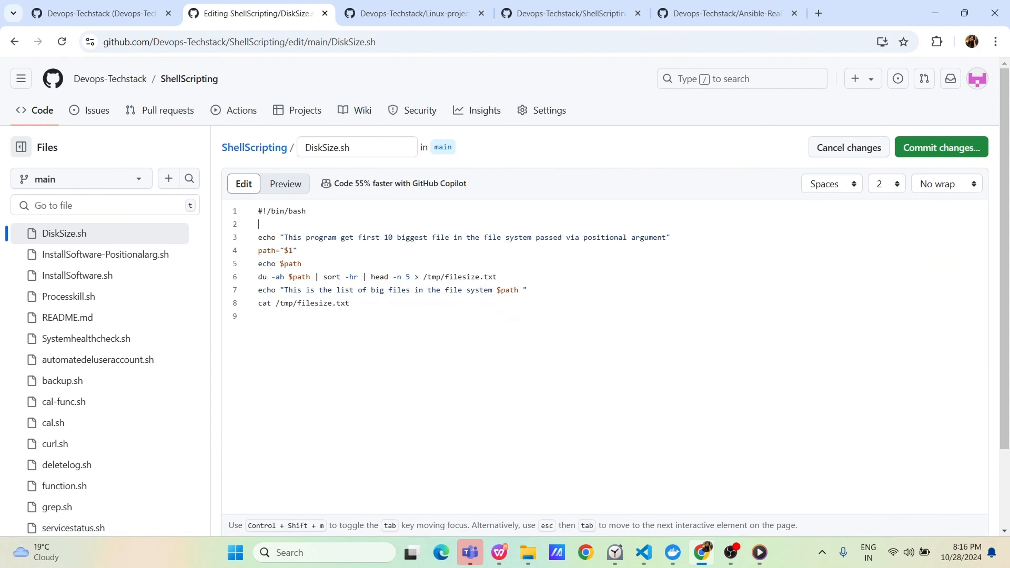
Step: Add echo "Welcome " on line 2 and commit directly to main
text(echo)
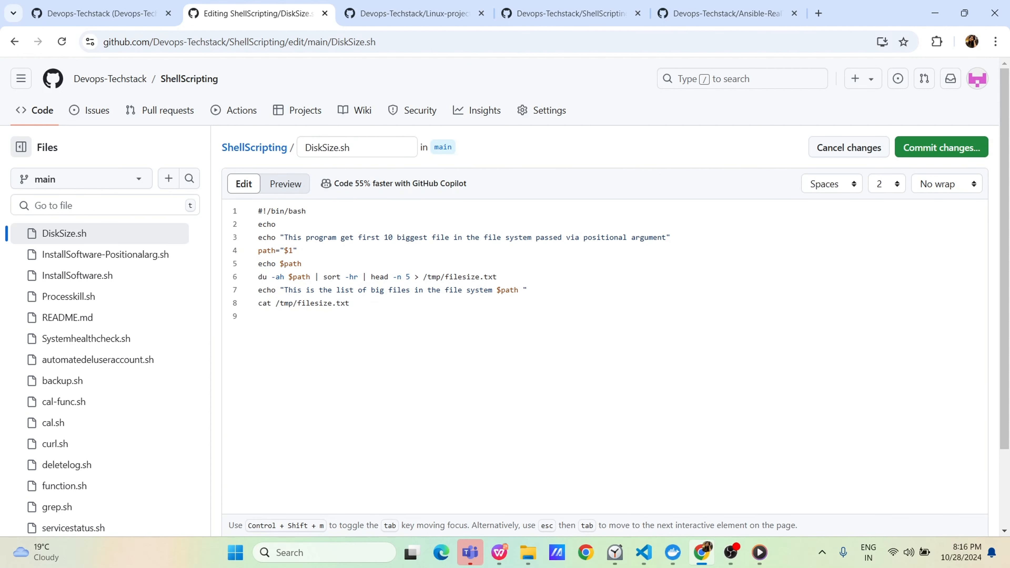
text(Welcome ")
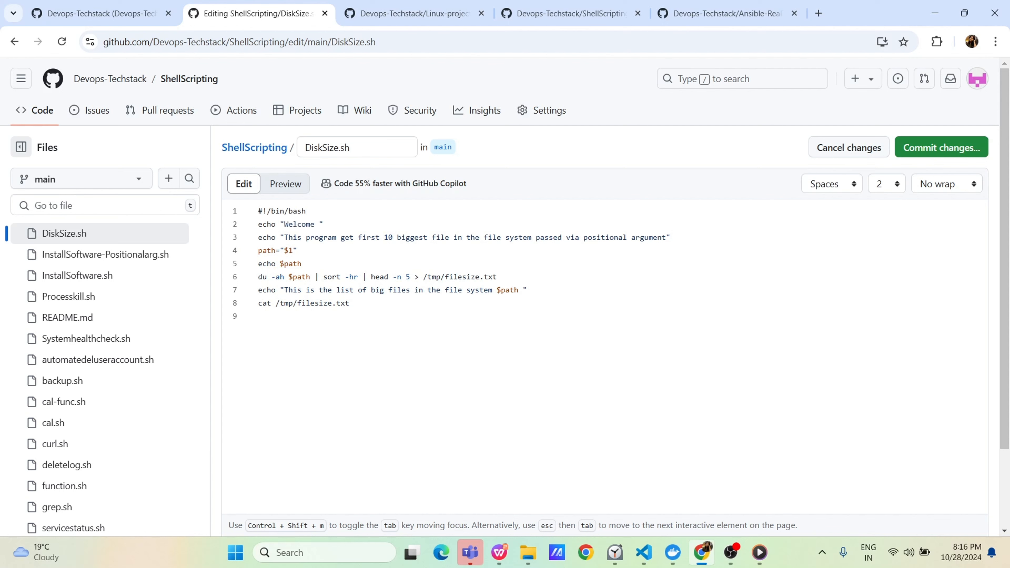
click(940, 147)
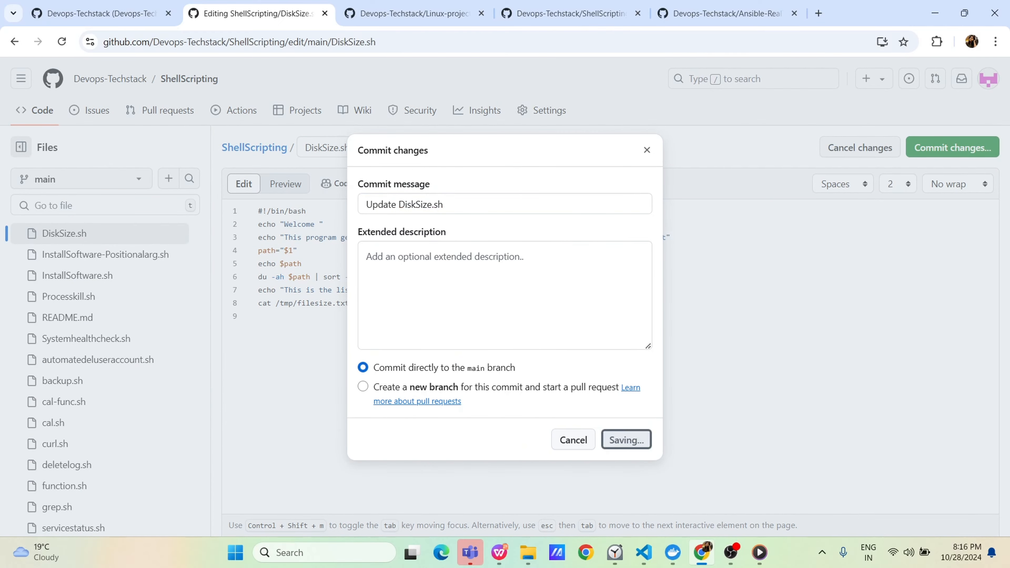
click(642, 552)
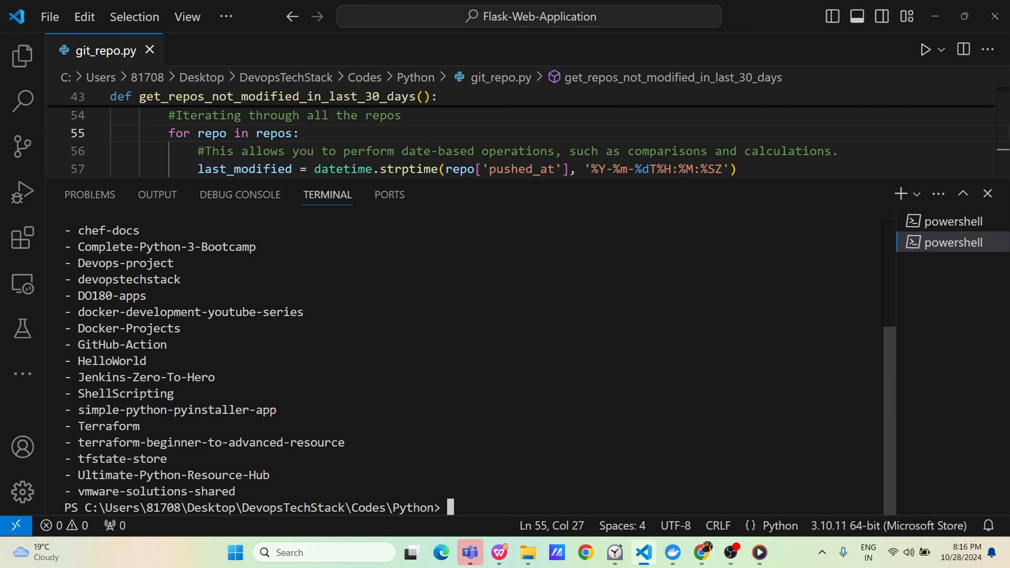
Step: Clear the PowerShell terminal with cls
text(cls)
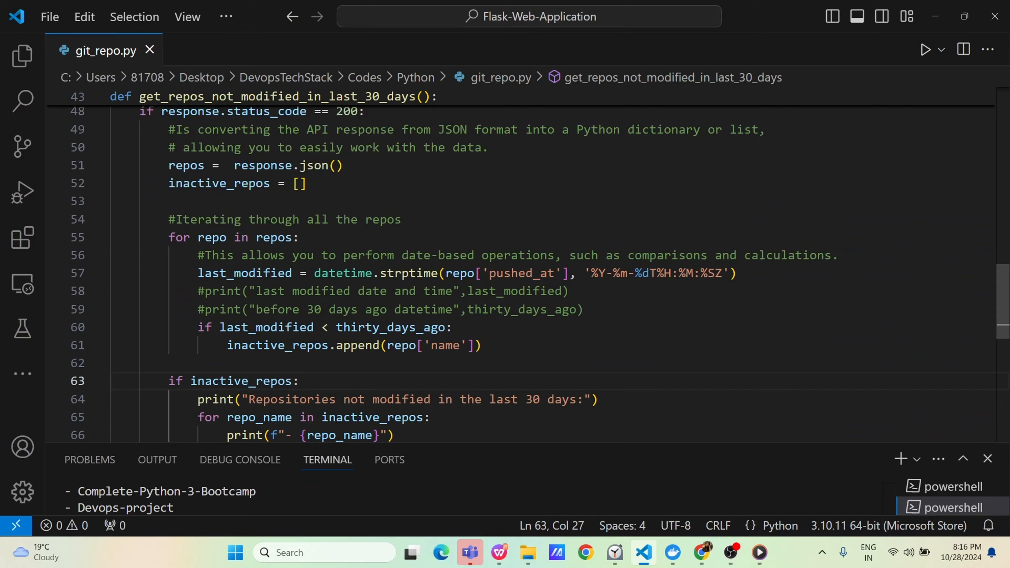
scroll(up, 3)
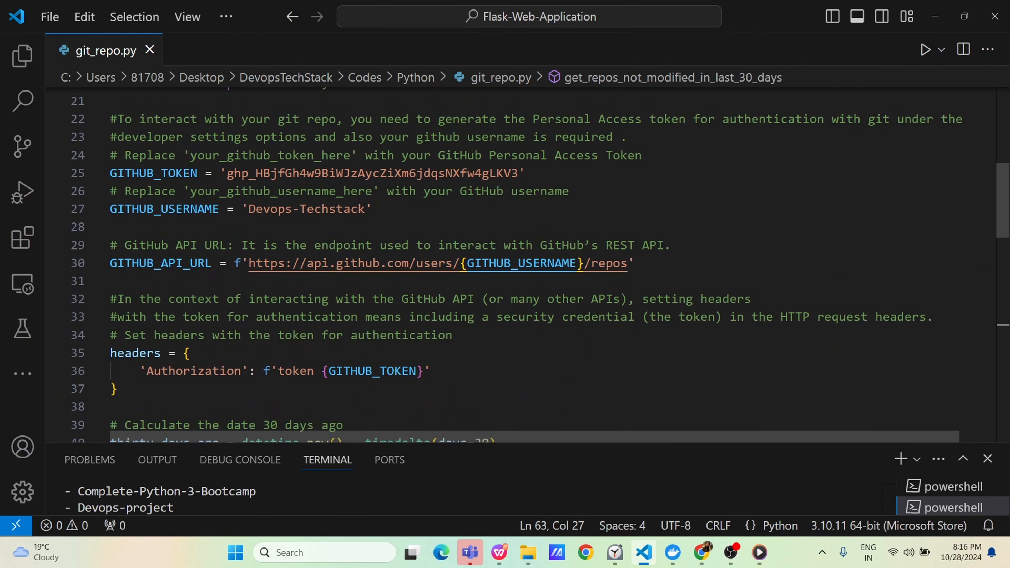
scroll(up, 3)
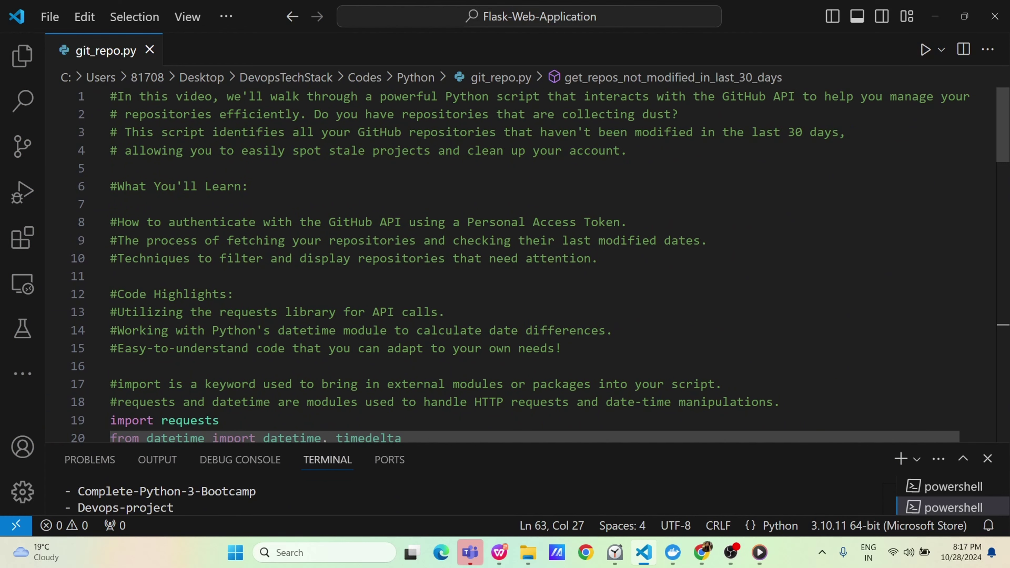
scroll(down, 3)
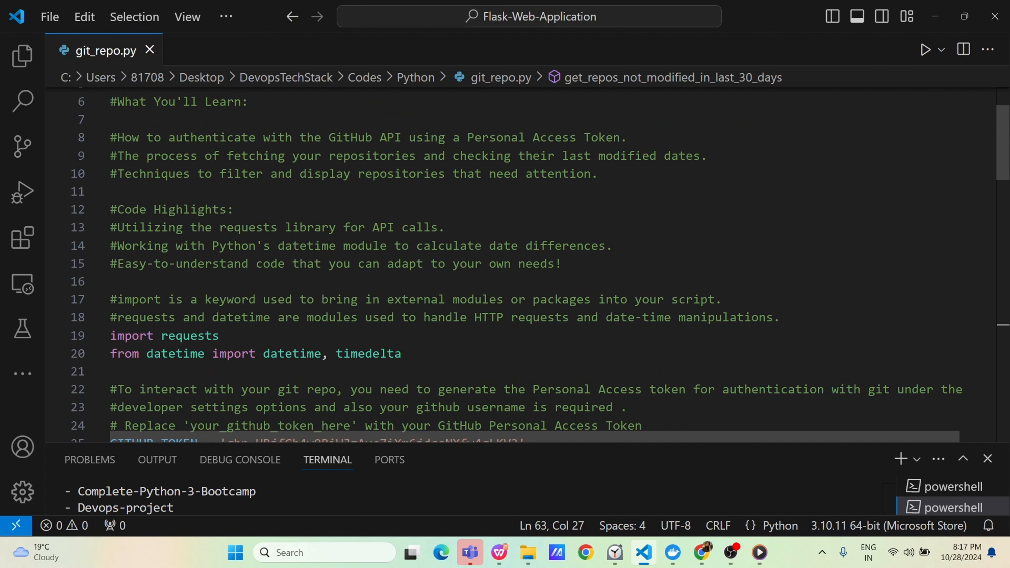
scroll(down, 3)
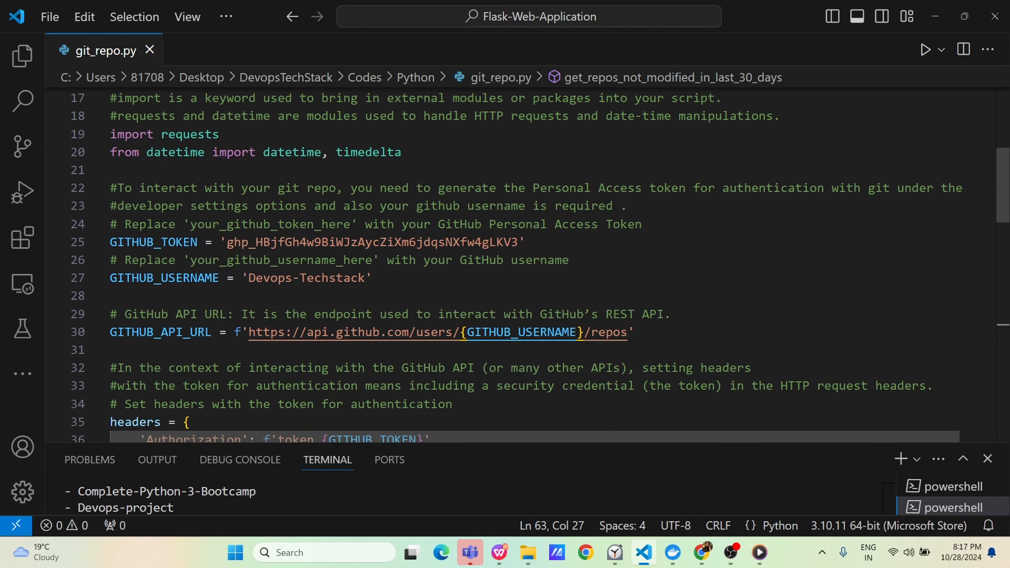
scroll(down, 3)
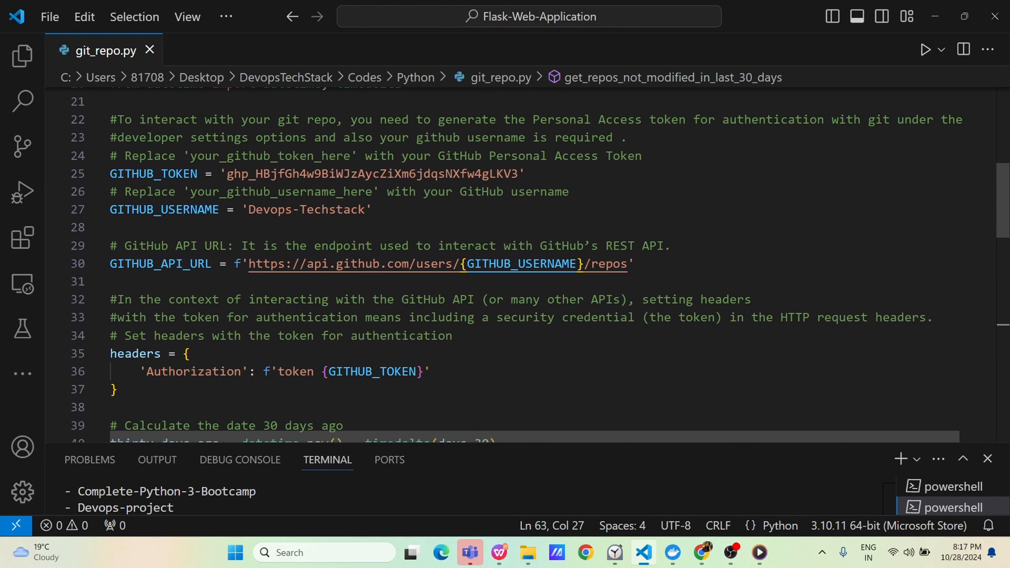
scroll(down, 3)
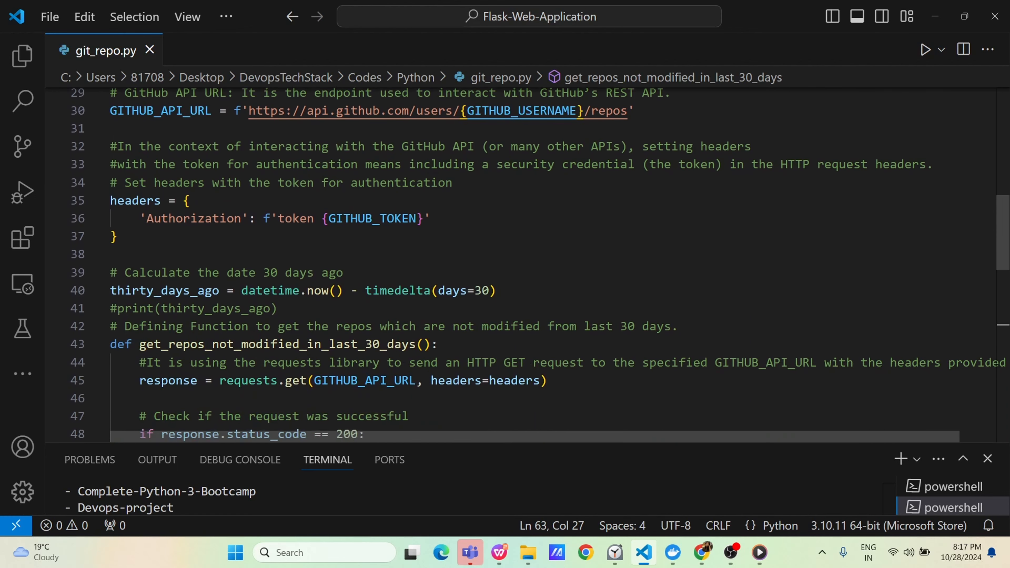
scroll(down, 3)
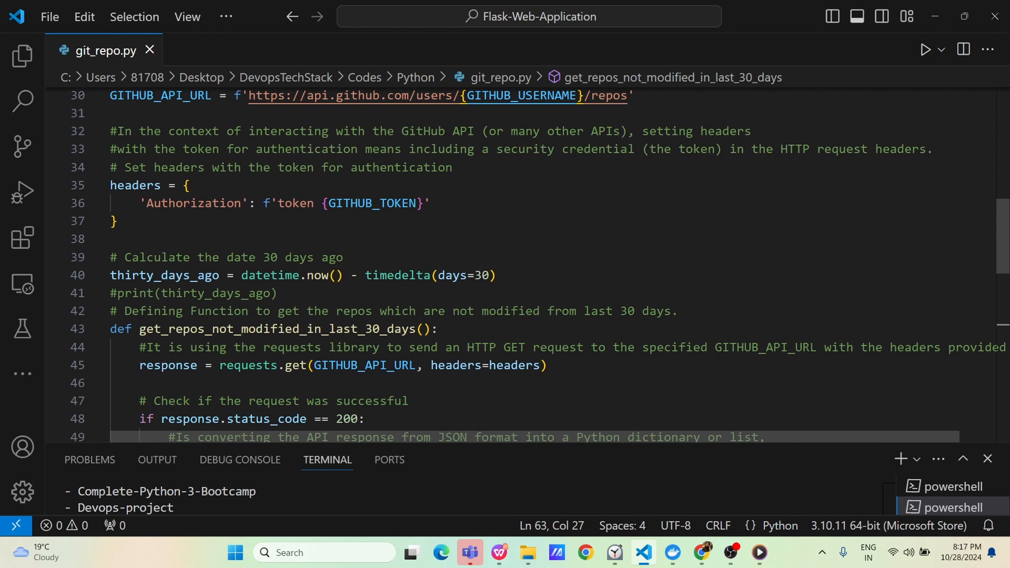
mouse_move(365, 365)
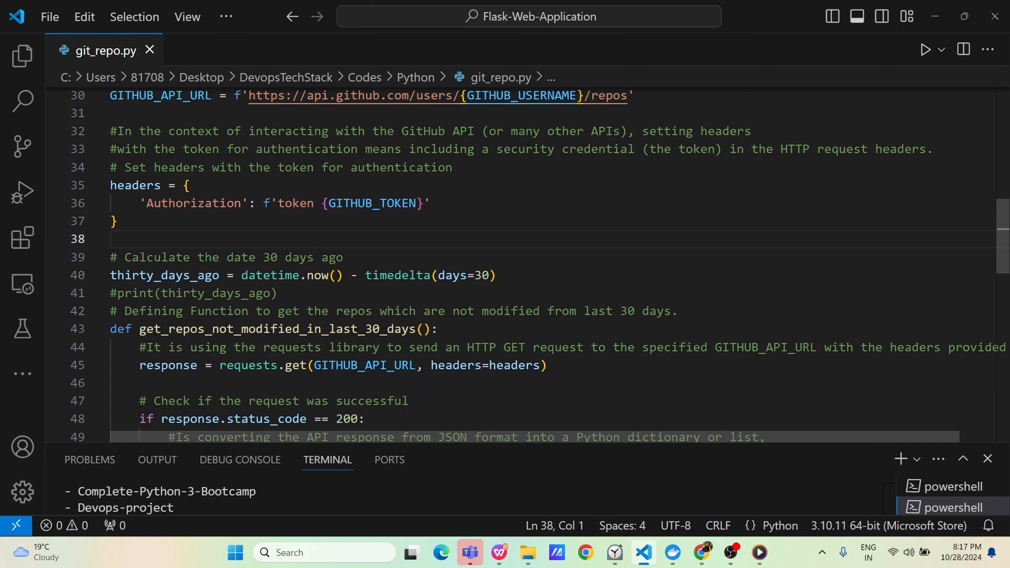
scroll(down, 3)
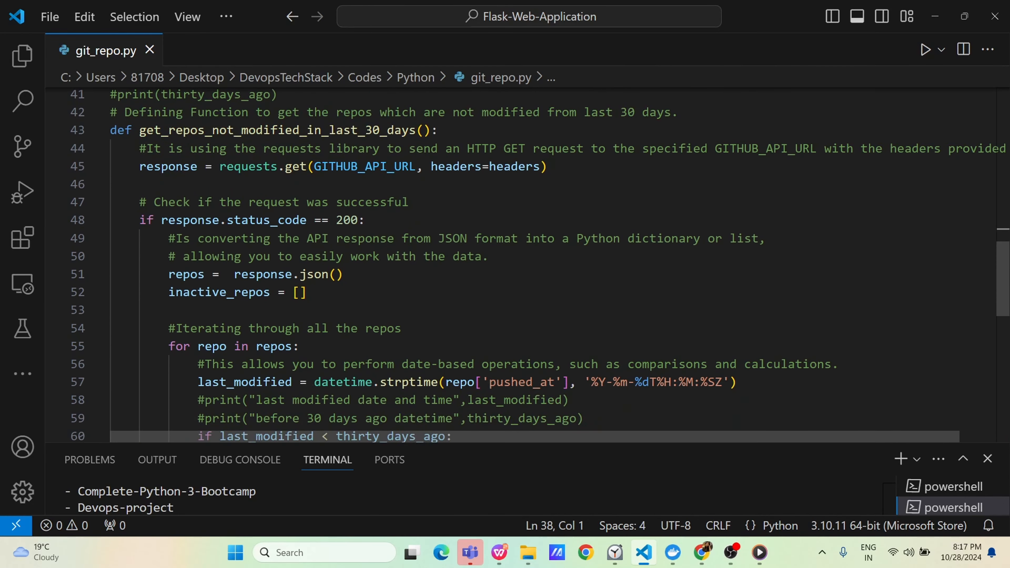
scroll(down, 3)
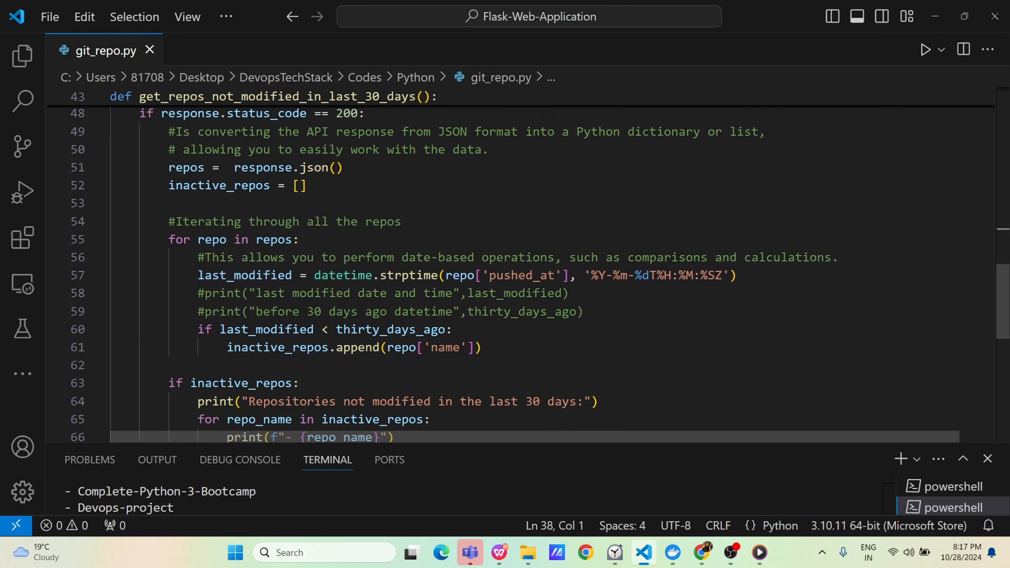
scroll(down, 3)
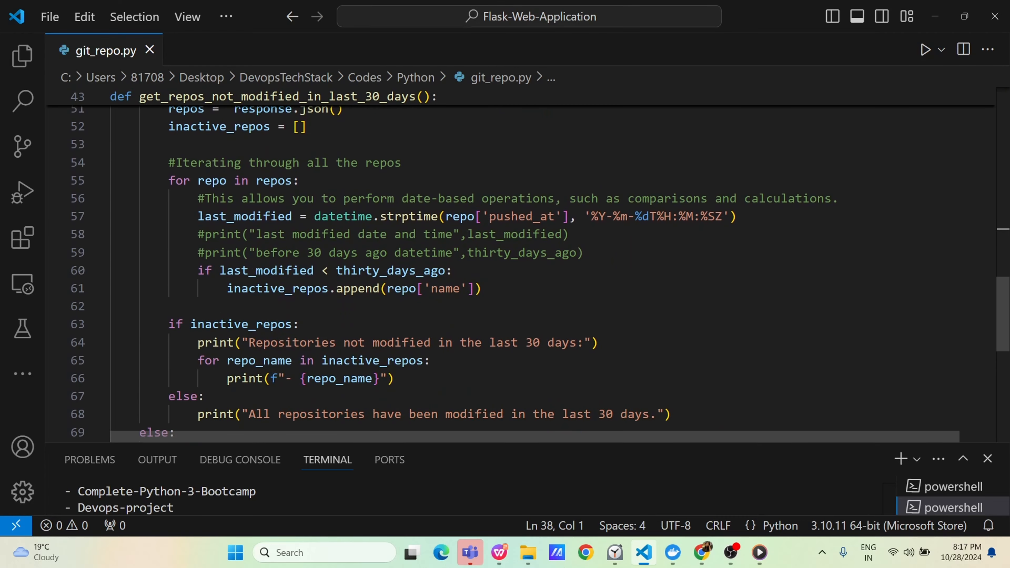
scroll(down, 3)
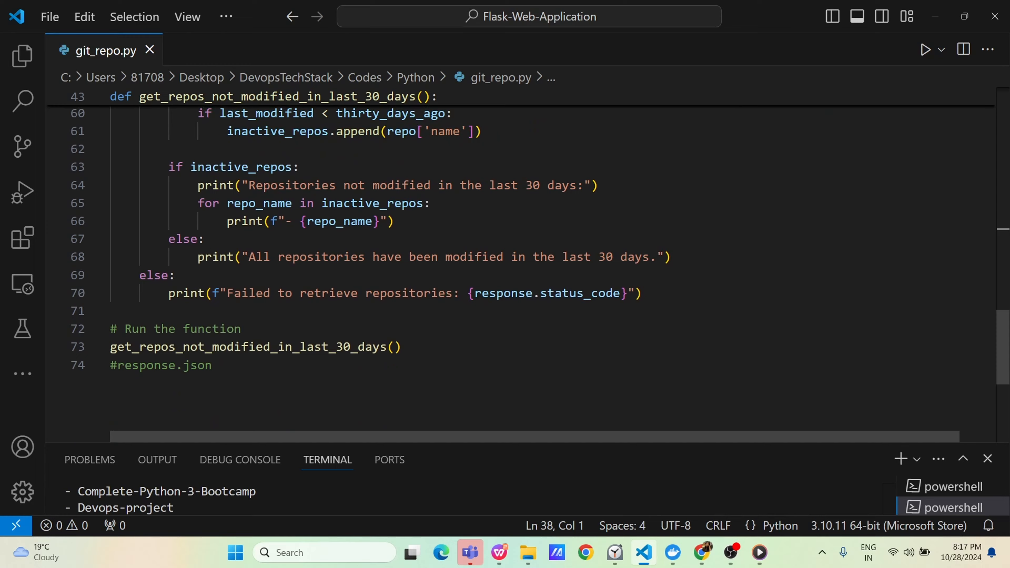
scroll(up, 3)
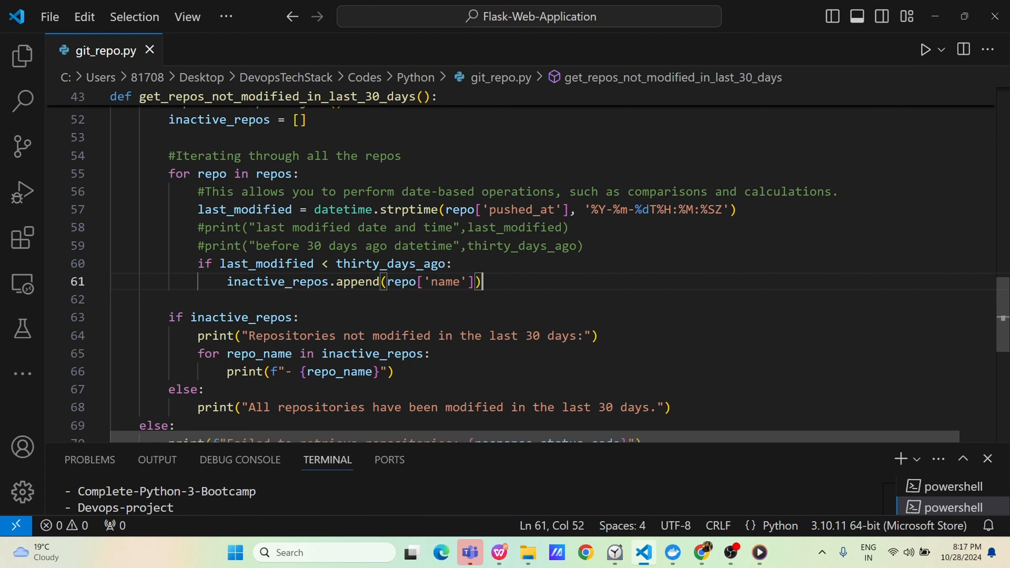
scroll(up, 3)
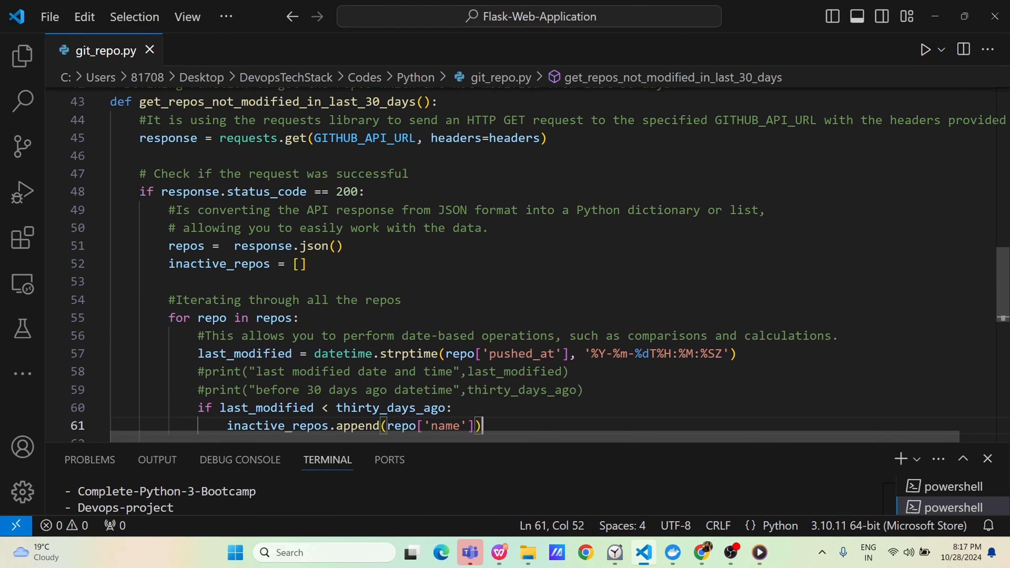
scroll(up, 3)
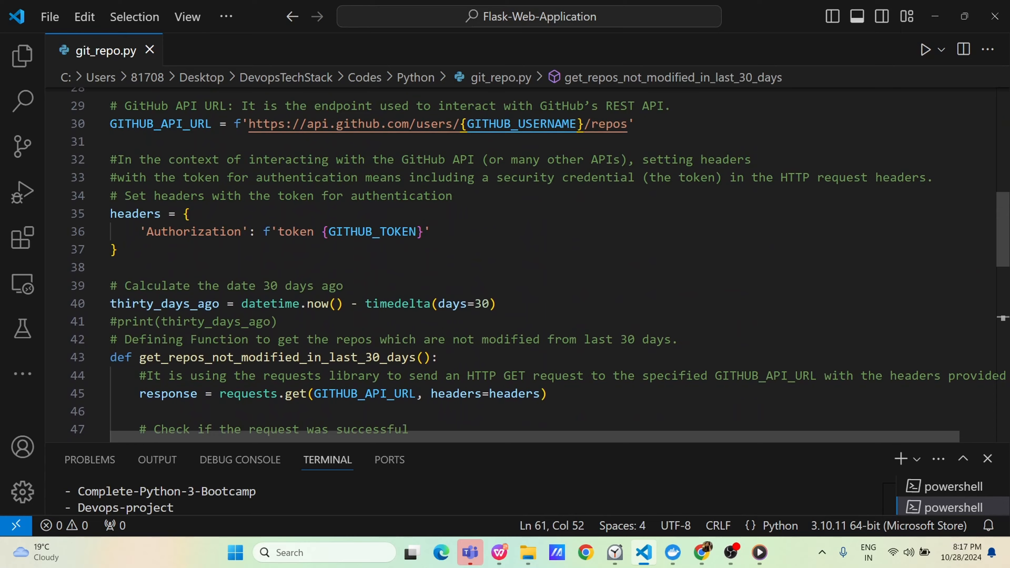
scroll(up, 3)
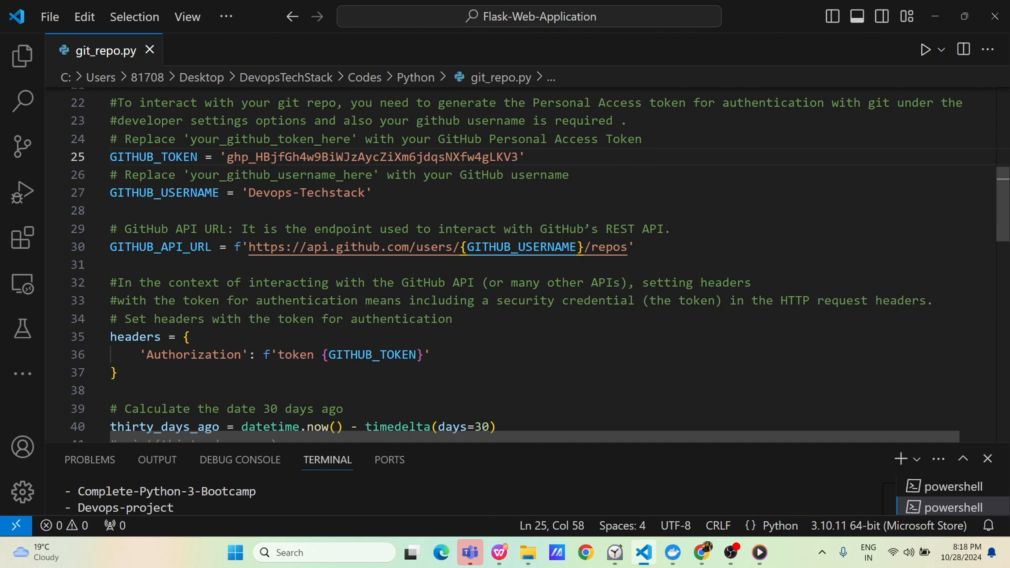
click(520, 157)
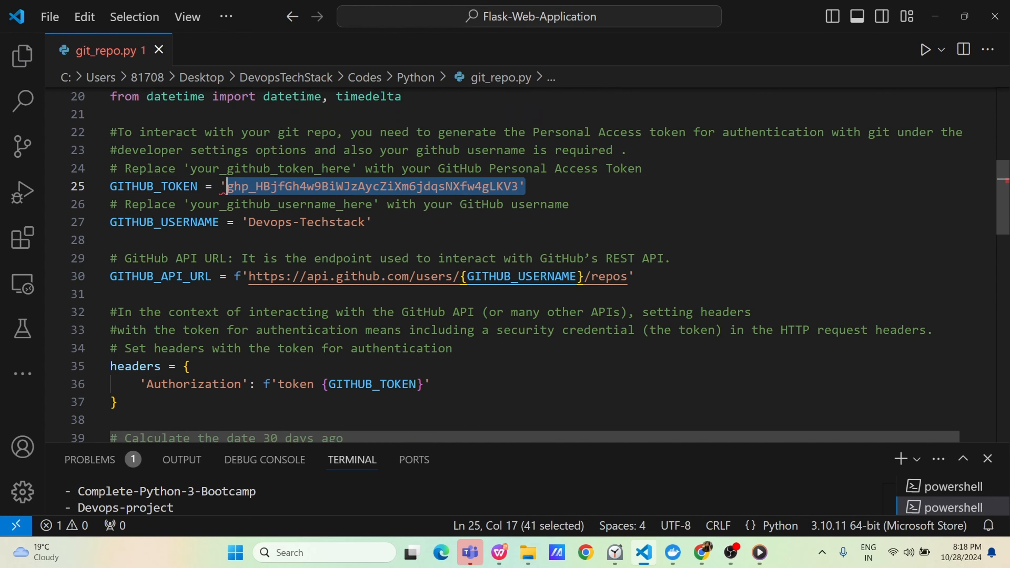
click(528, 186)
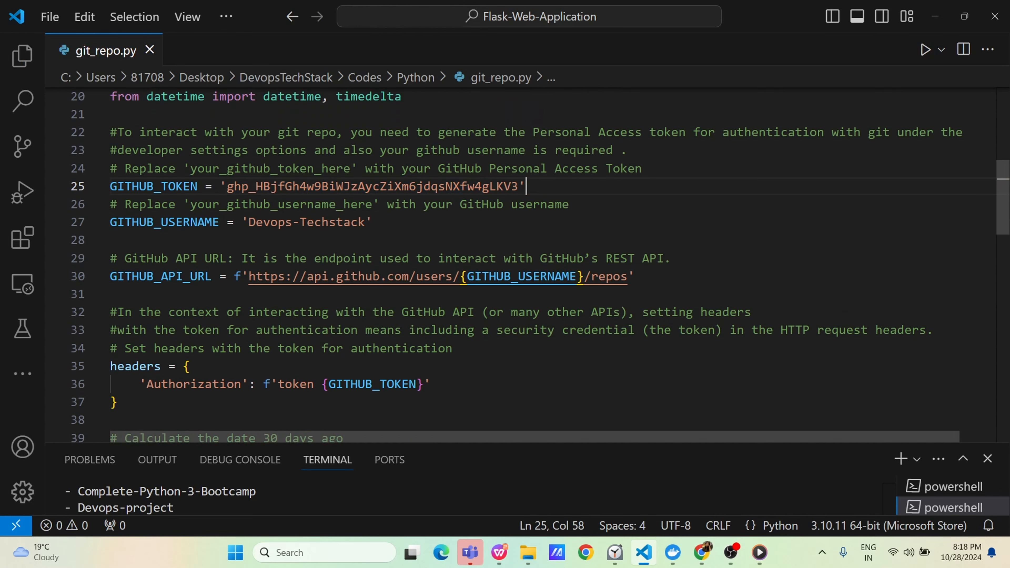
scroll(up, 3)
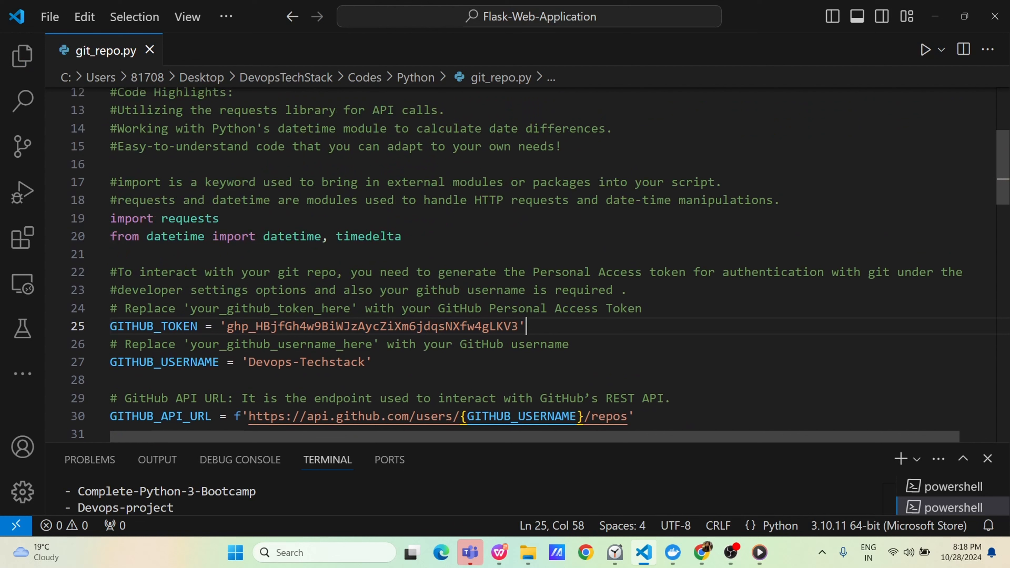
click(381, 326)
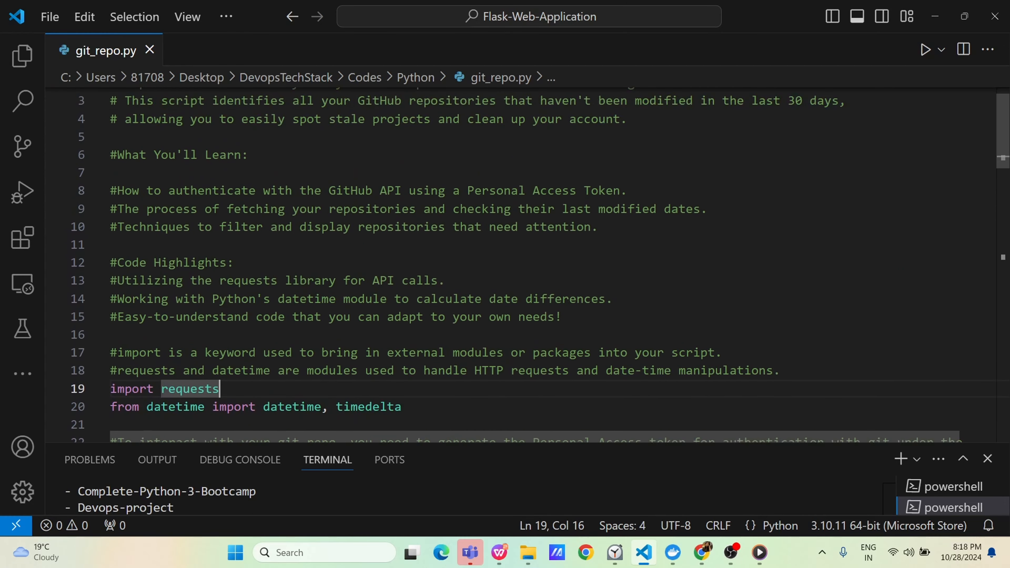
scroll(up, 3)
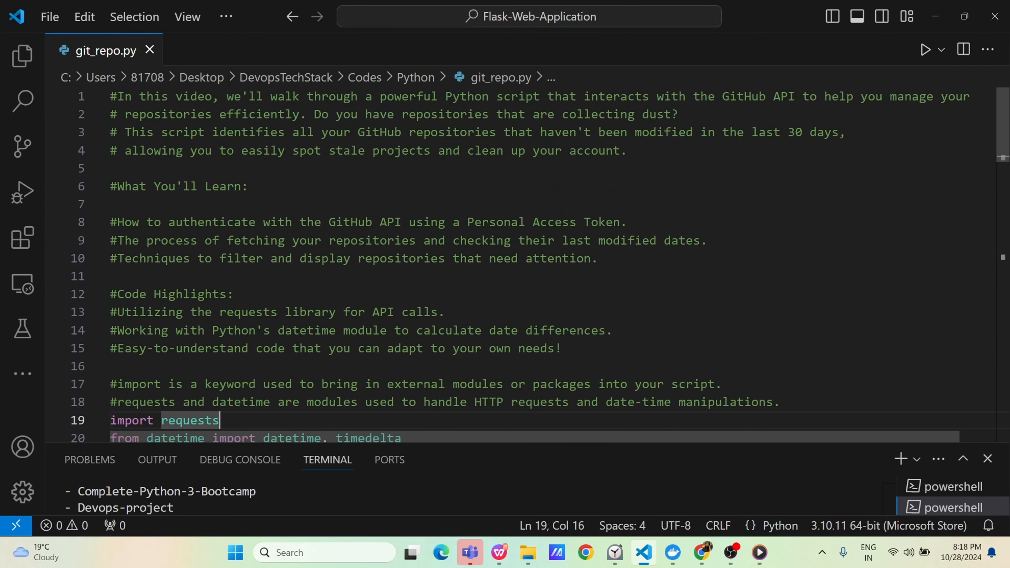